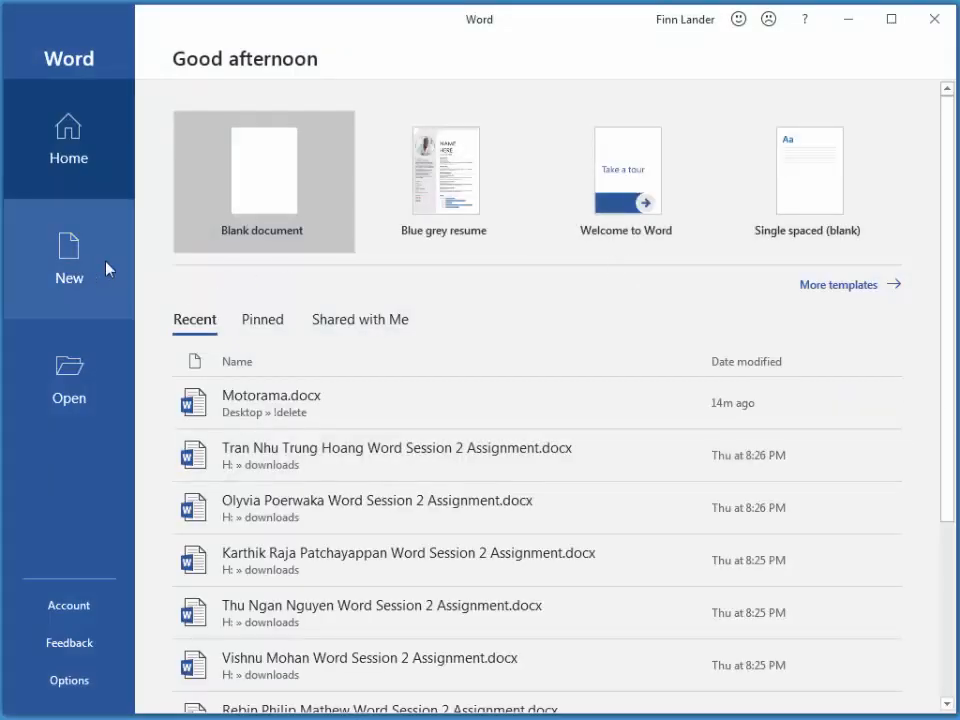
- Show the New template gallery and scroll down through the available templates
click(68, 258)
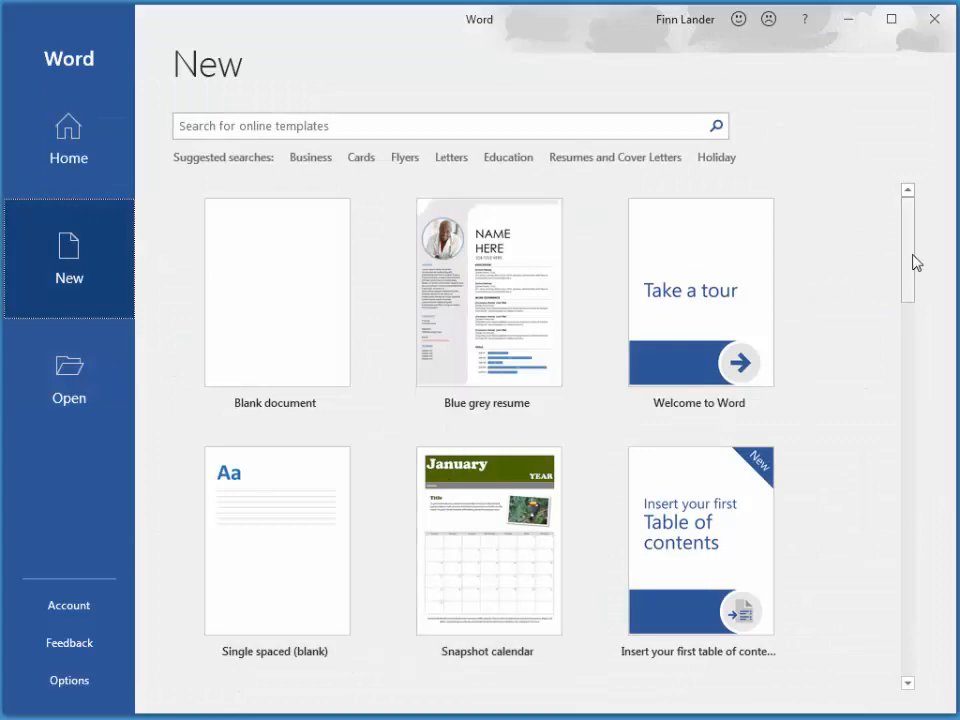
scroll(down, 3)
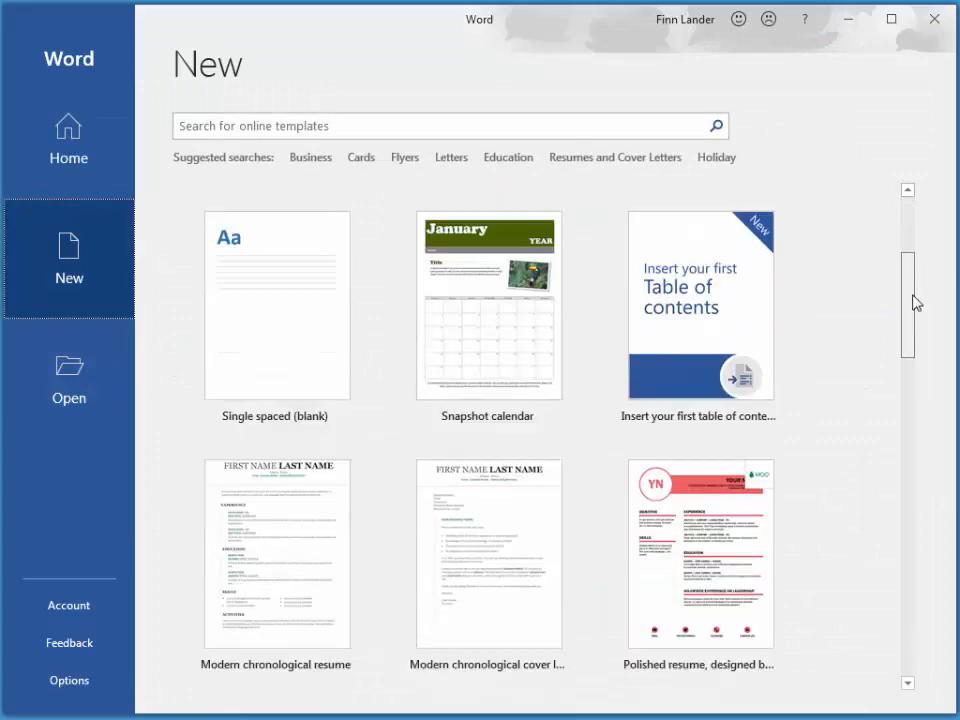
scroll(down, 3)
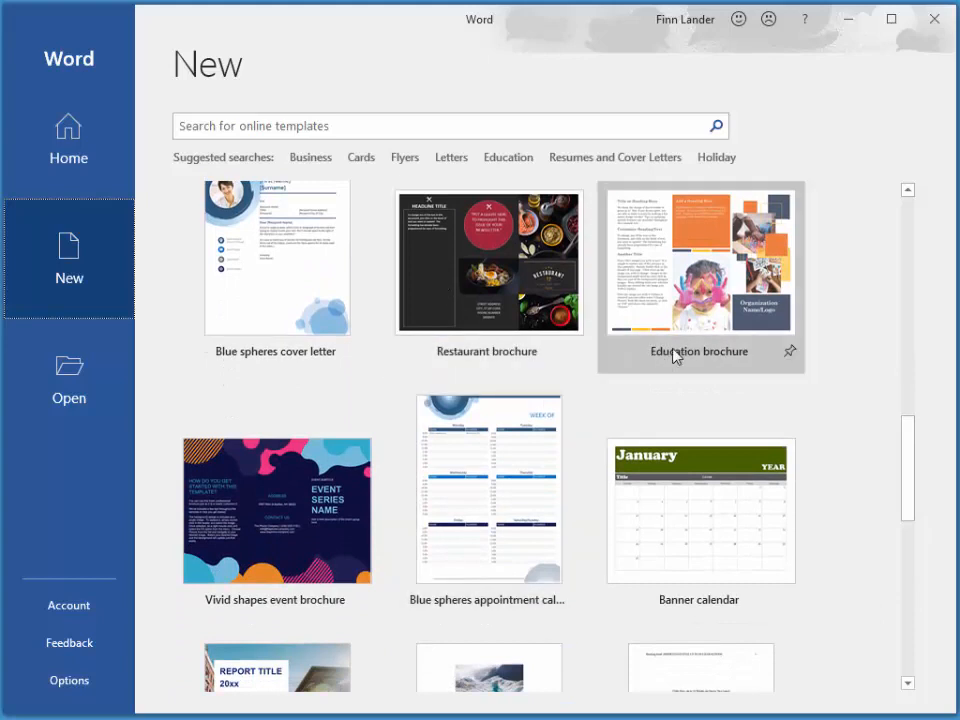
mouse_move(330, 570)
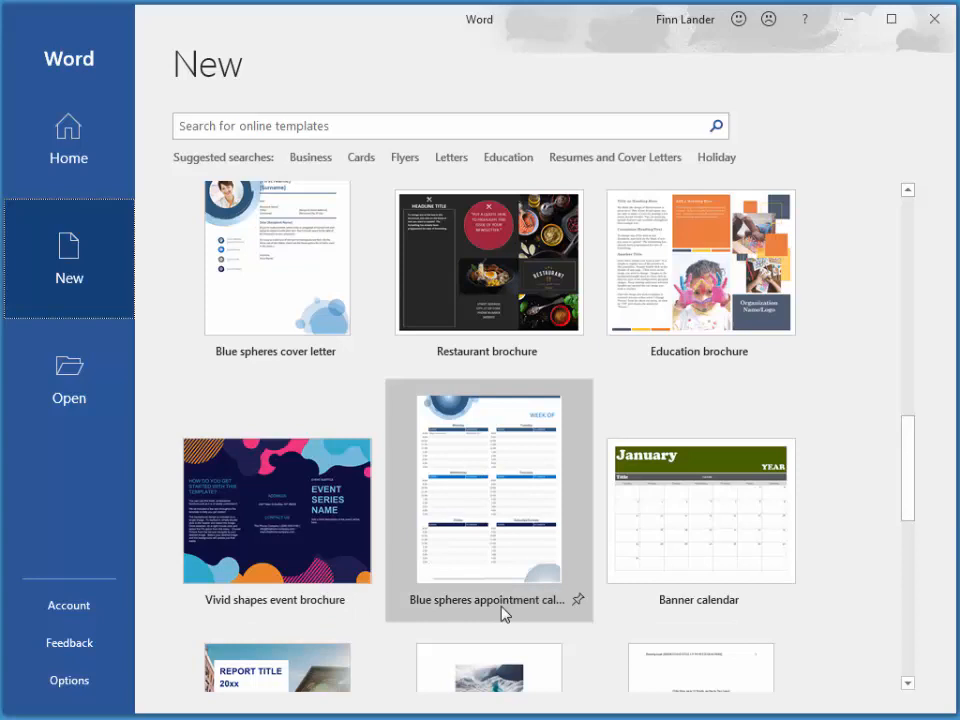
scroll(down, 3)
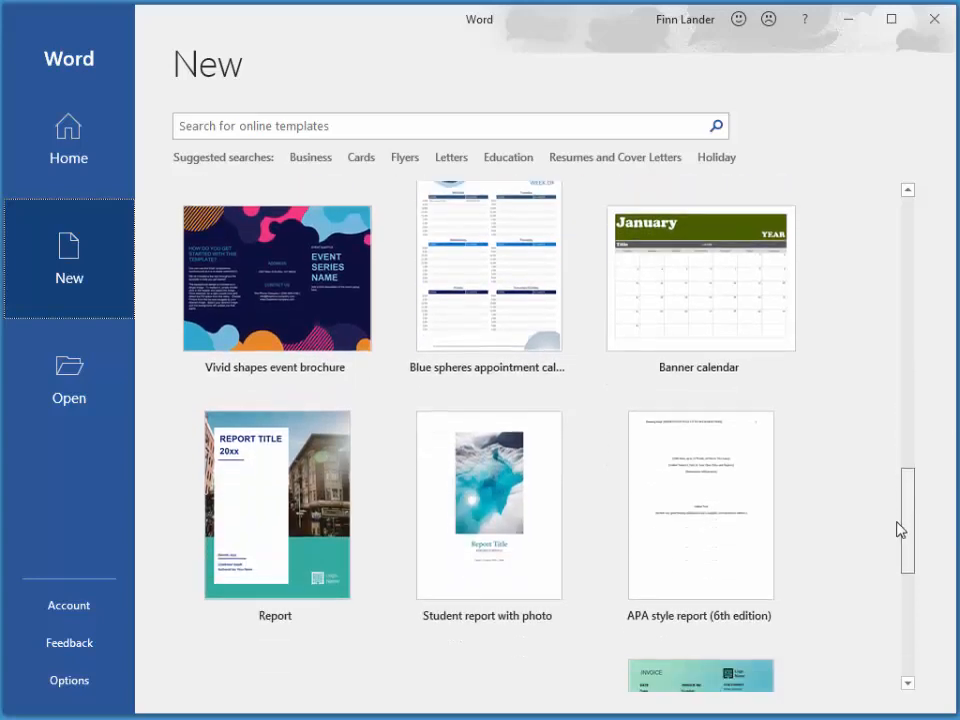
scroll(down, 3)
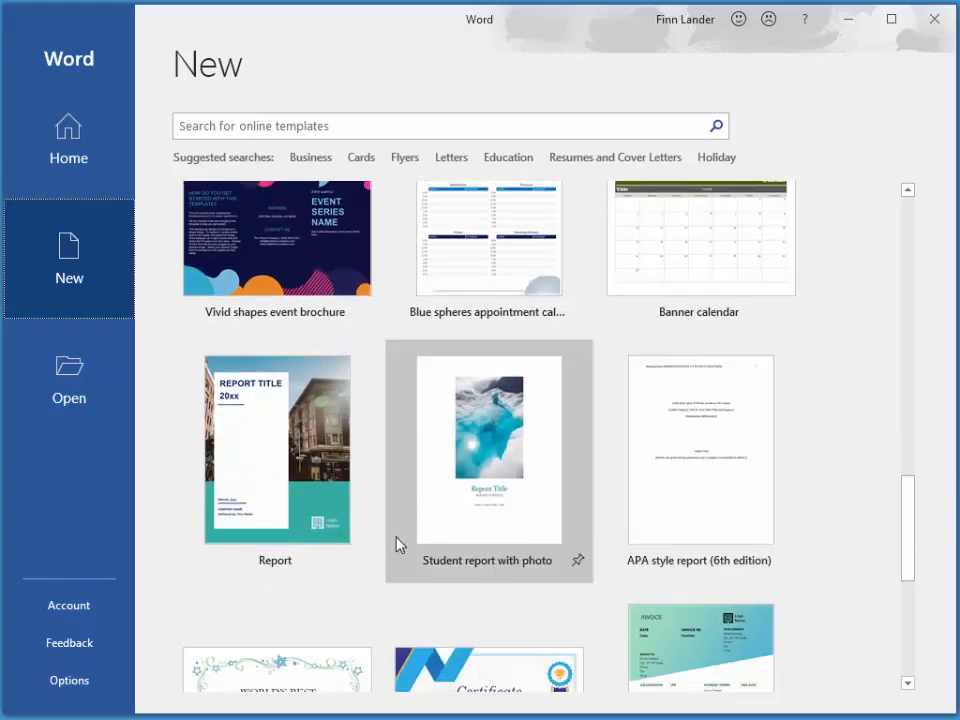
scroll(down, 3)
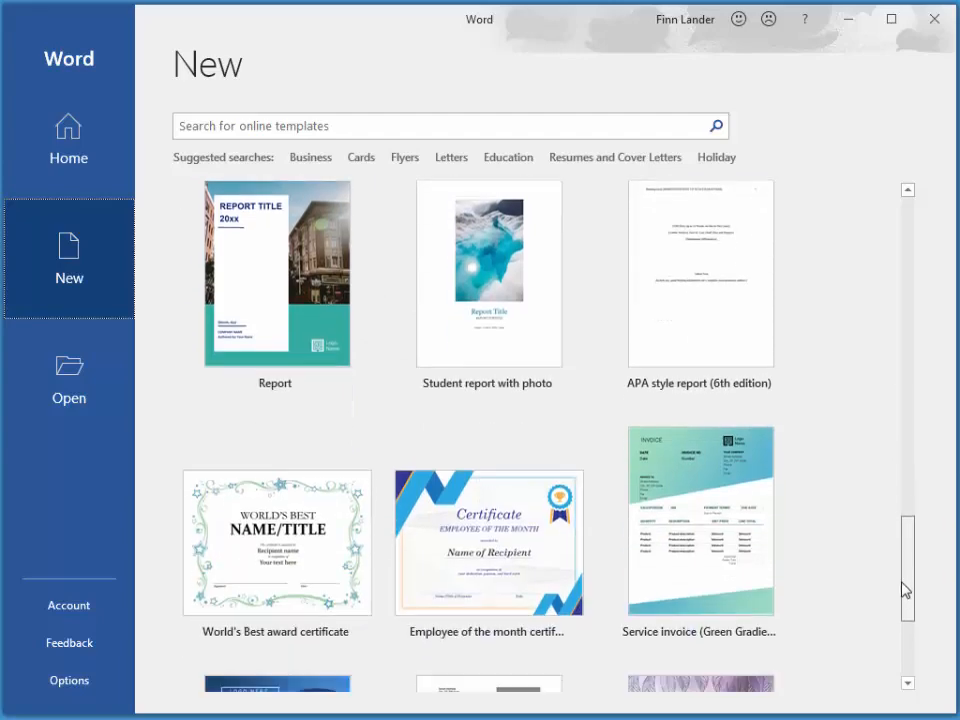
scroll(down, 3)
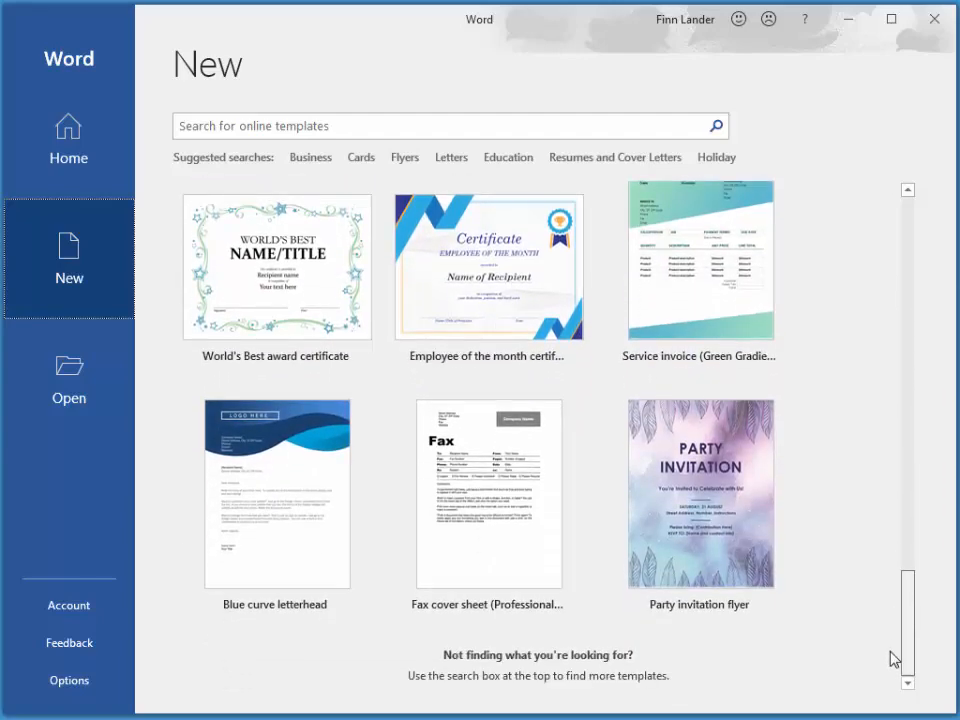
scroll(down, 3)
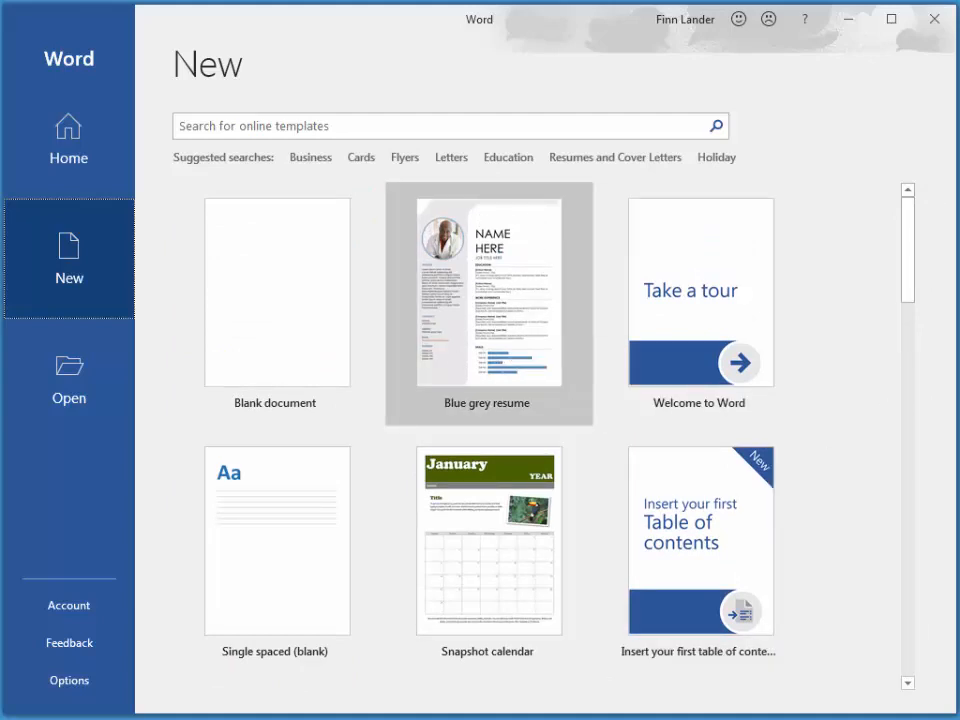
- Preview the Blue grey resume template and create a document from it
click(487, 292)
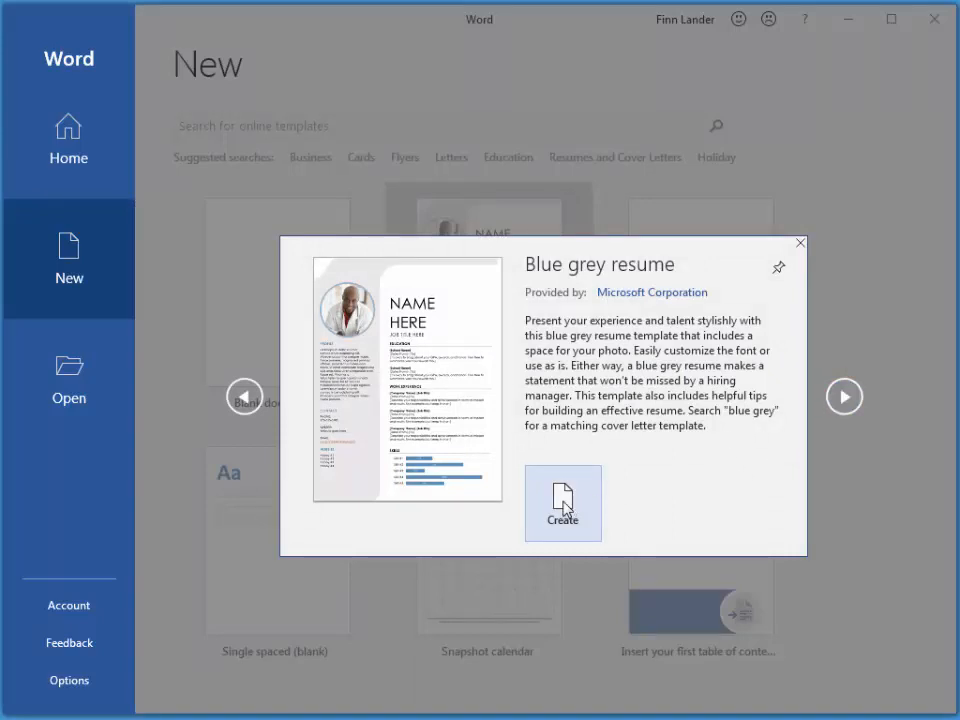
mouse_move(750, 516)
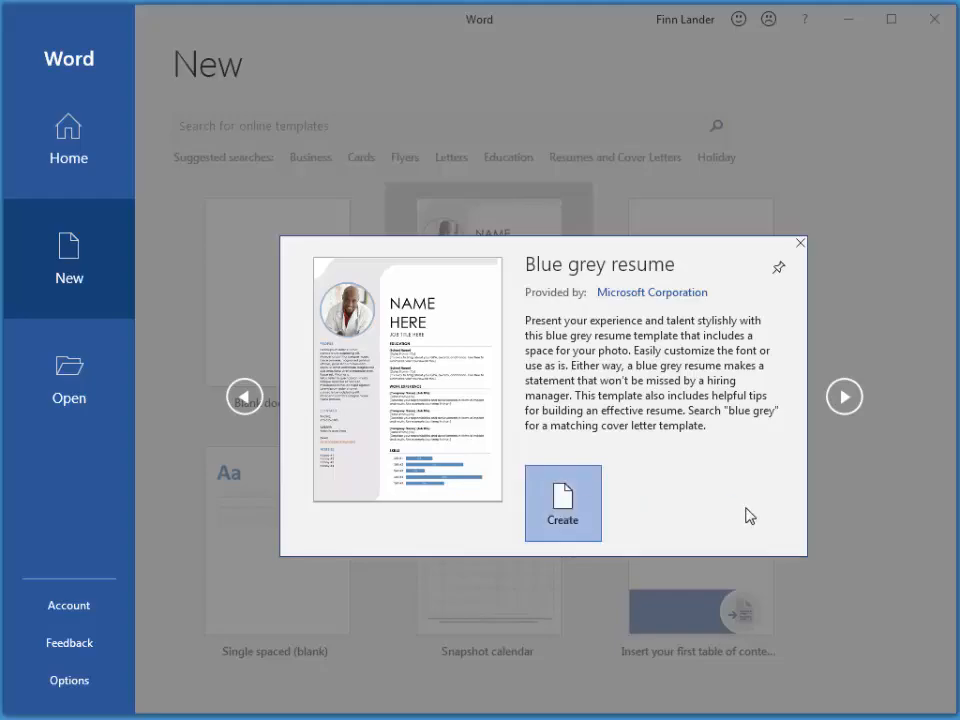
click(562, 503)
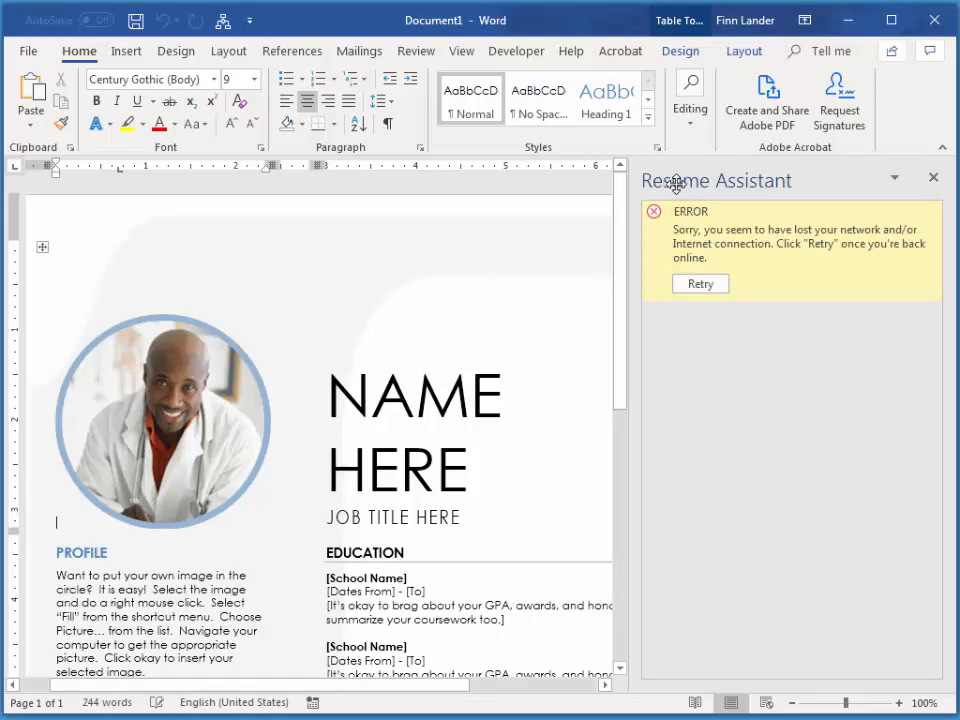
- Close the Resume Assistant pane and scroll to the Education, Work Experience and Skills sections
click(933, 178)
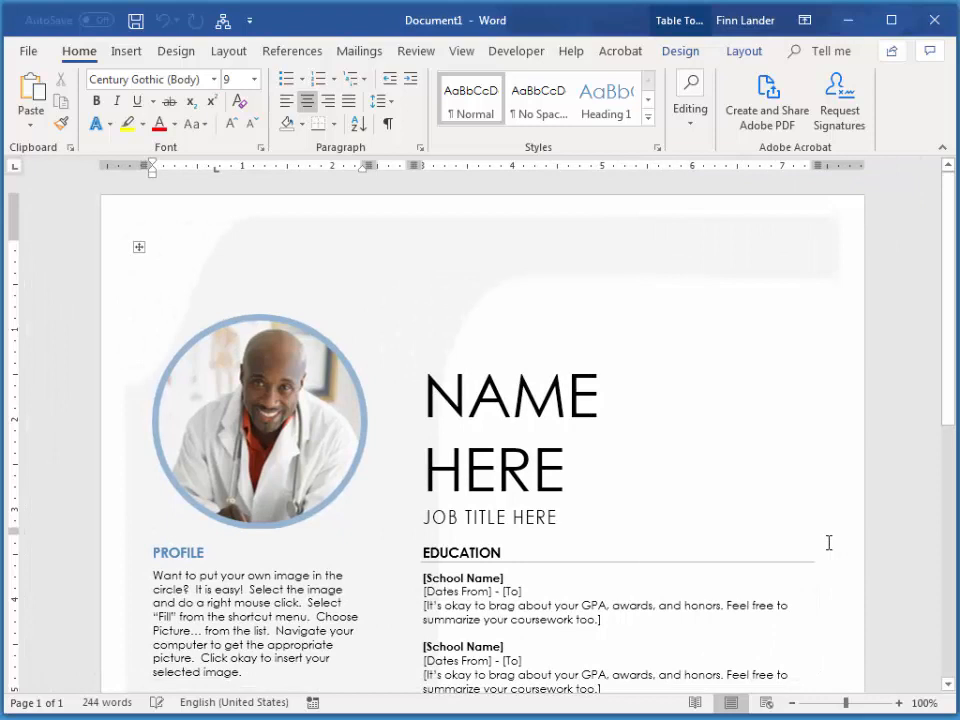
click(153, 522)
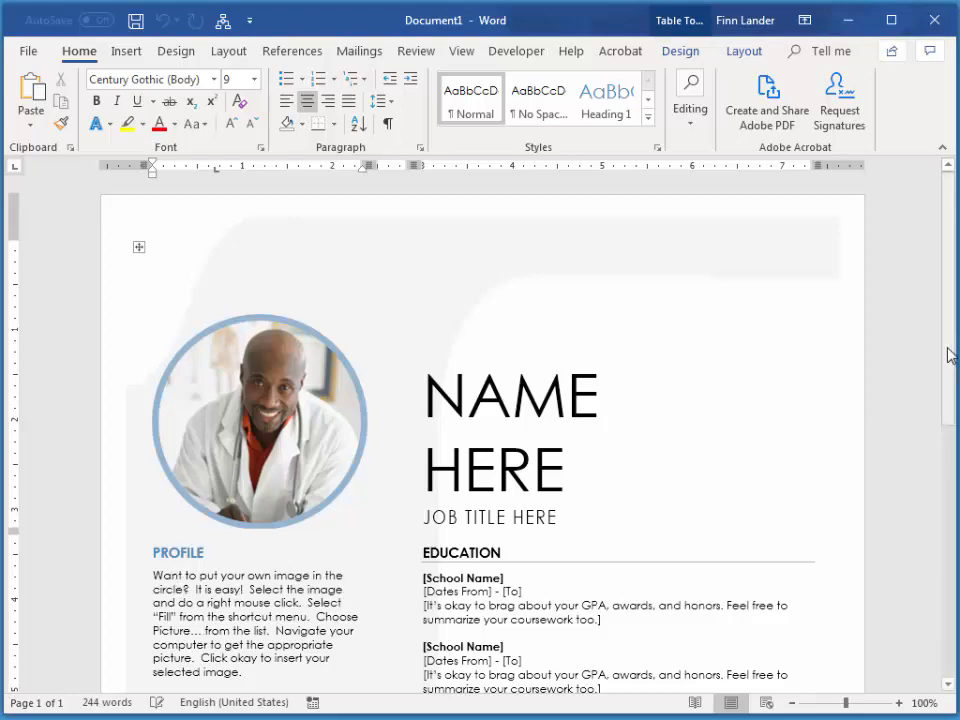
scroll(down, 3)
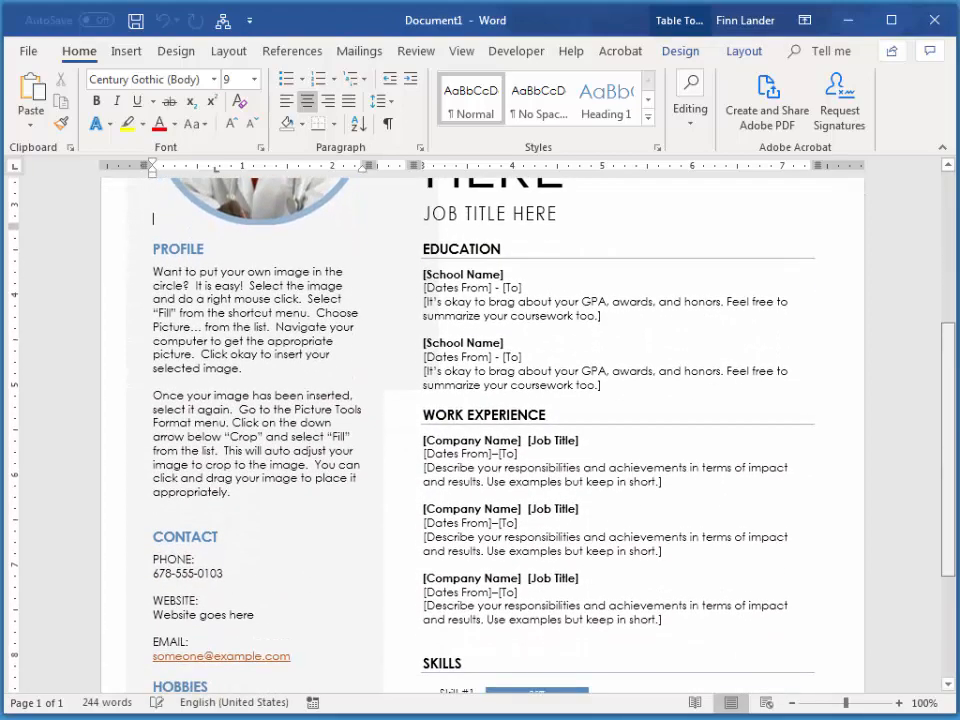
scroll(down, 3)
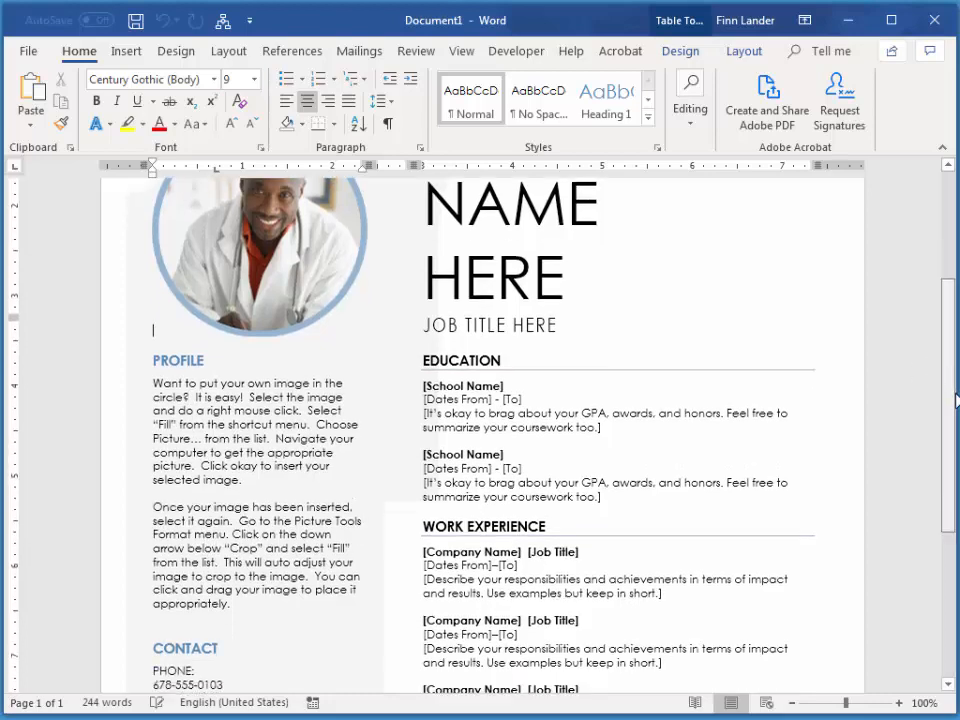
scroll(down, 3)
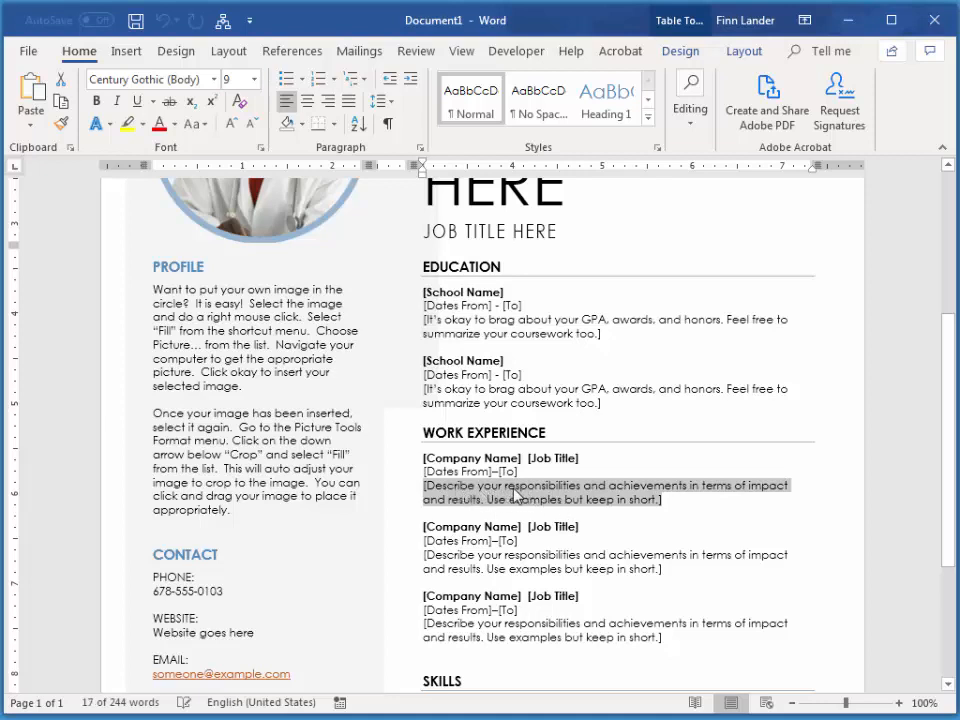
mouse_move(948, 458)
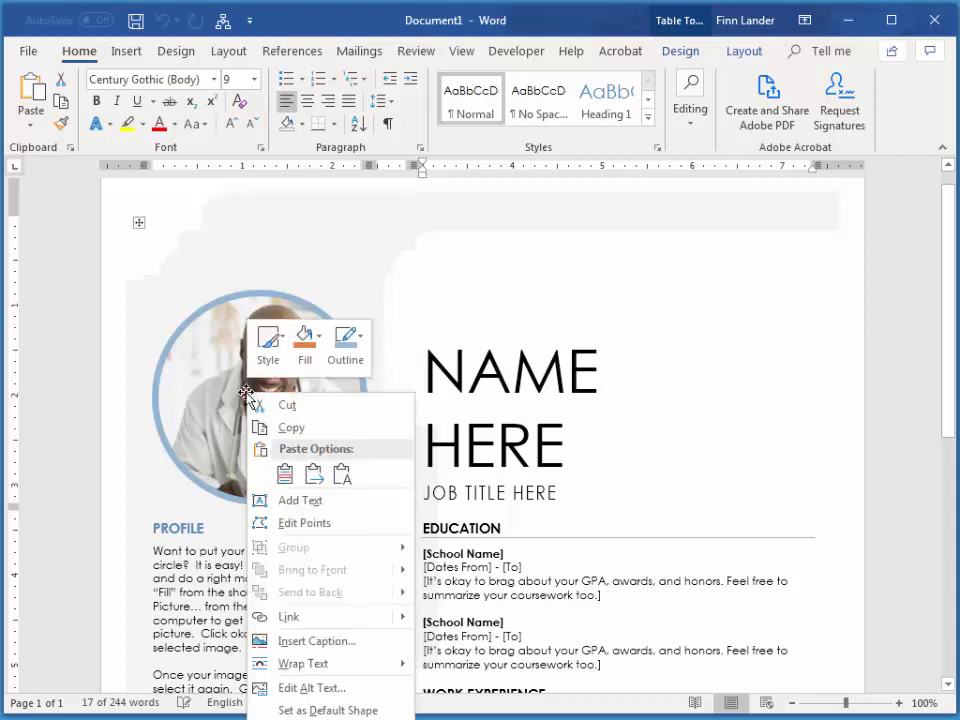
mouse_move(305, 340)
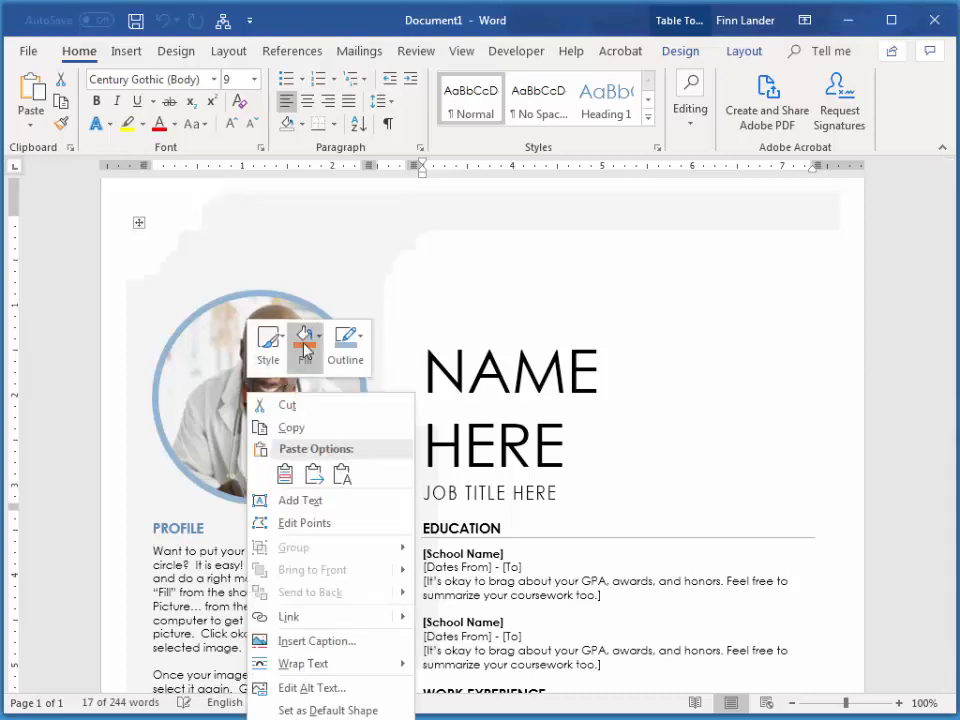
- Choose a picture fill for the resume's photo circle
click(305, 345)
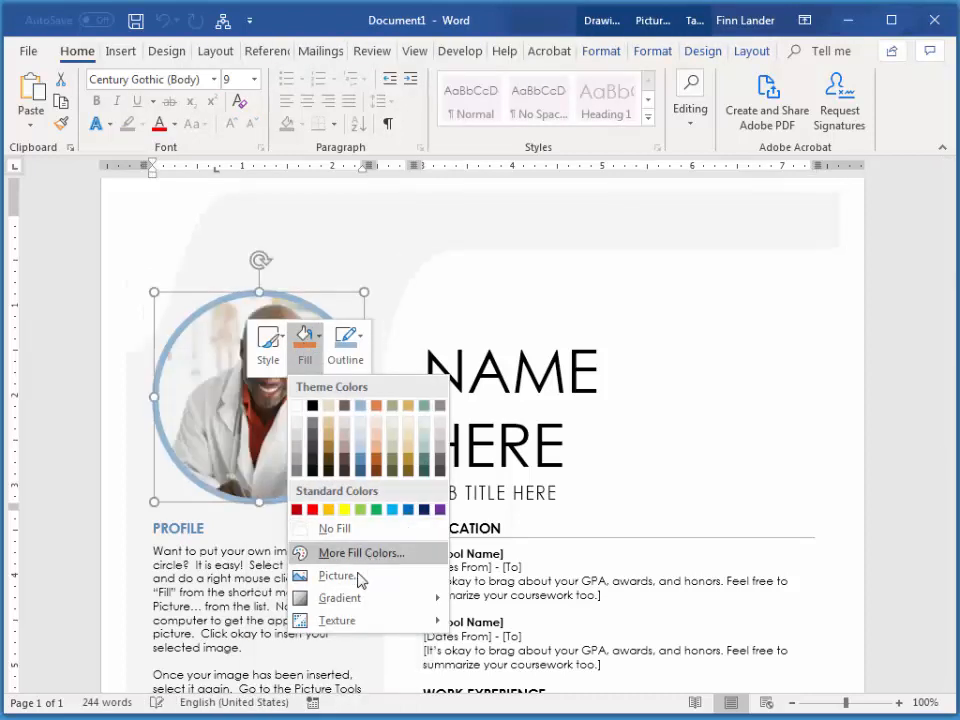
click(337, 575)
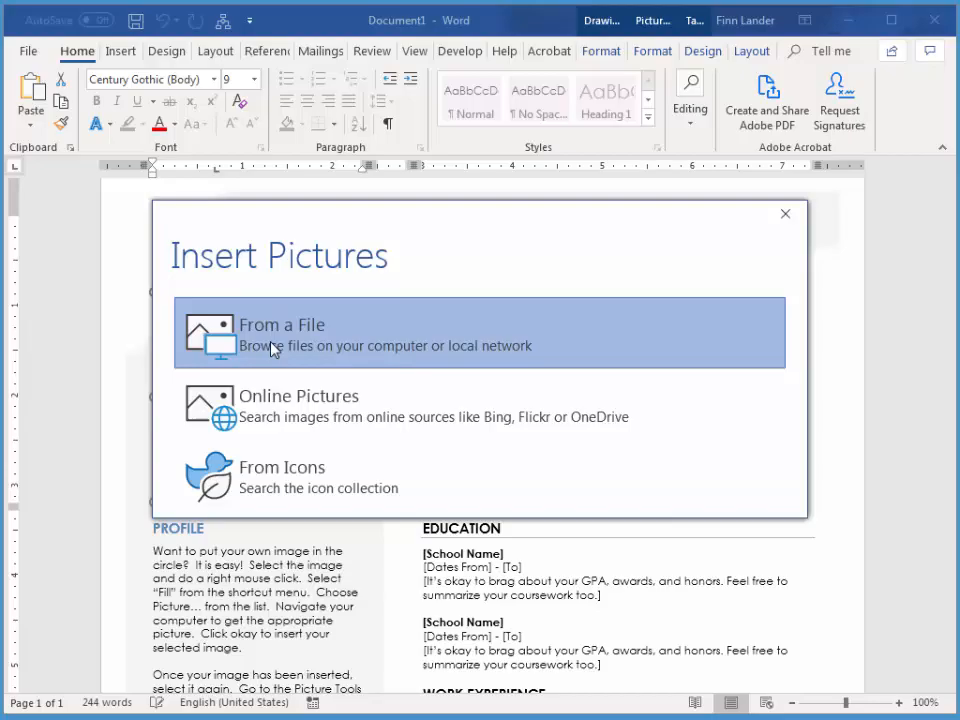
- Fill the photo circle with a portrait from the computer's Pictures library
click(281, 333)
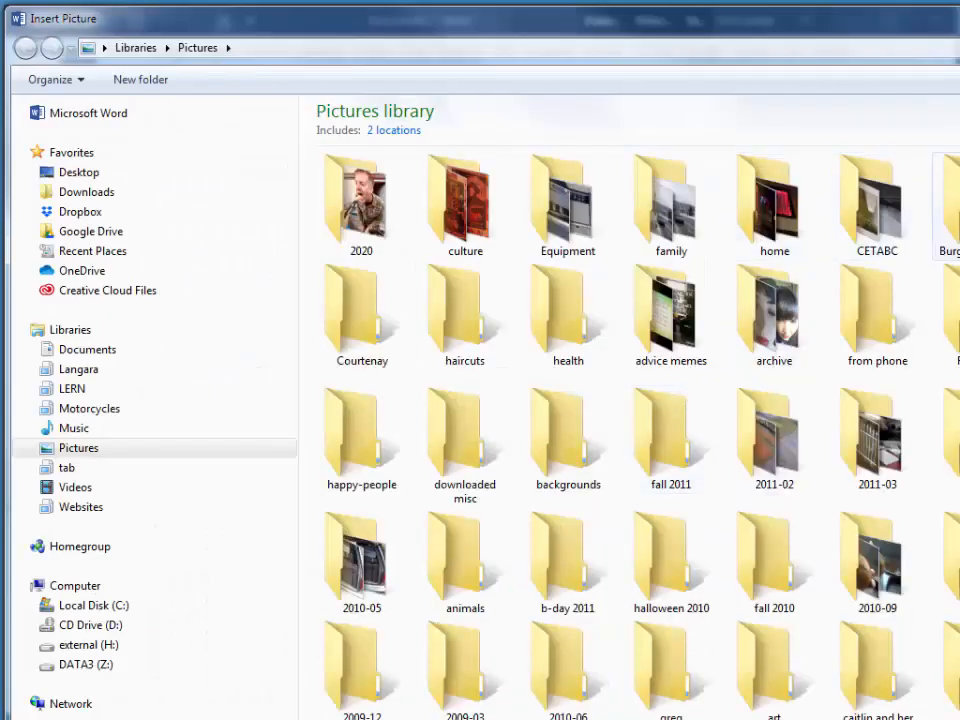
click(361, 200)
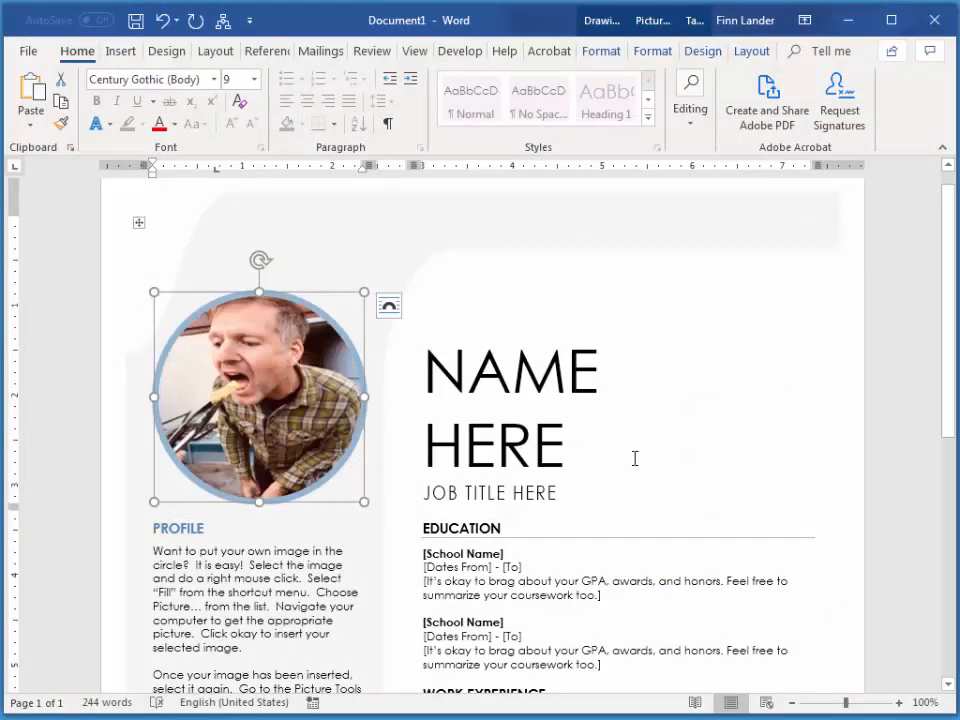
scroll(down, 3)
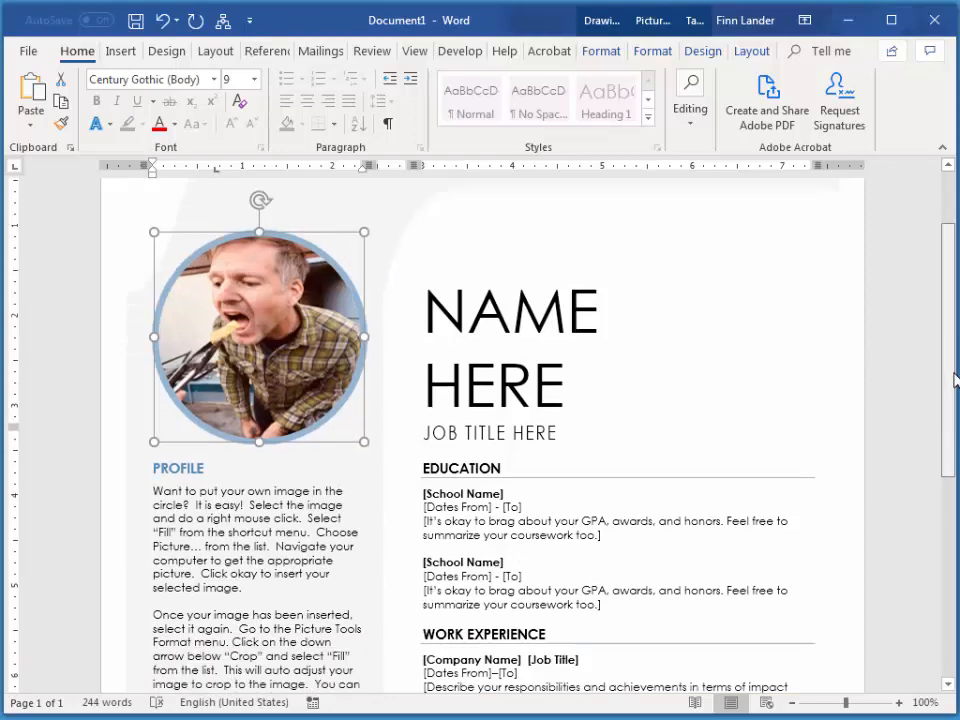
scroll(down, 3)
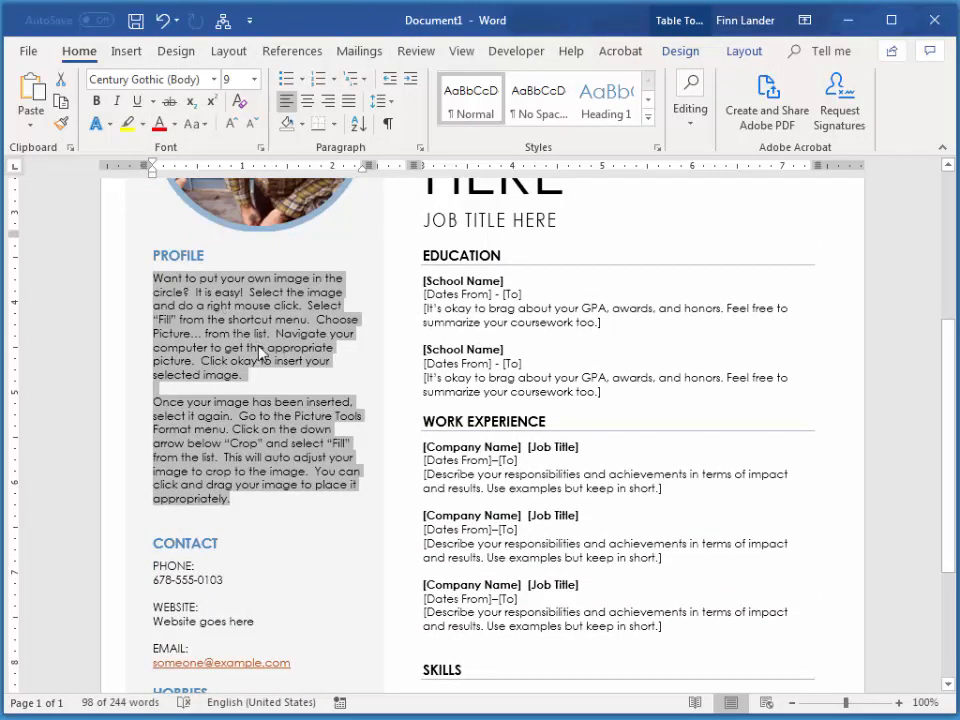
mouse_move(263, 347)
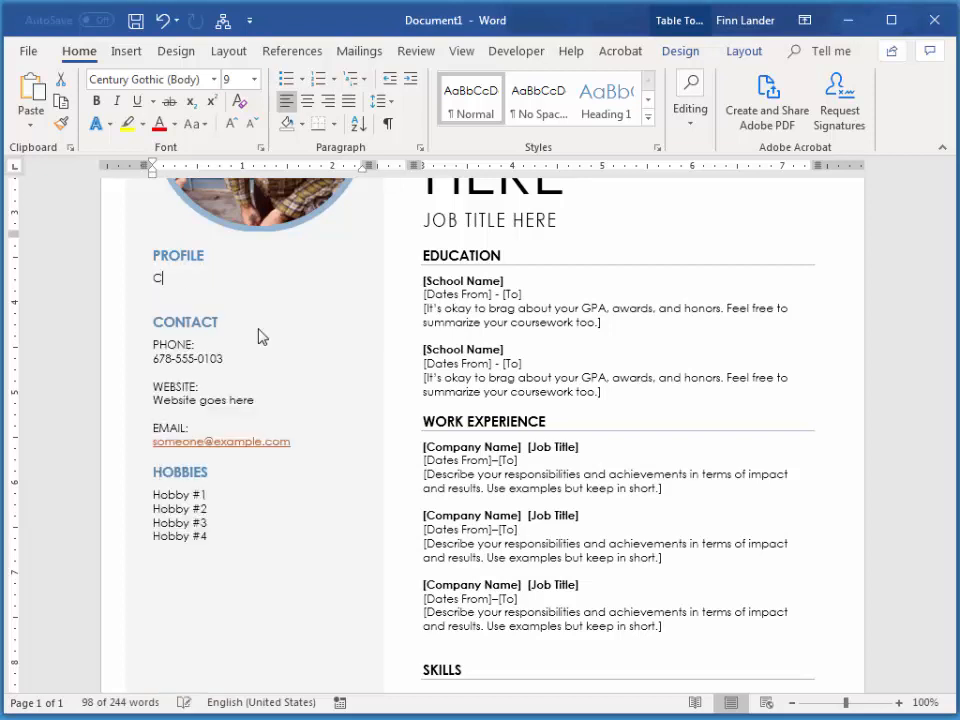
- Type the profile 'Customer service representative with 30 year of scholastic experience'
text(Customer)
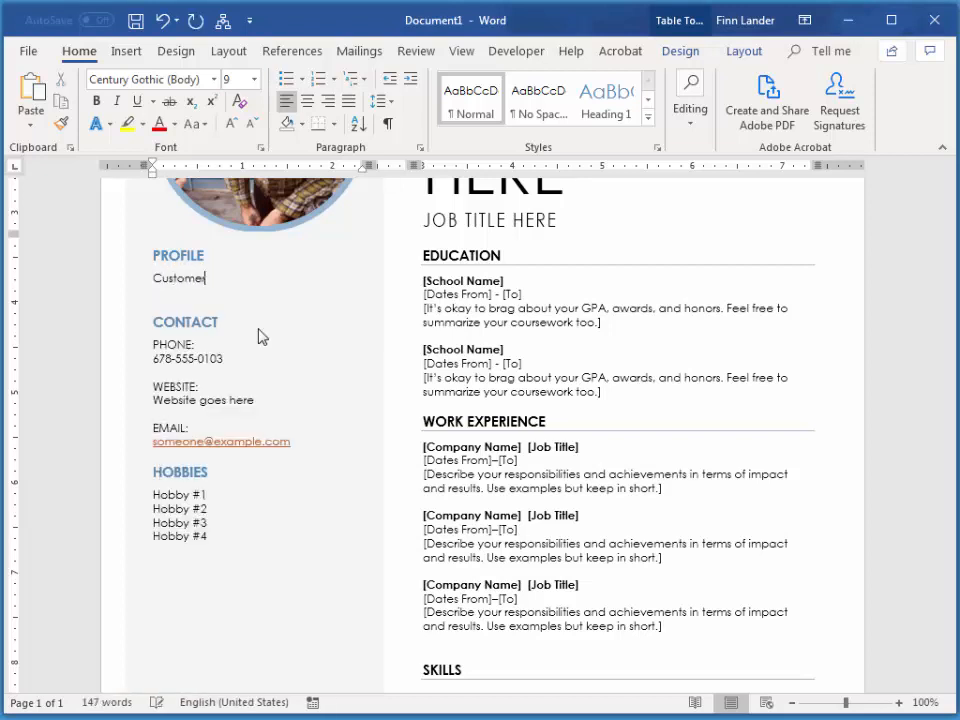
text(service represe)
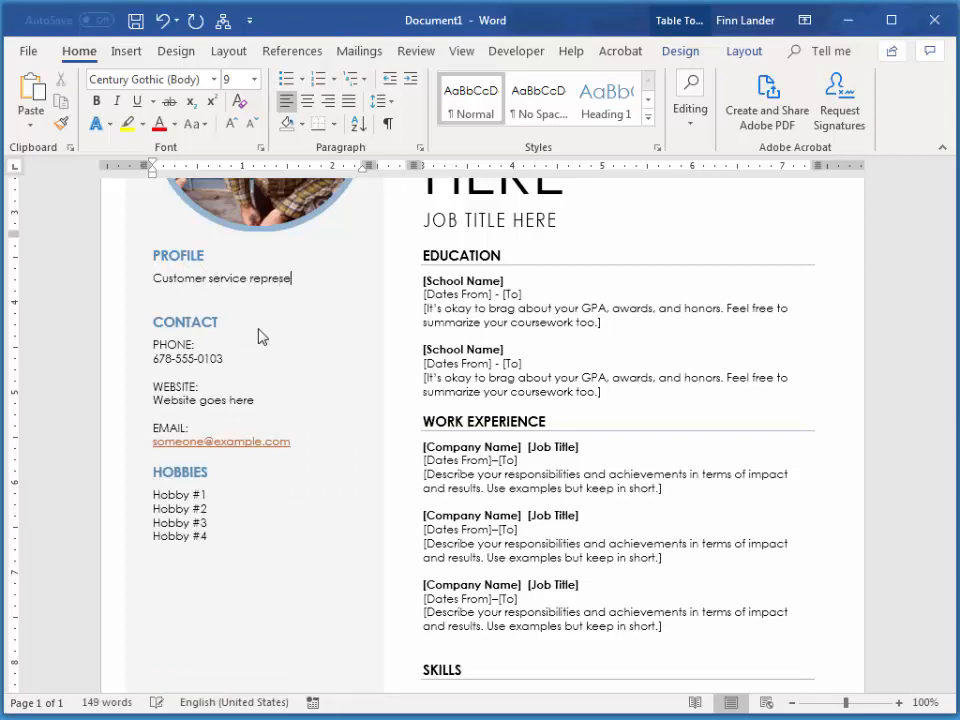
text(ntative)
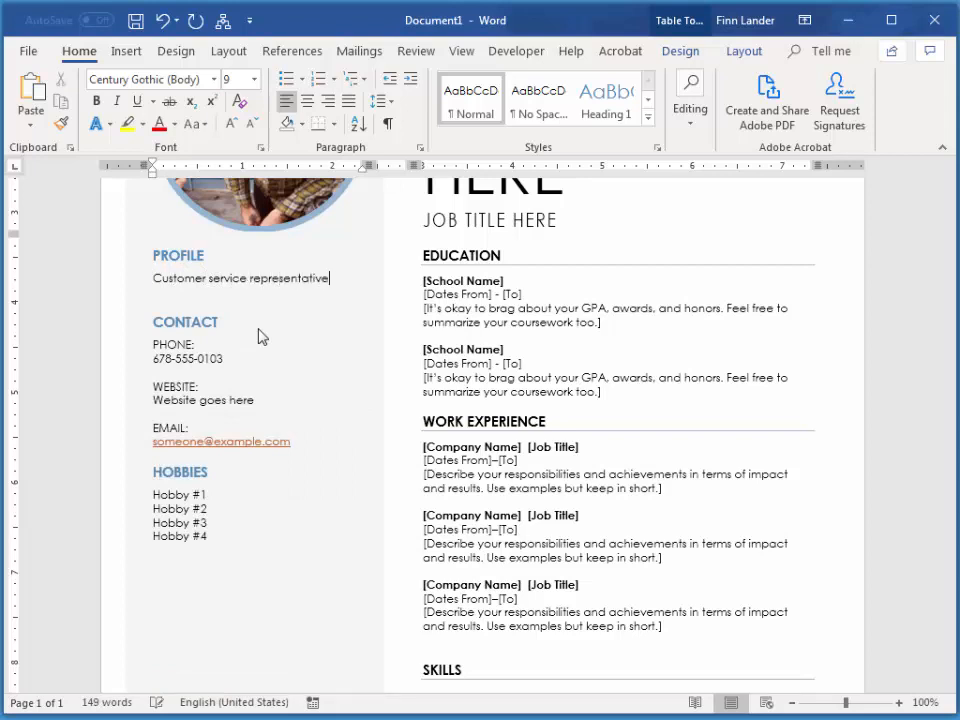
text(with 30 year of sch)
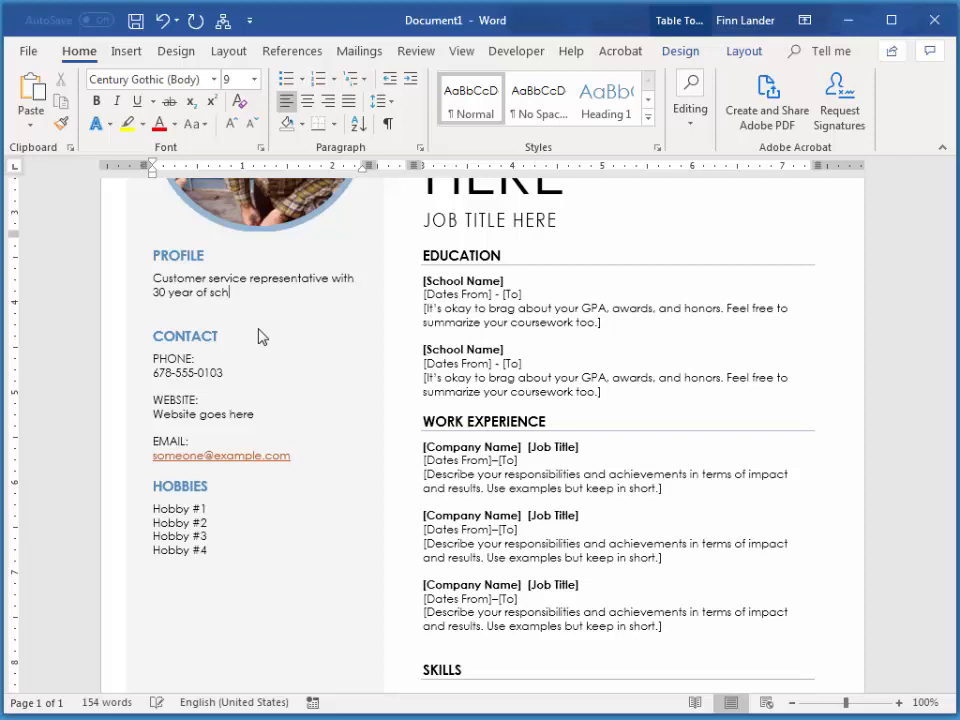
text(olastic)
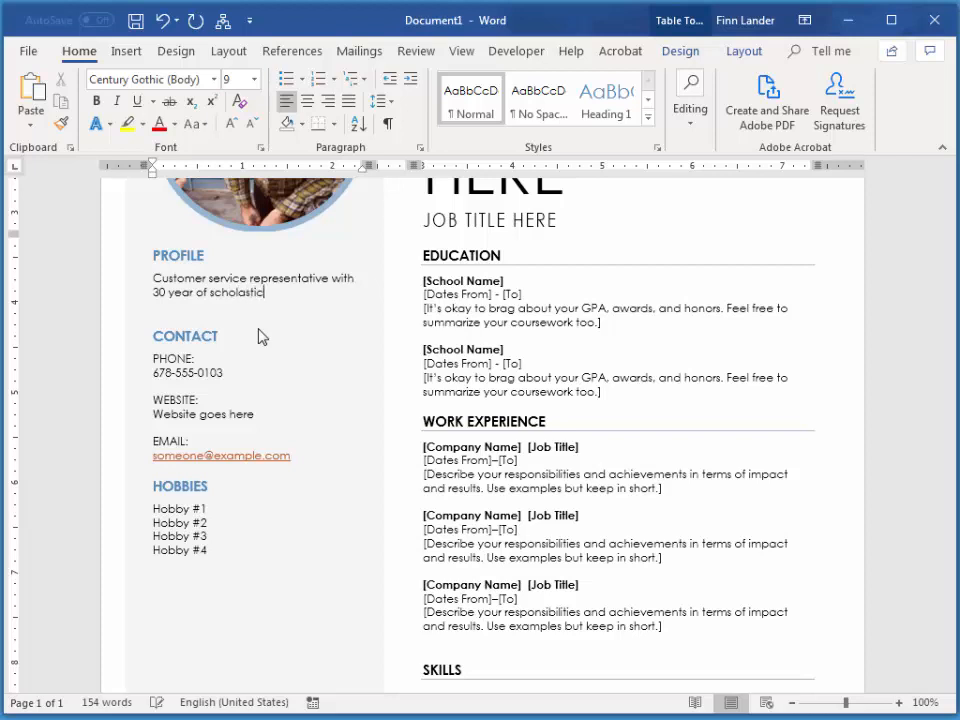
text(re)
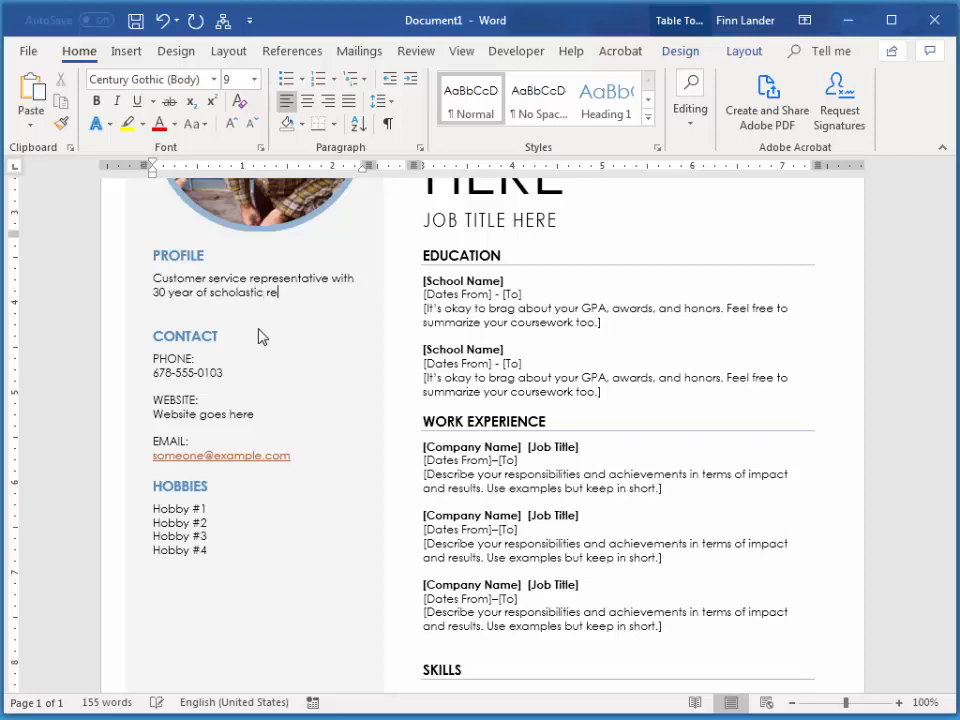
key(backspace)
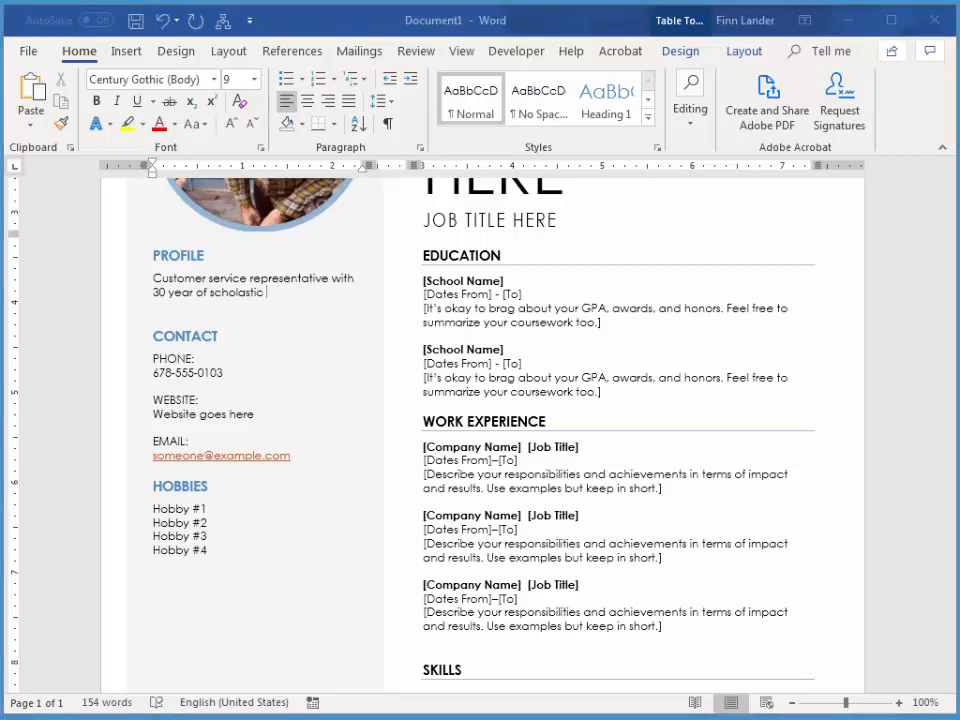
text(e)
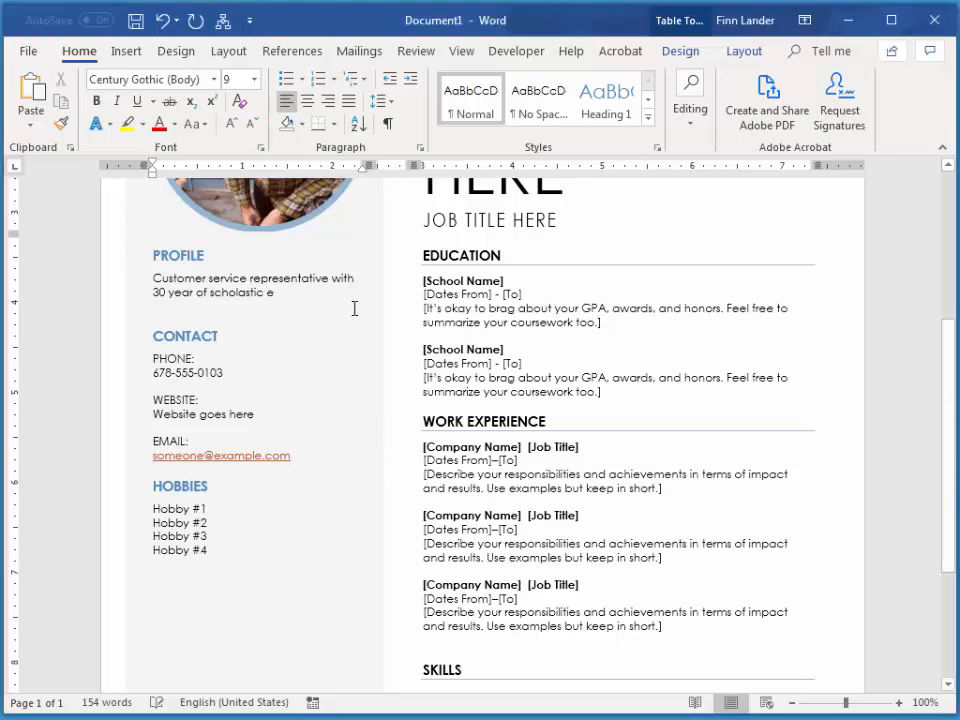
text(xperi)
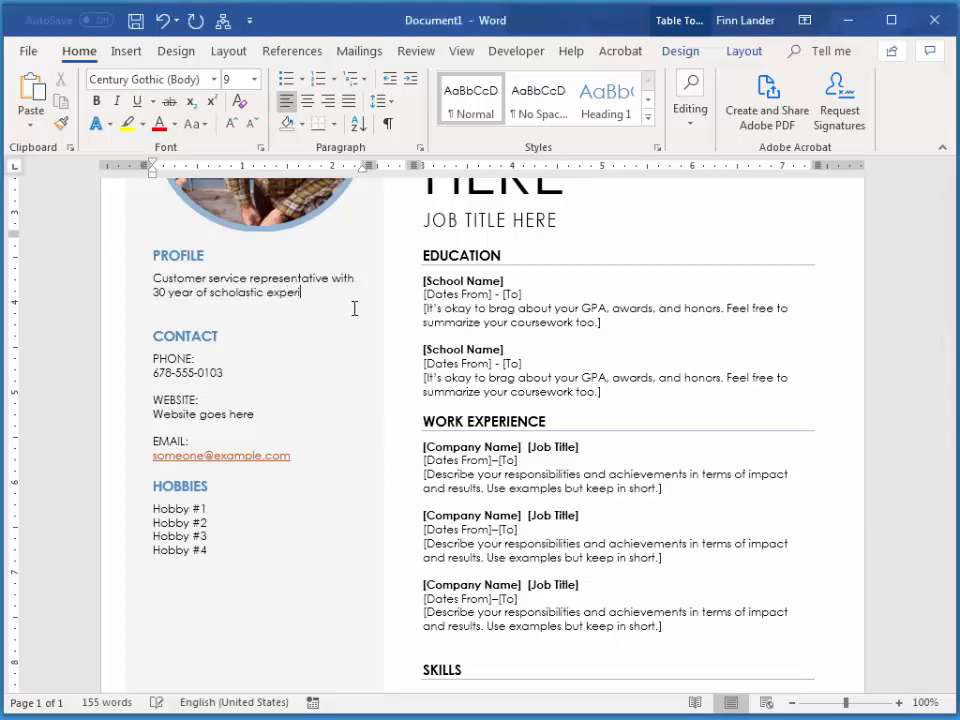
text(ence)
click(196, 373)
text(6)
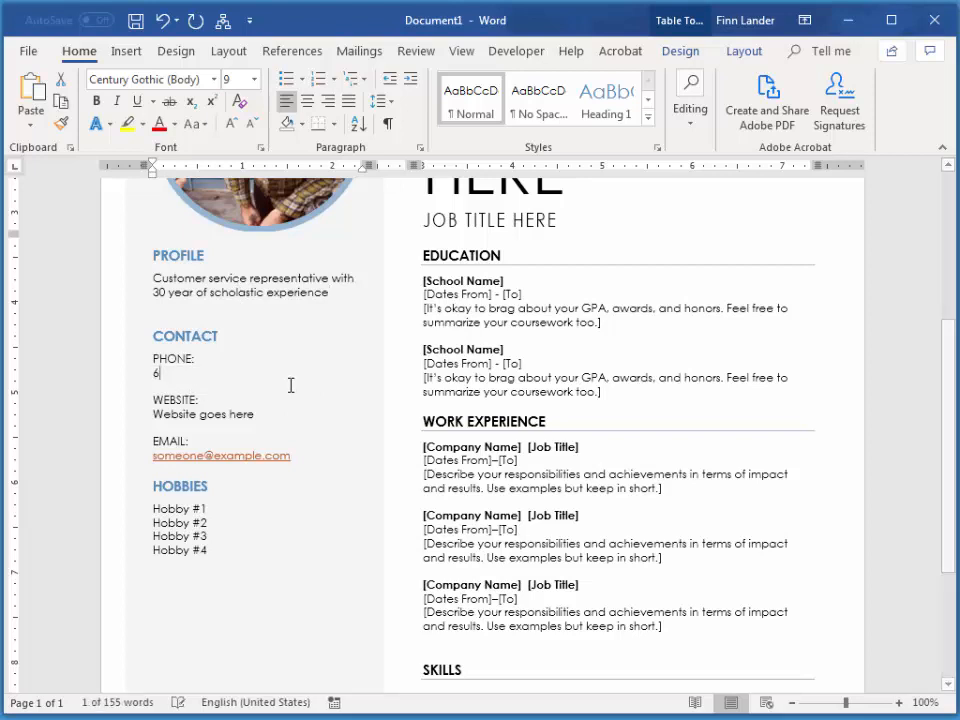
text(04 218)
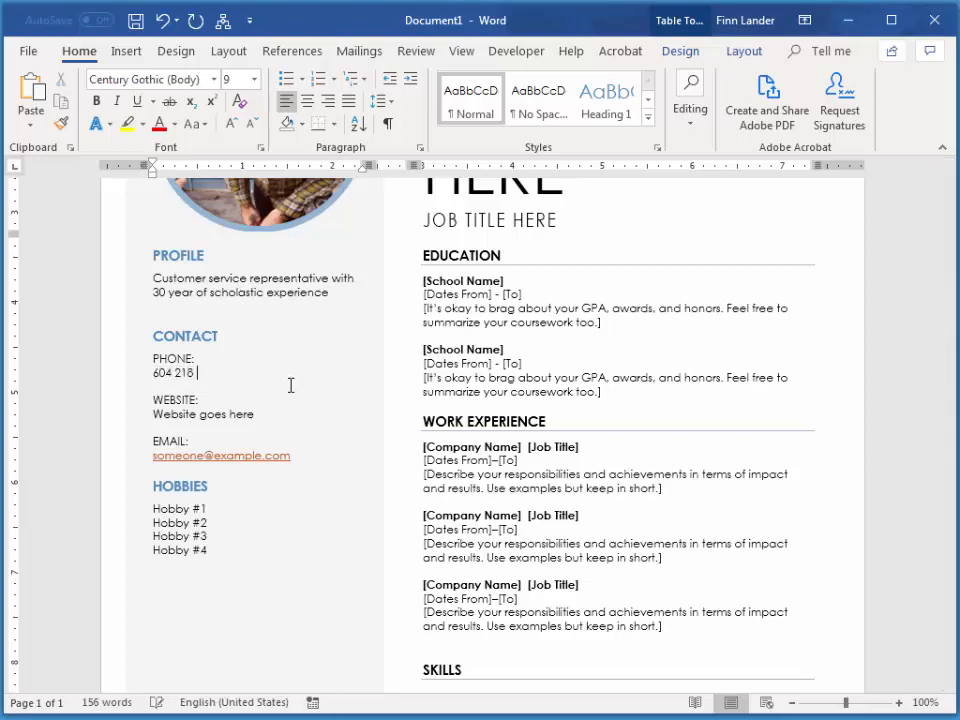
text(2873)
click(204, 414)
text(ma)
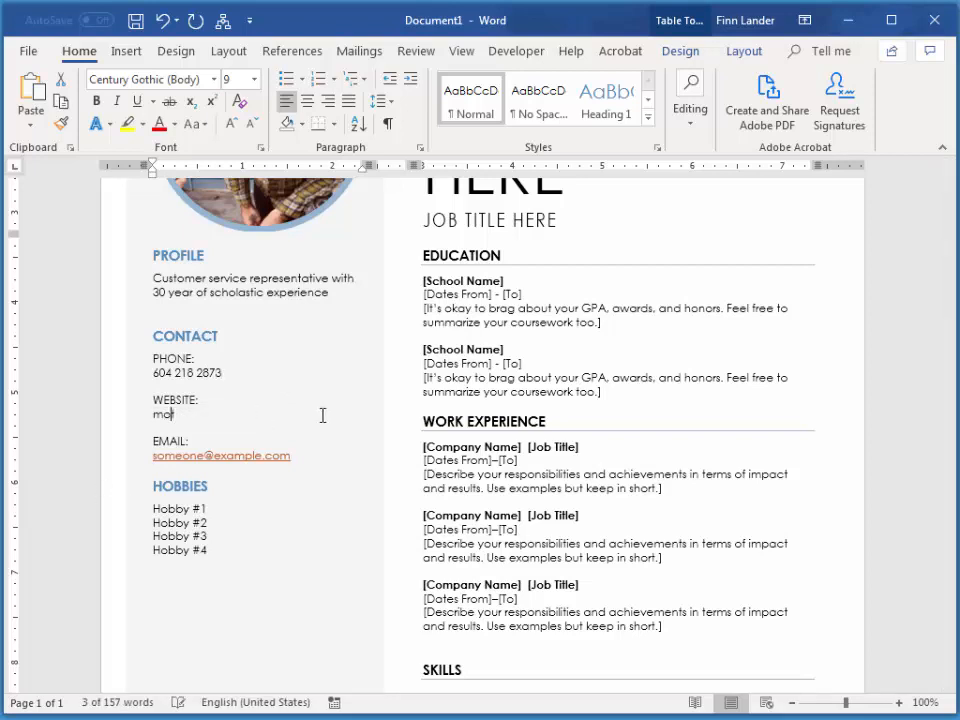
text(otorama.net)
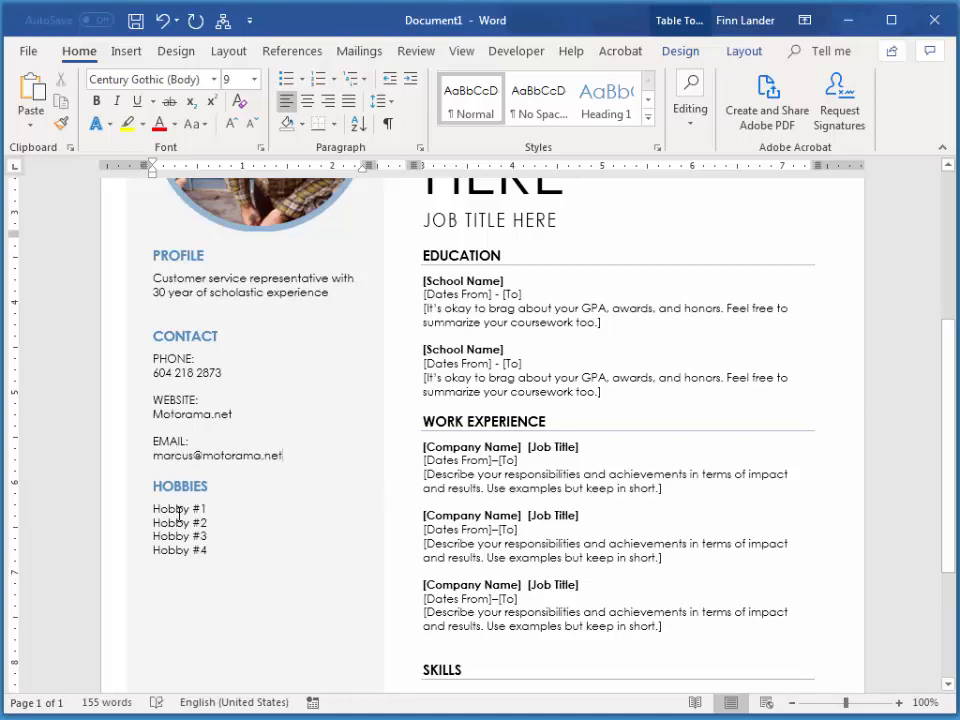
- Type the four hobbies: Music, Nature, Motorcycles and Computers
text(M)
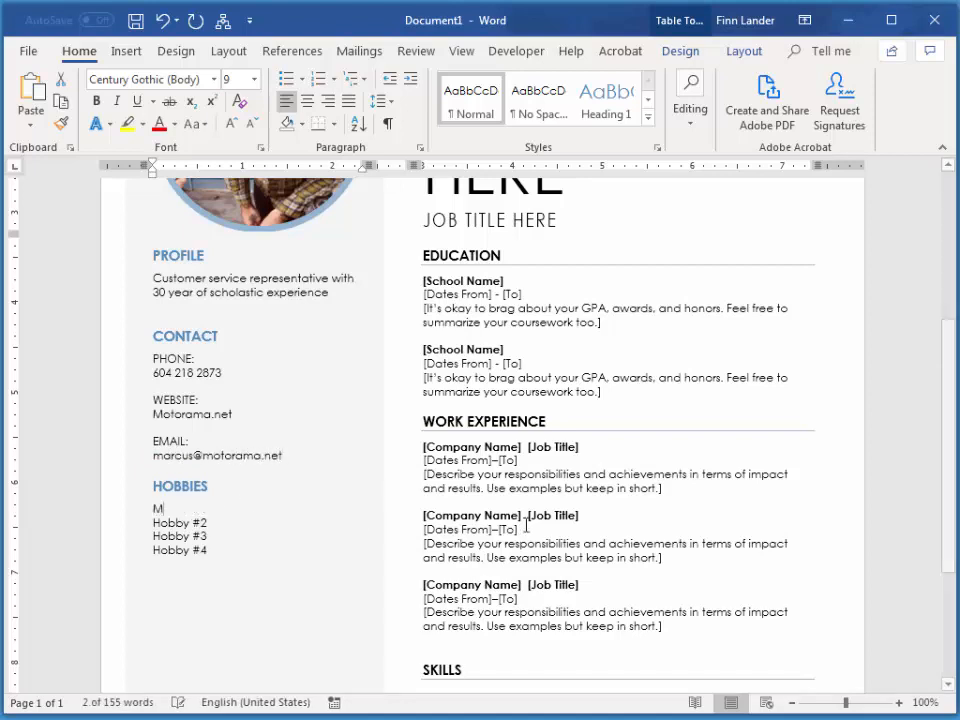
text(usic)
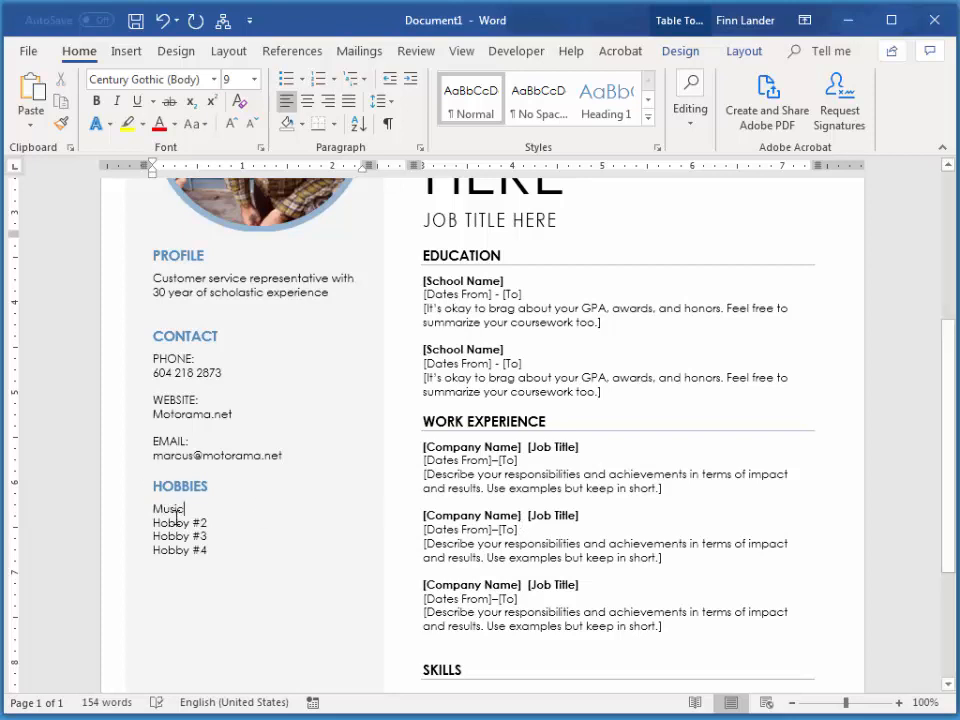
text(Nai)
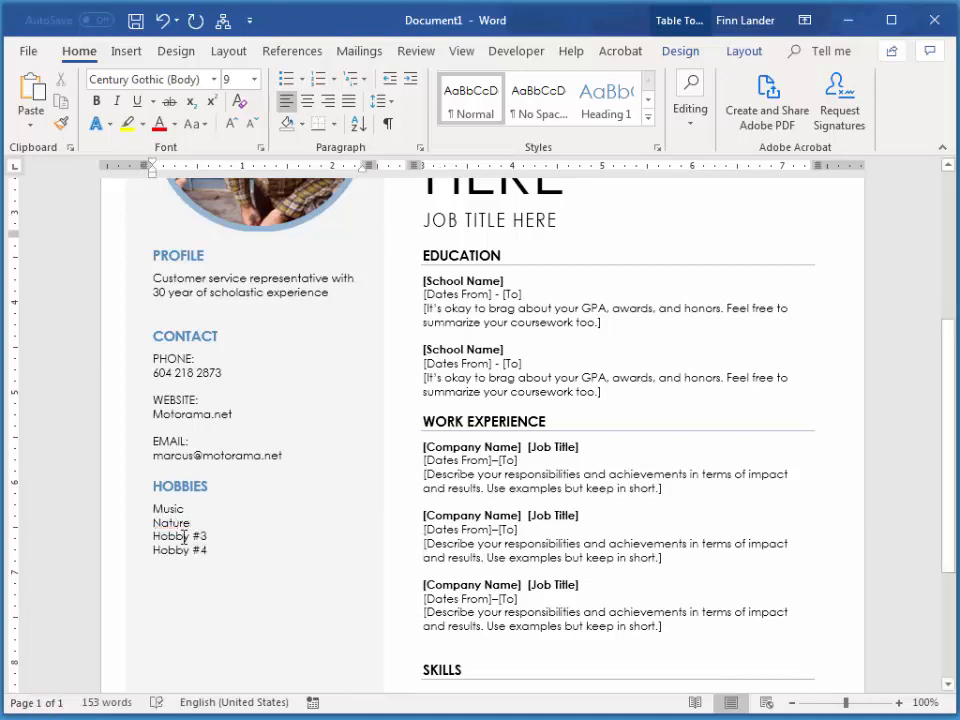
text(Motor)
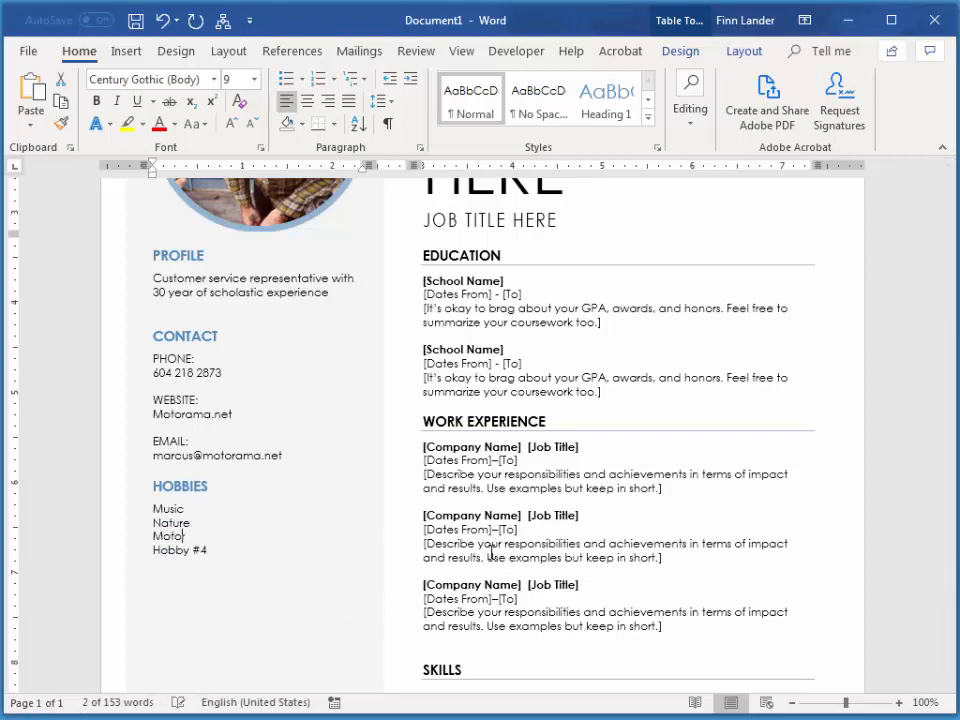
text(cycles)
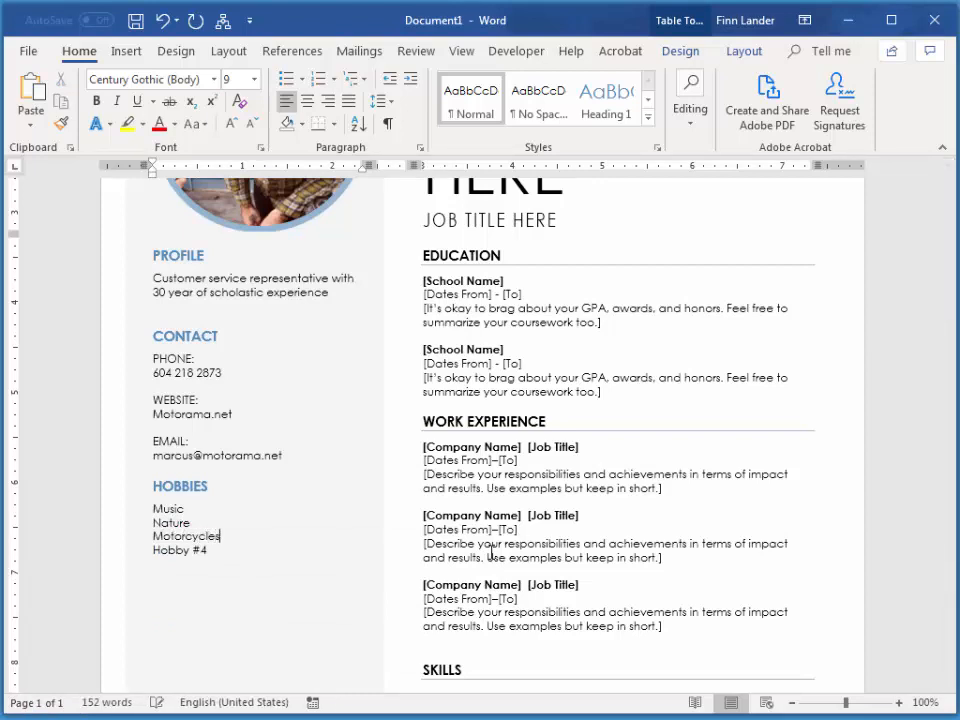
double_click(178, 550)
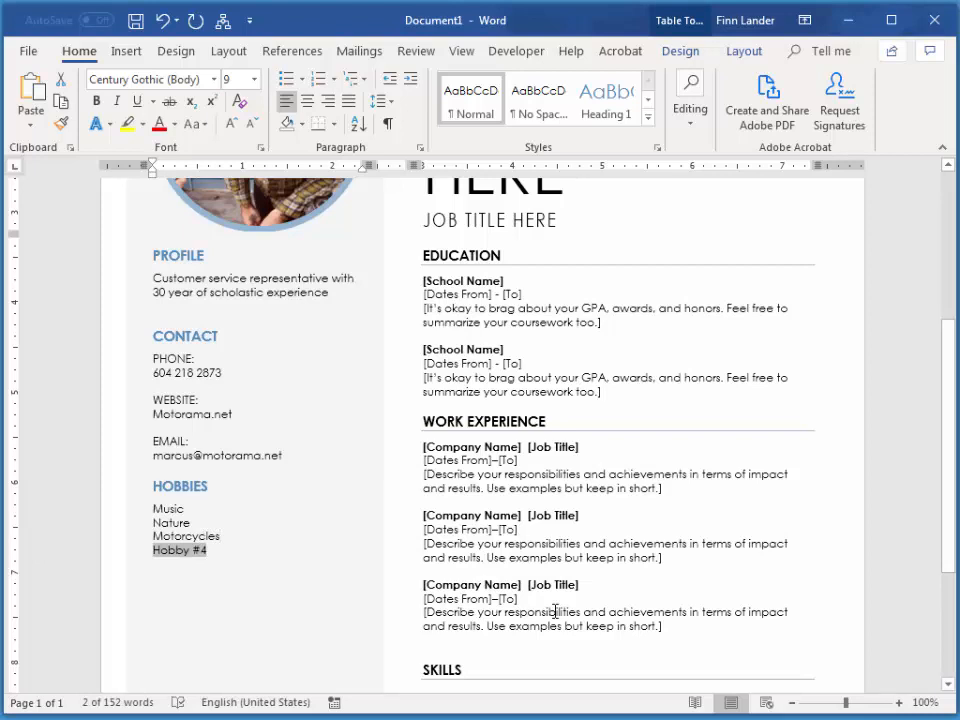
text(Con)
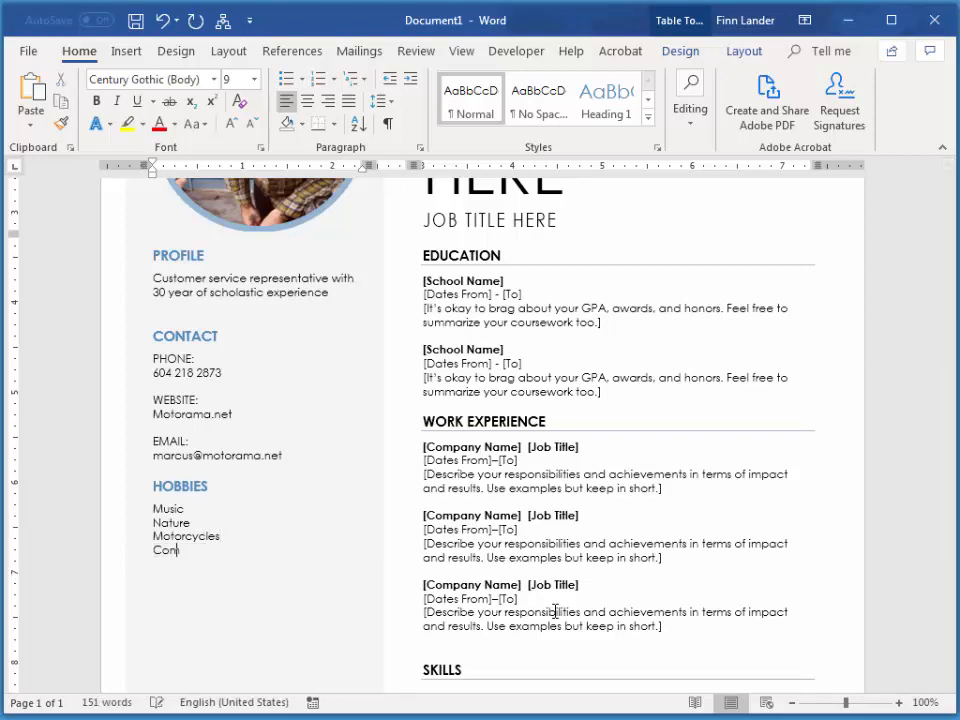
text(puters)
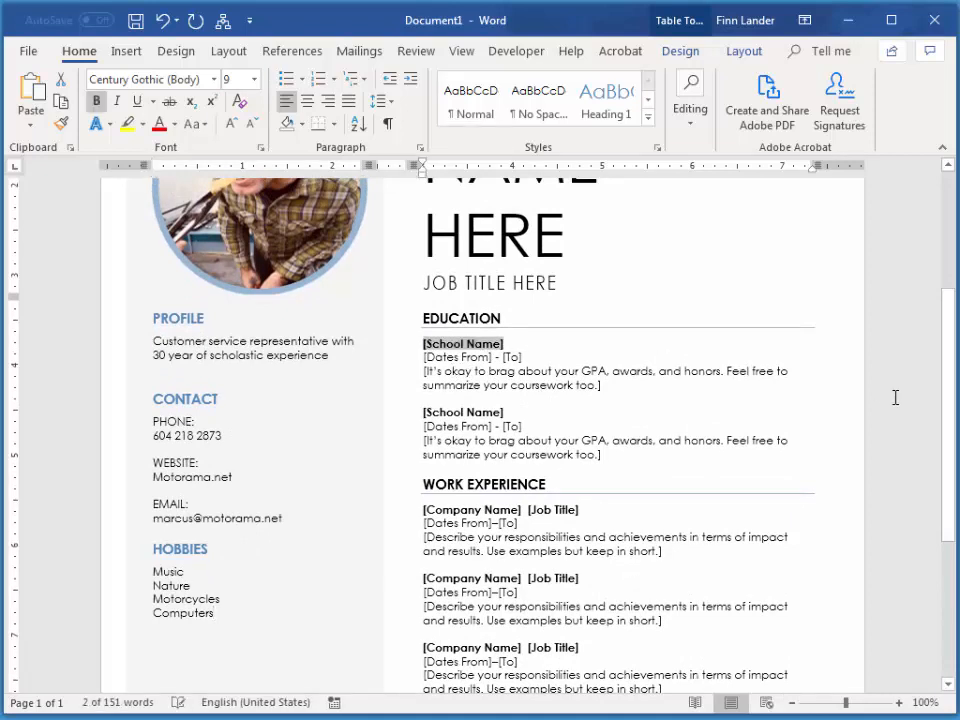
- Fill the education entry with Langara College and dates 1998 - present
text(Langara College)
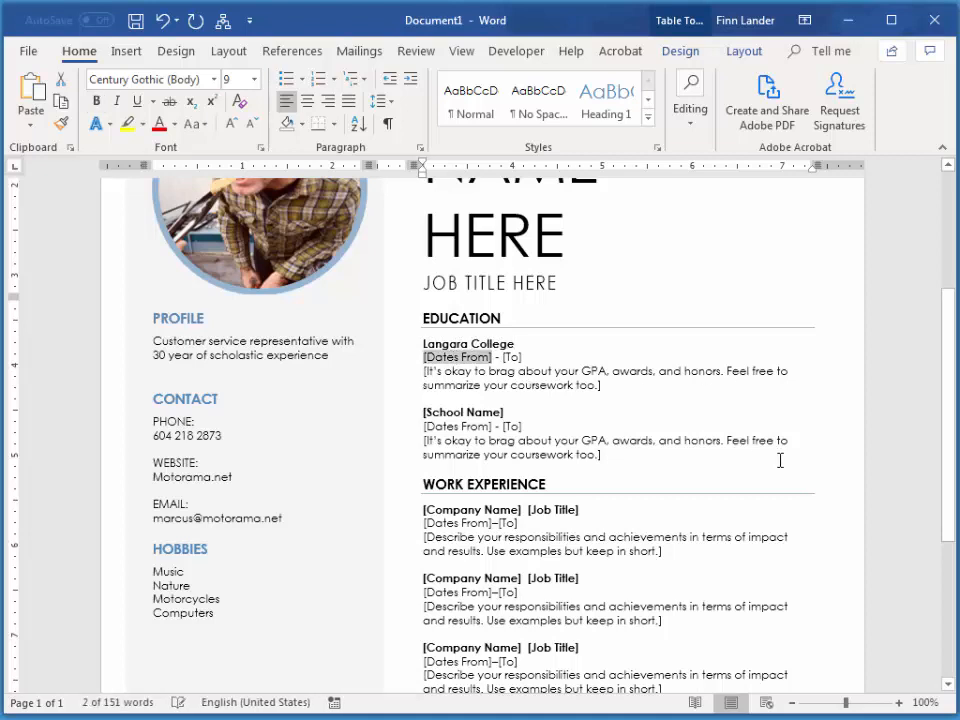
text(1998 - [To)
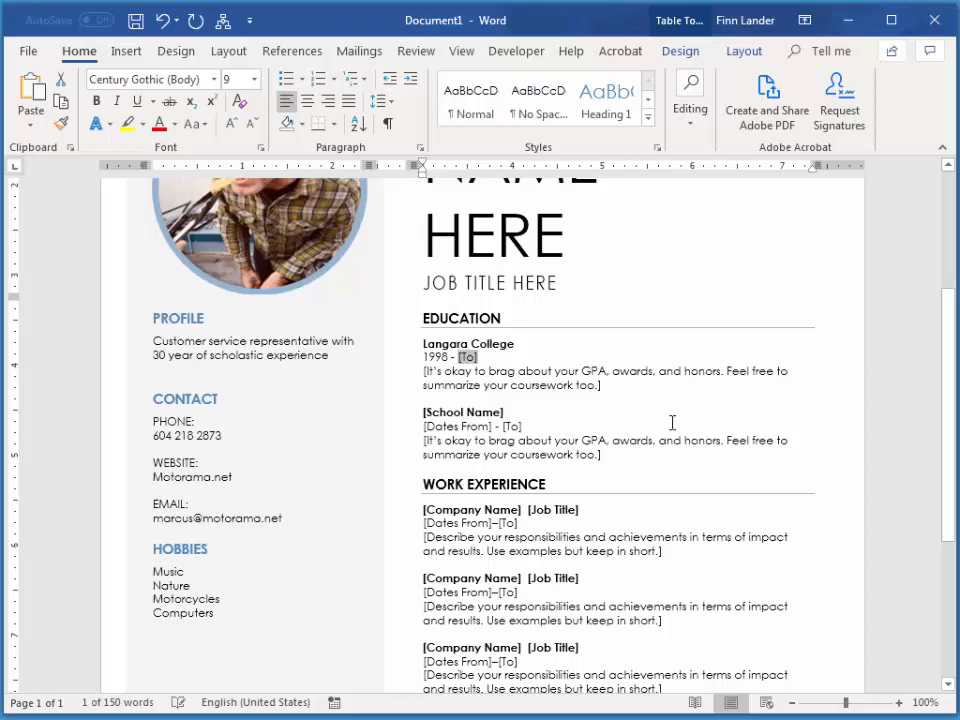
text(pres)
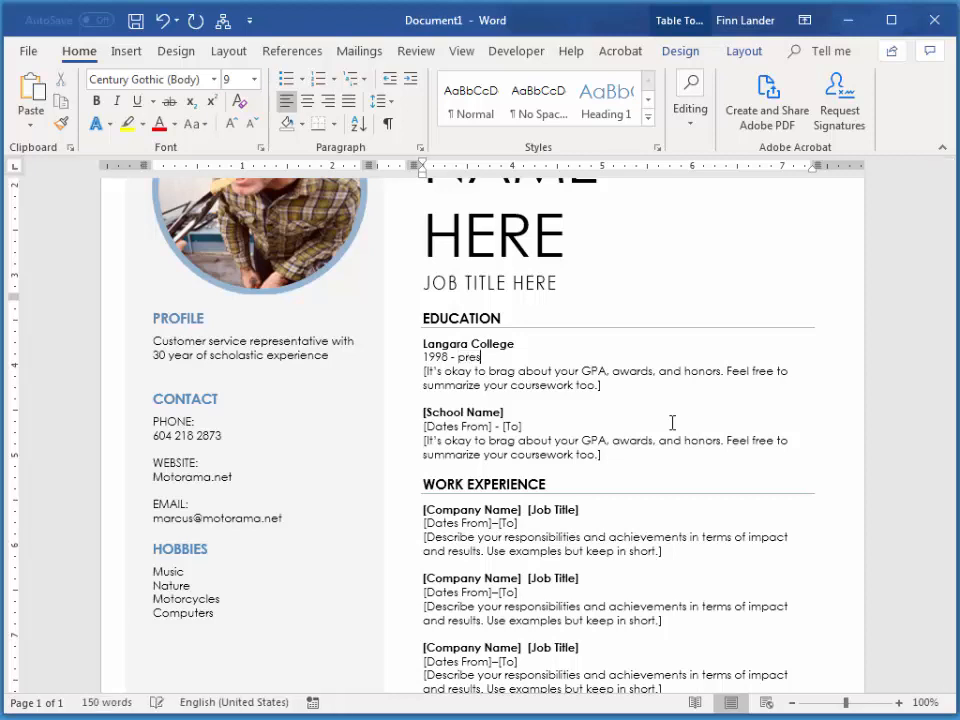
text(ent)
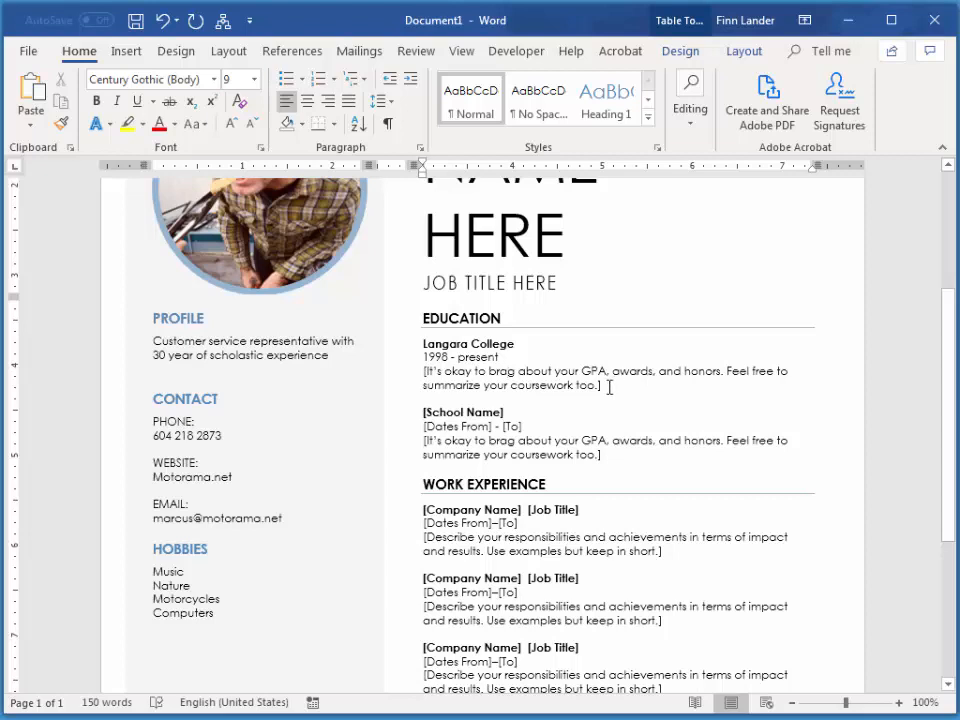
- Replace the education description with 'Top of the class in all subjects'
drag(422, 371, 604, 385)
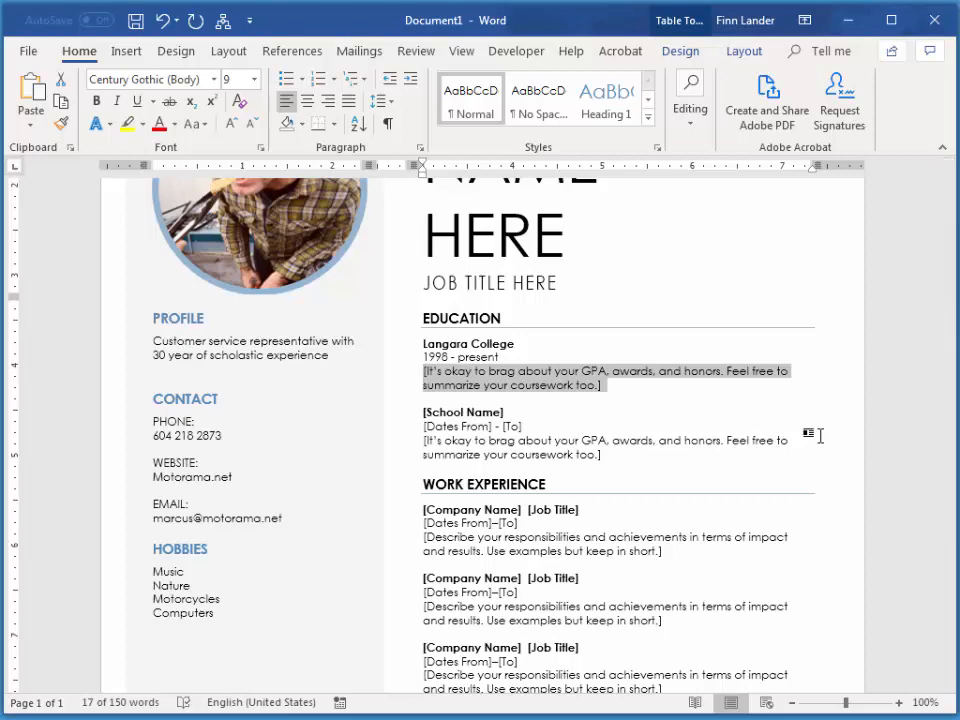
text(Top i)
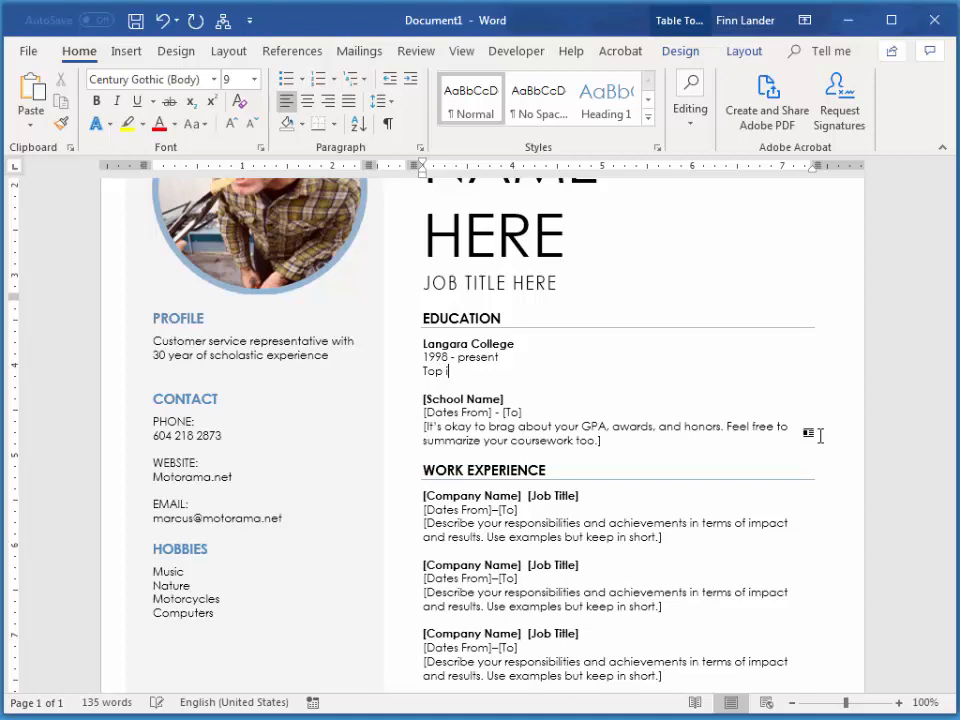
text(of the clas)
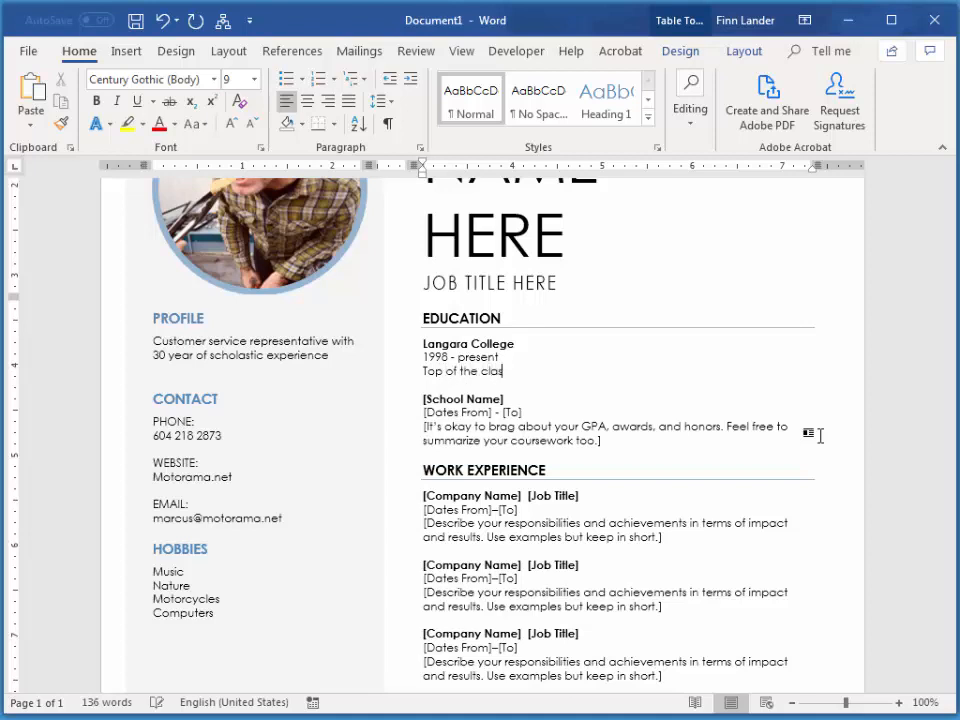
text(s in all sub)
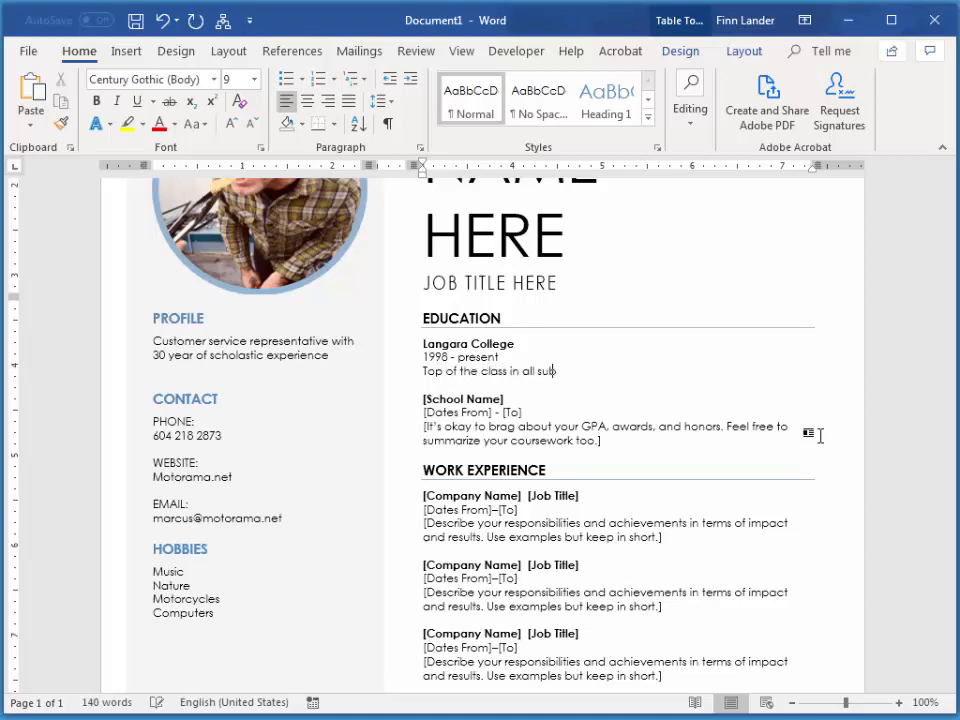
text(bjects)
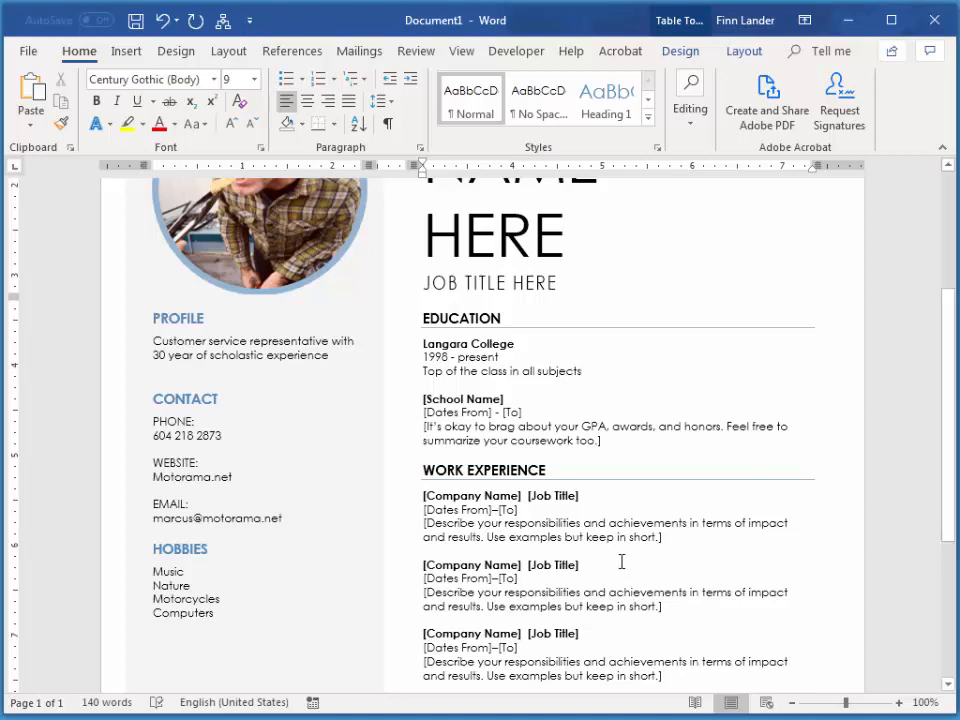
mouse_move(513, 509)
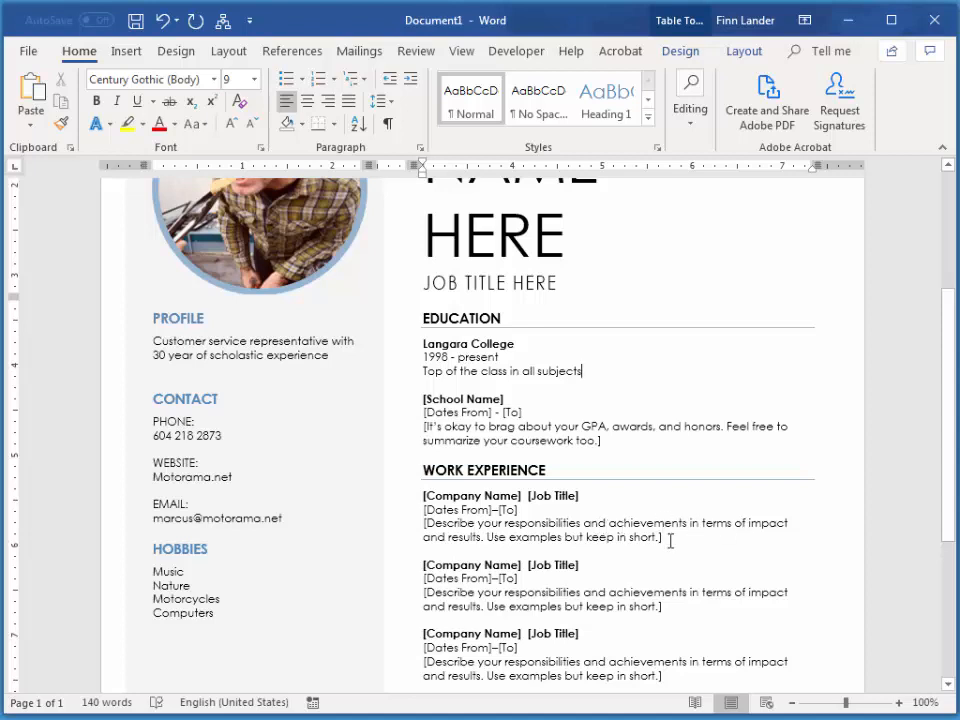
mouse_move(900, 538)
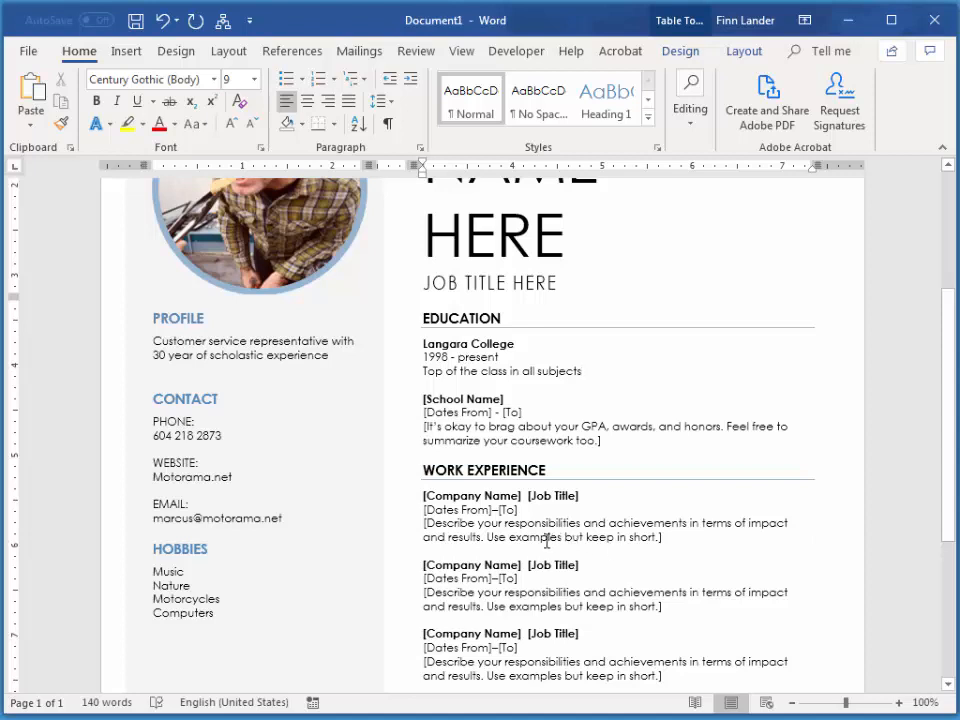
click(582, 371)
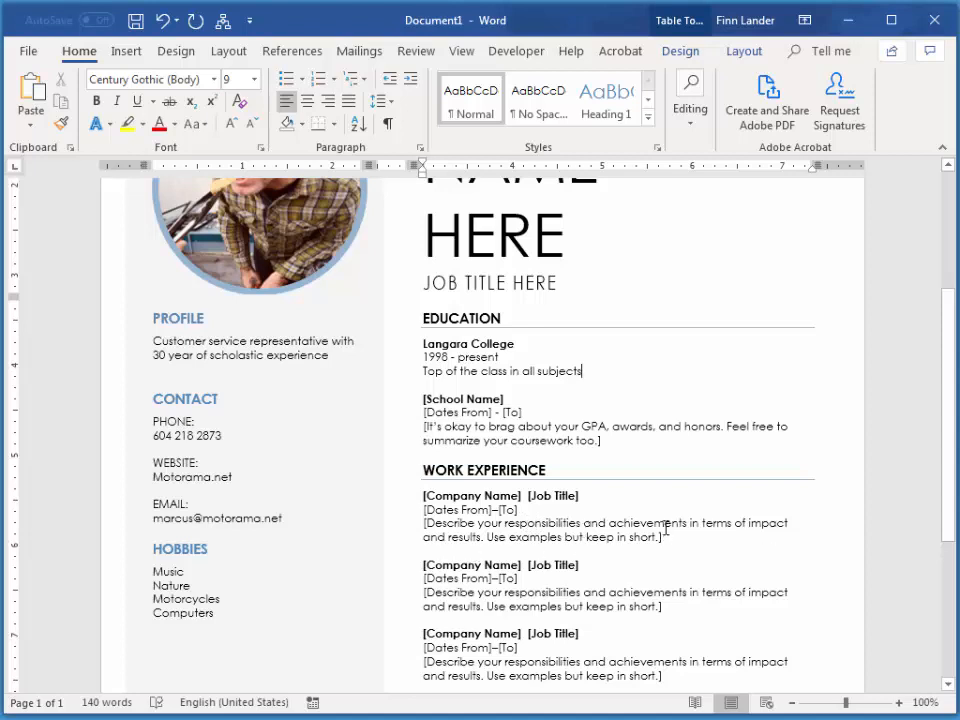
mouse_move(448, 510)
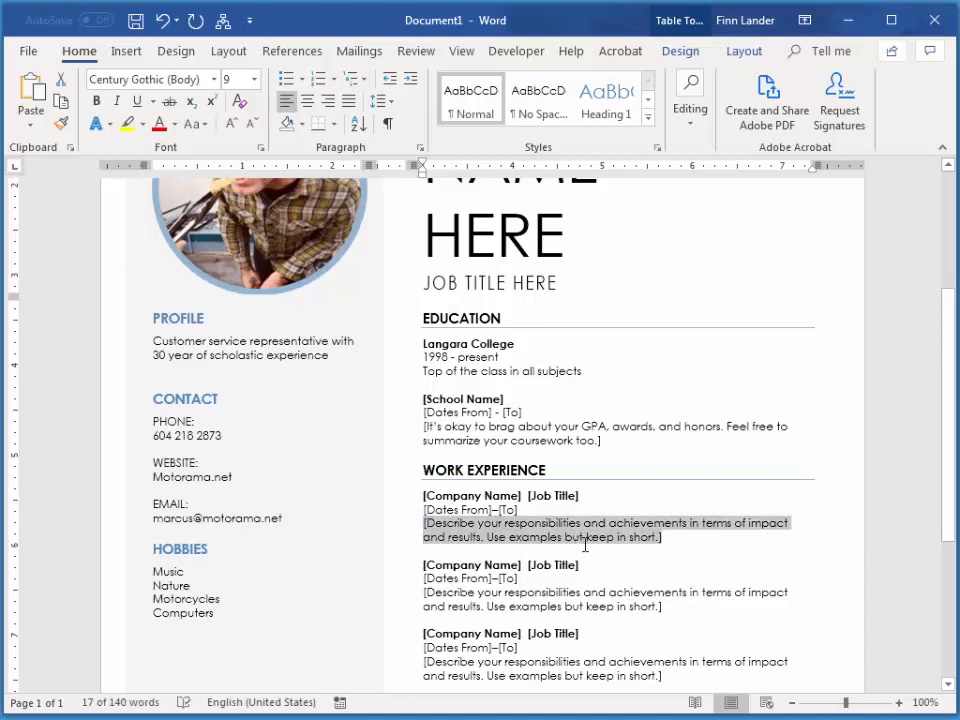
- Type the job description 'Utilized customer service skills to grow class size and maximize profit'
text(Utilize)
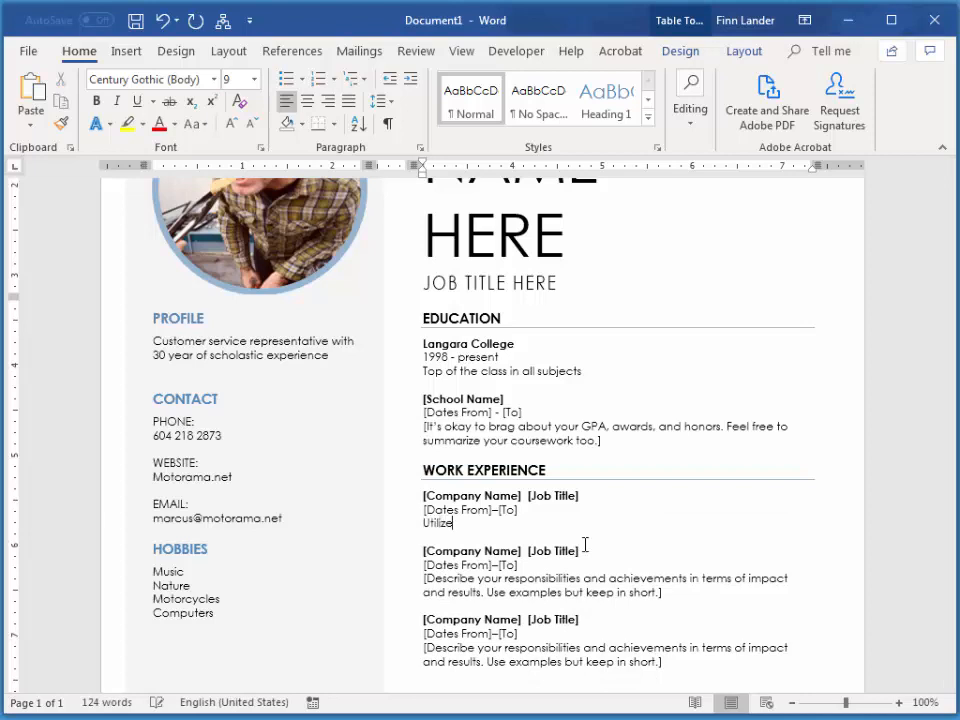
text(d)
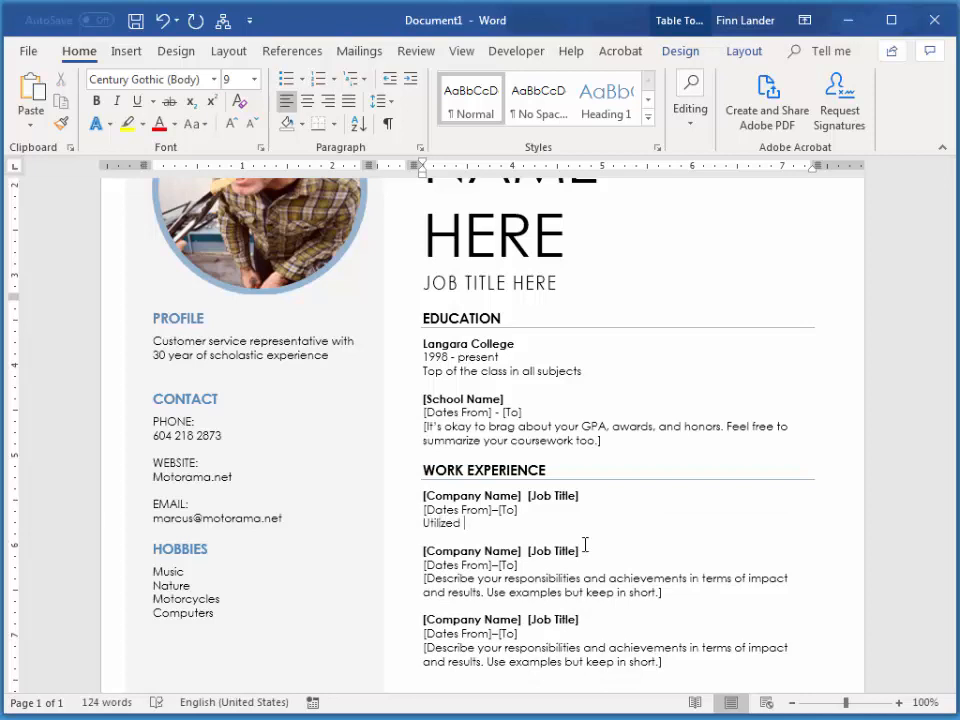
text(cust)
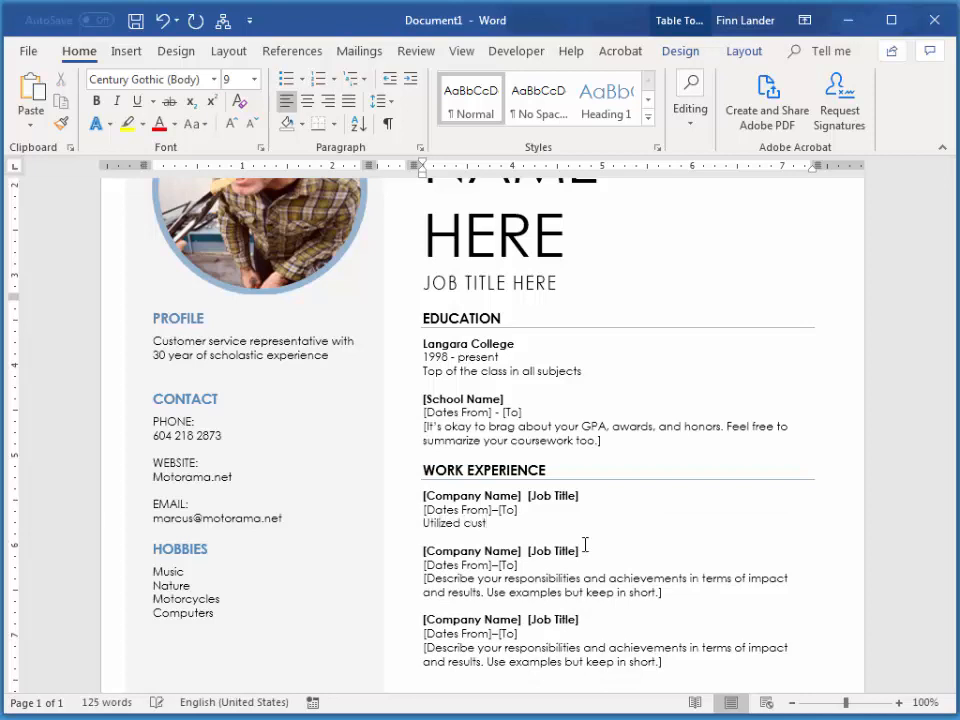
text(omer ser)
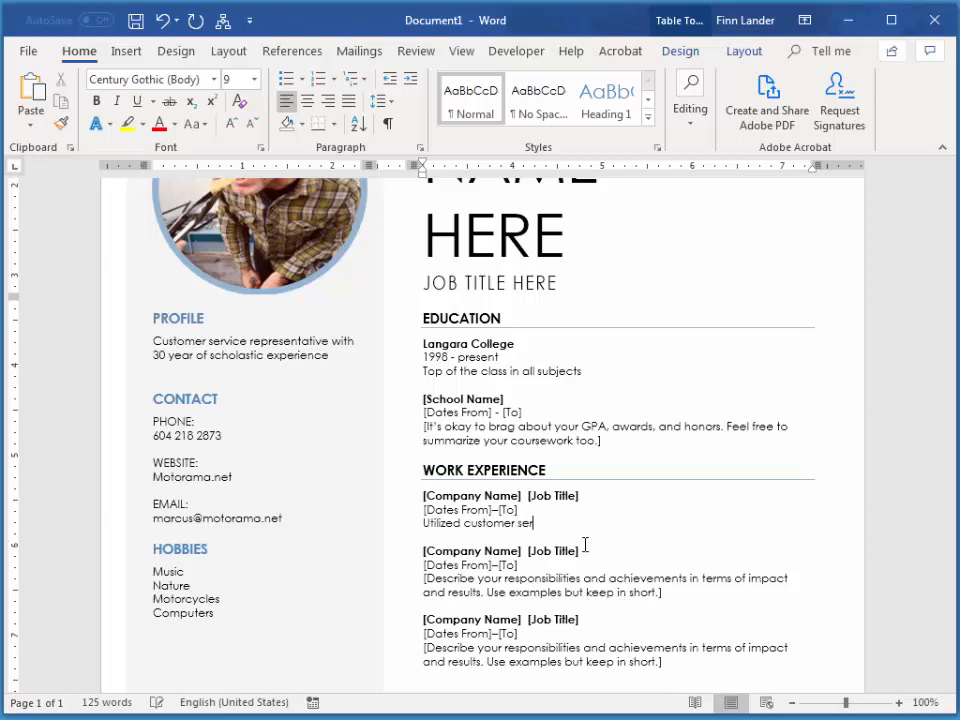
text(vice ski)
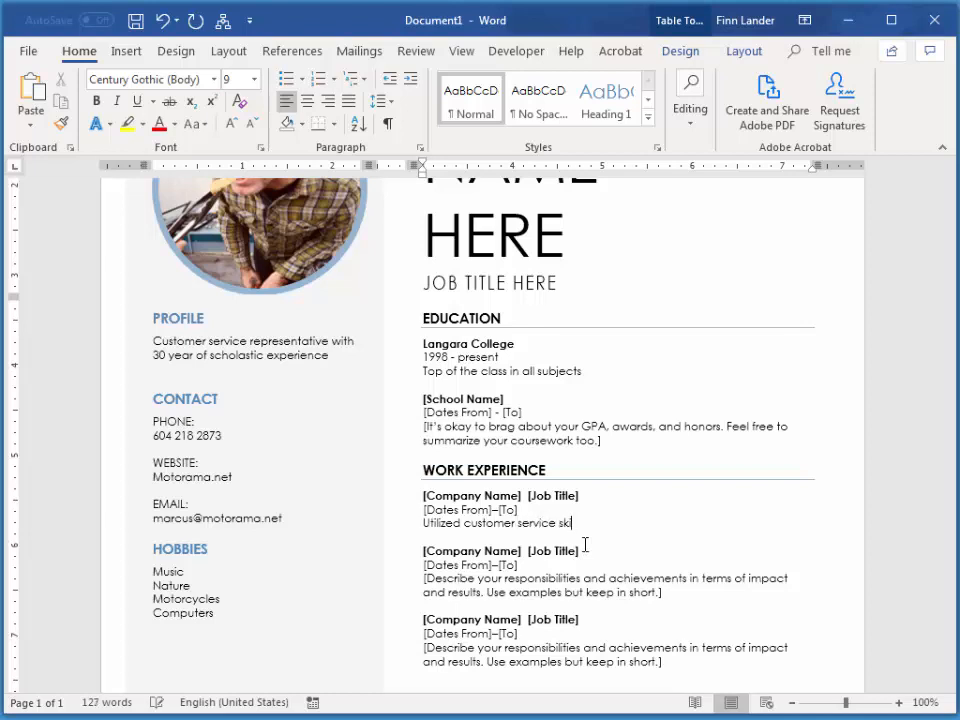
text(lls to gro)
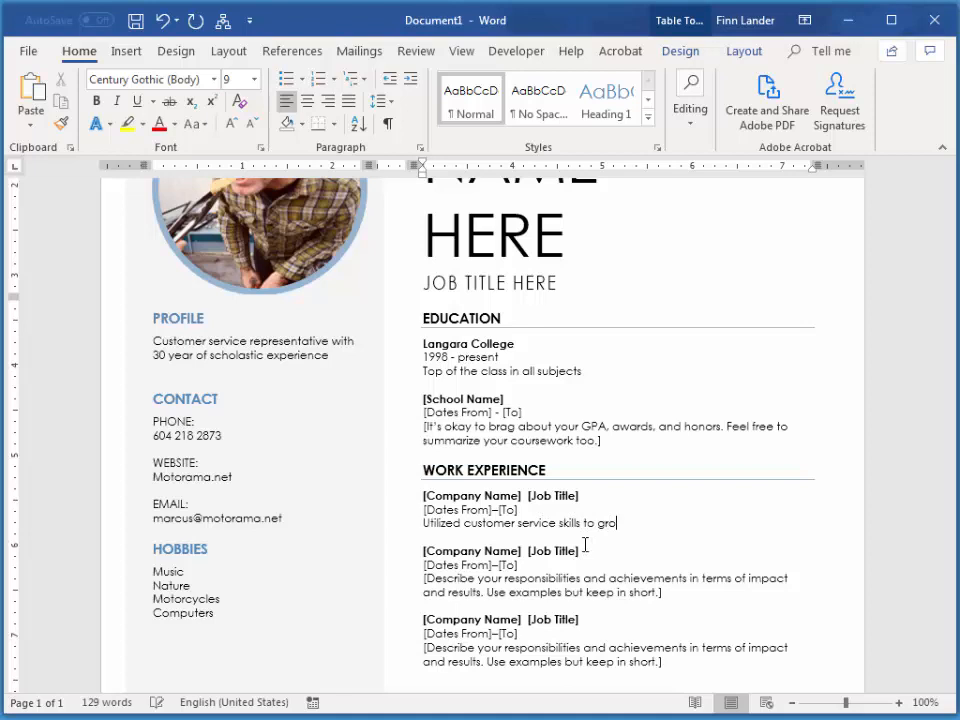
text(w)
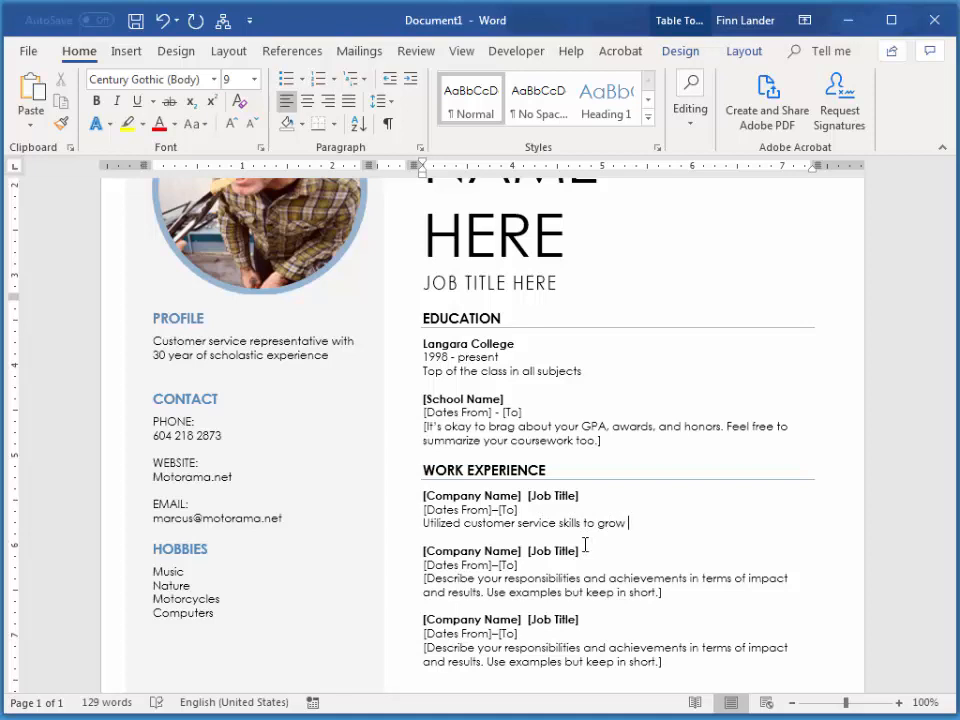
text(class)
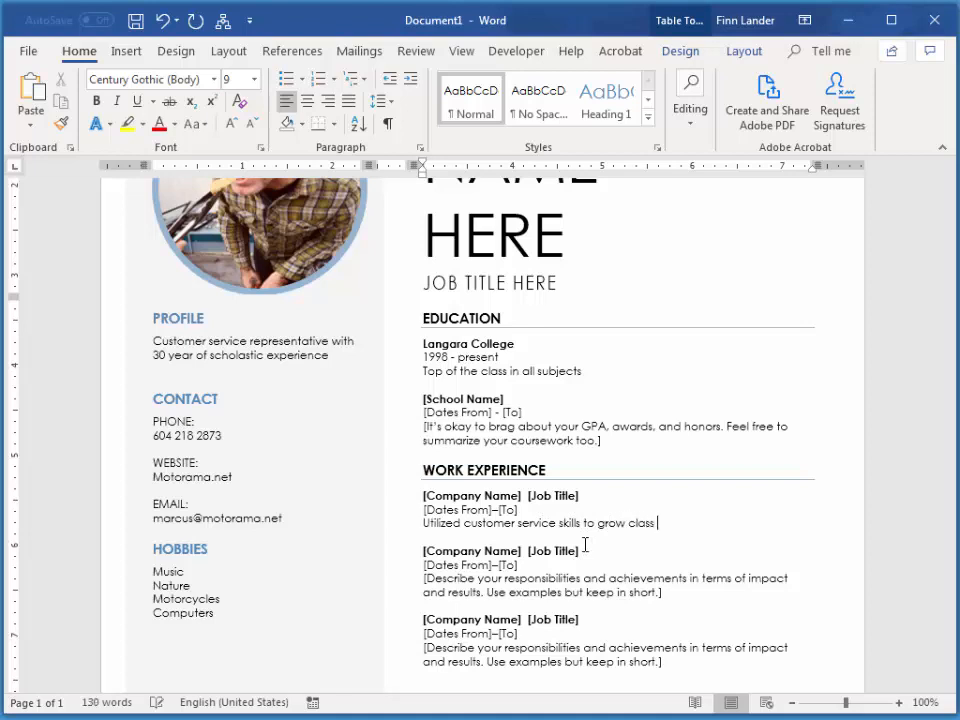
text(size and)
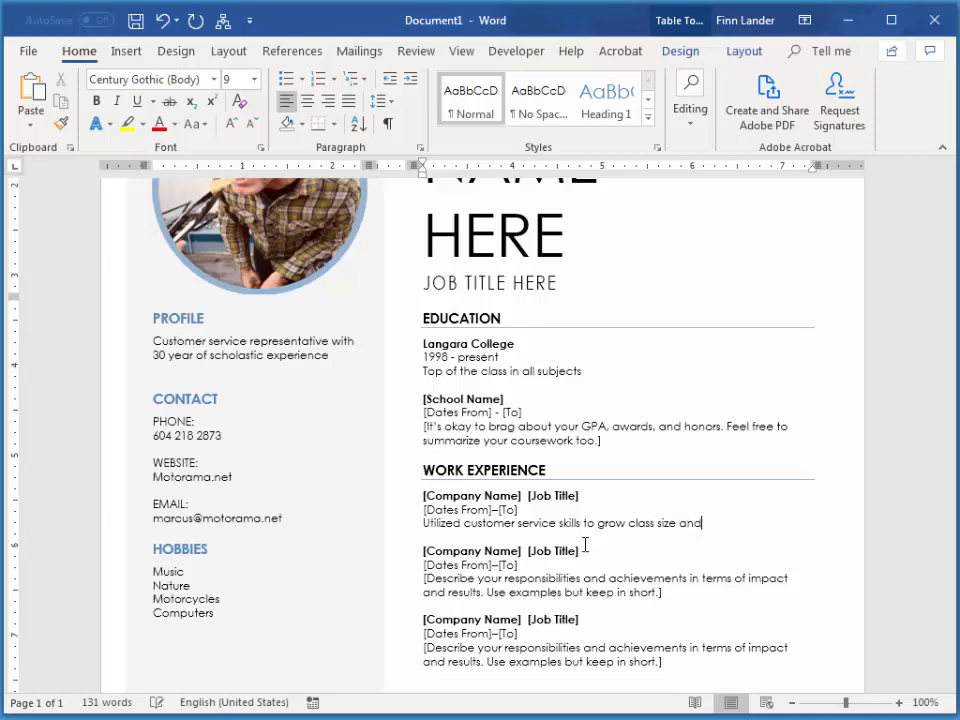
text(maximiz)
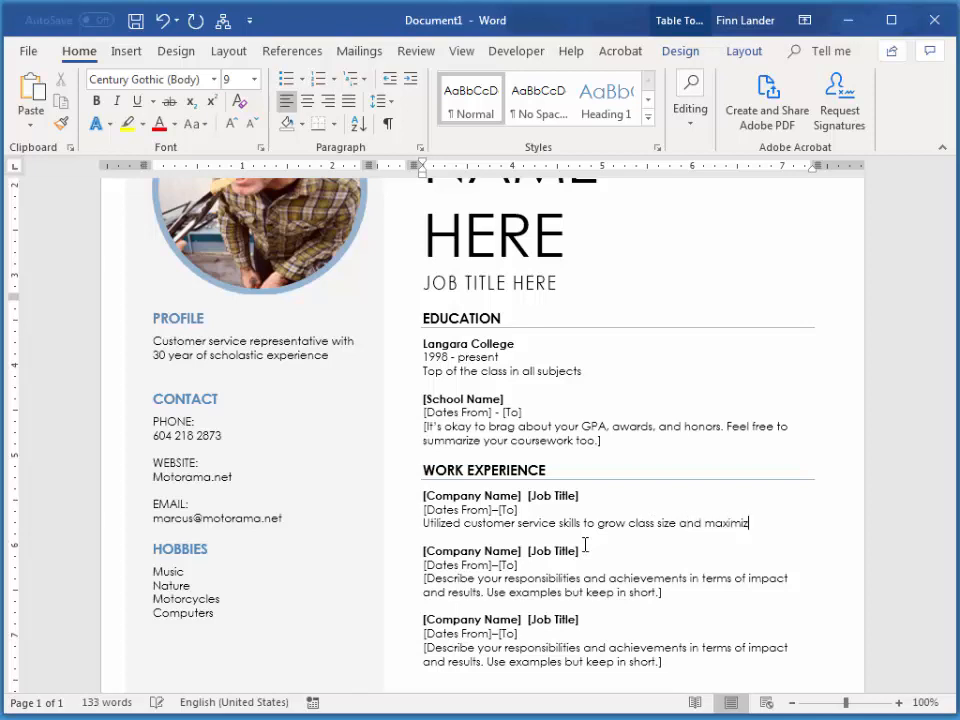
text(profit)
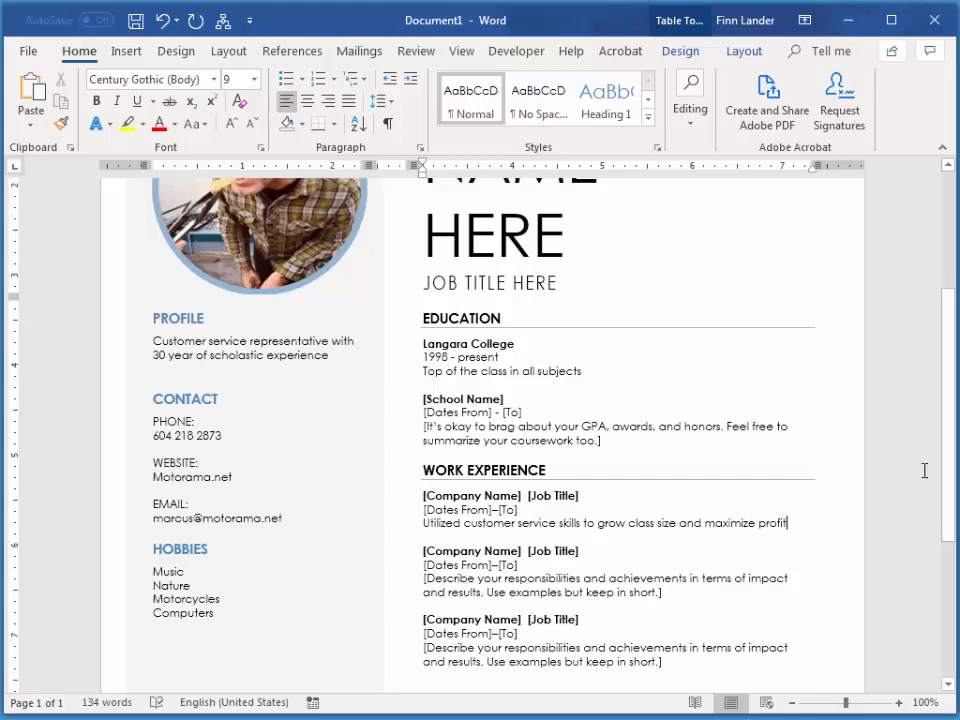
scroll(down, 3)
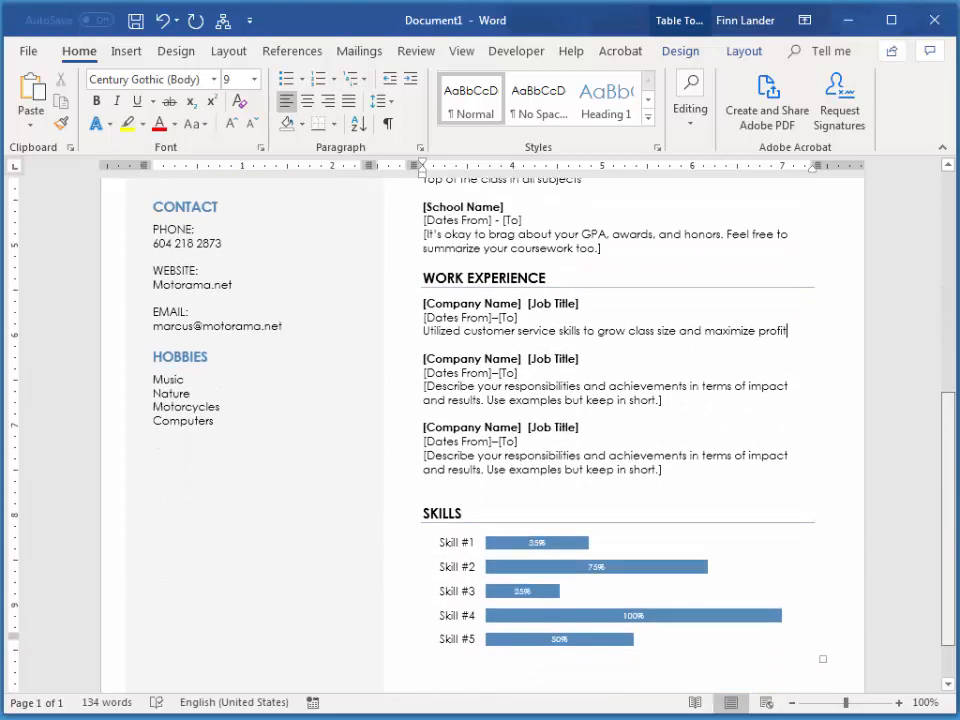
- Scroll down to bring the resume's Skills bar chart into view
scroll(down, 3)
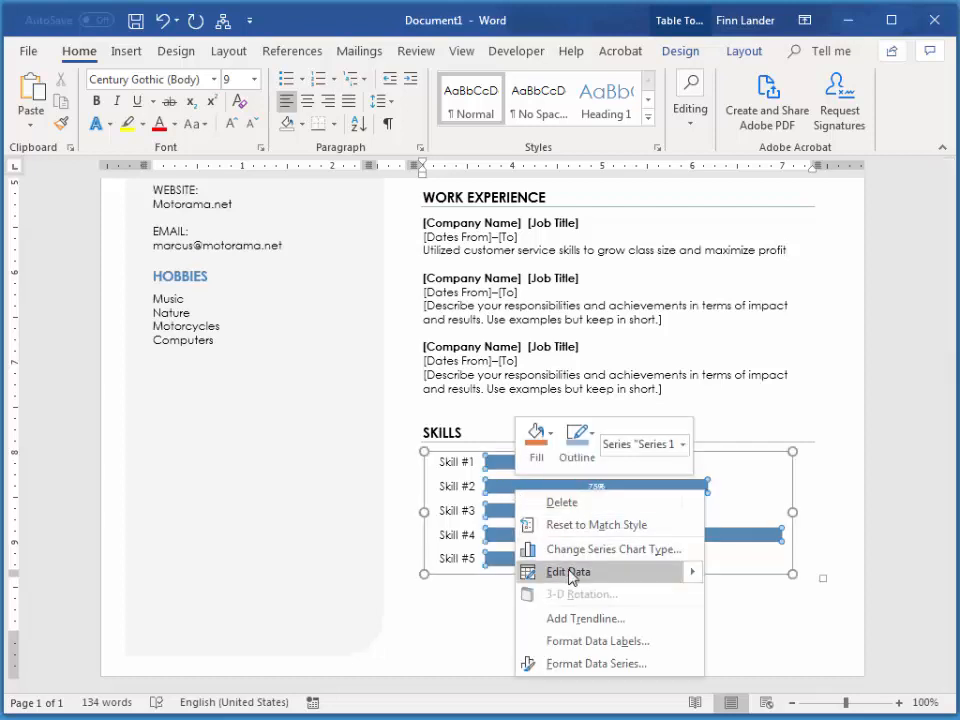
- In the chart data sheet, name the skills Planning, Mitigating, Teaching, Meeting and Communication
click(568, 571)
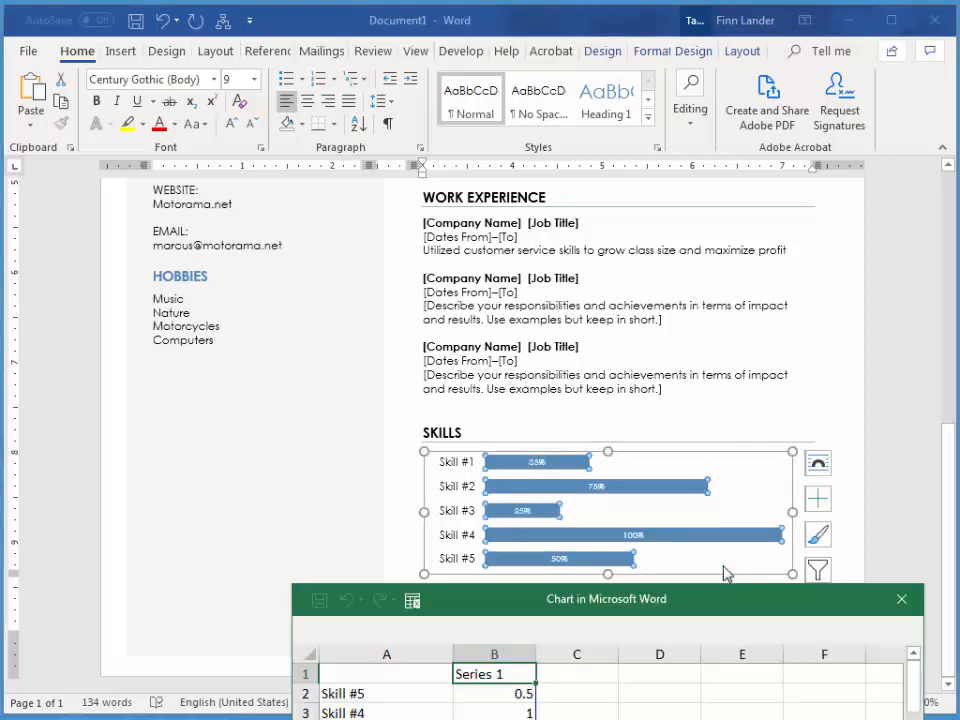
drag(606, 599, 554, 364)
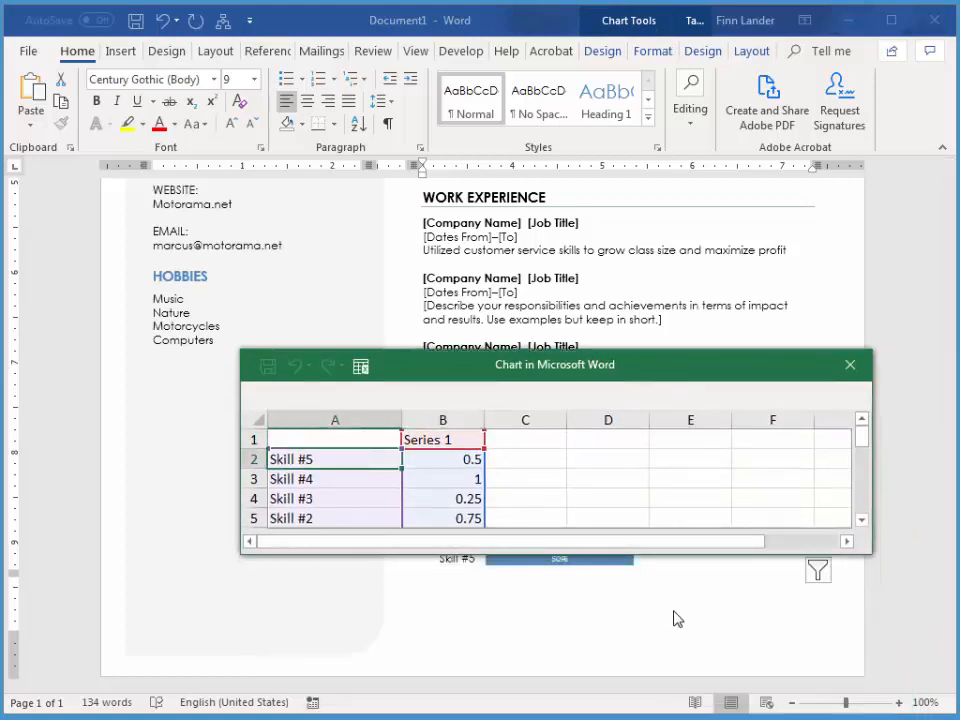
text(Planning)
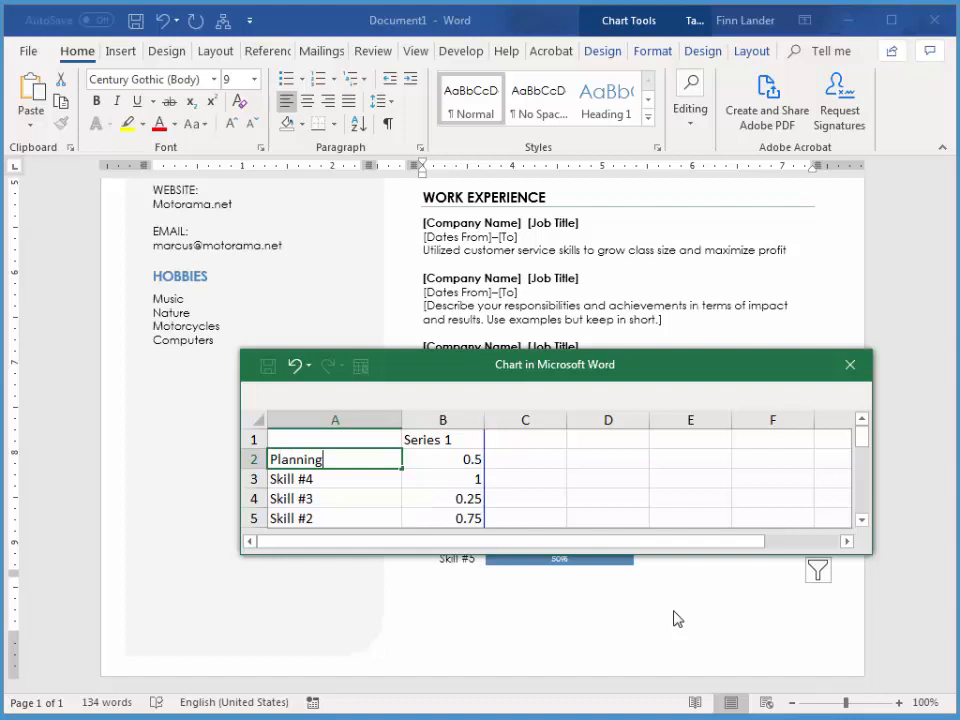
text(Milt)
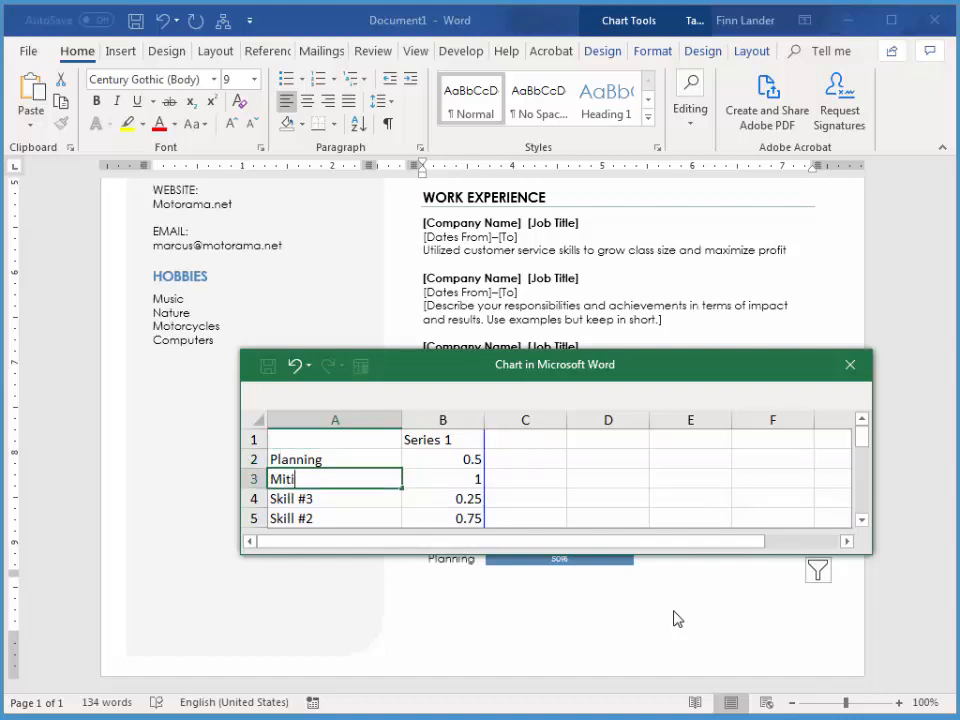
text(gating)
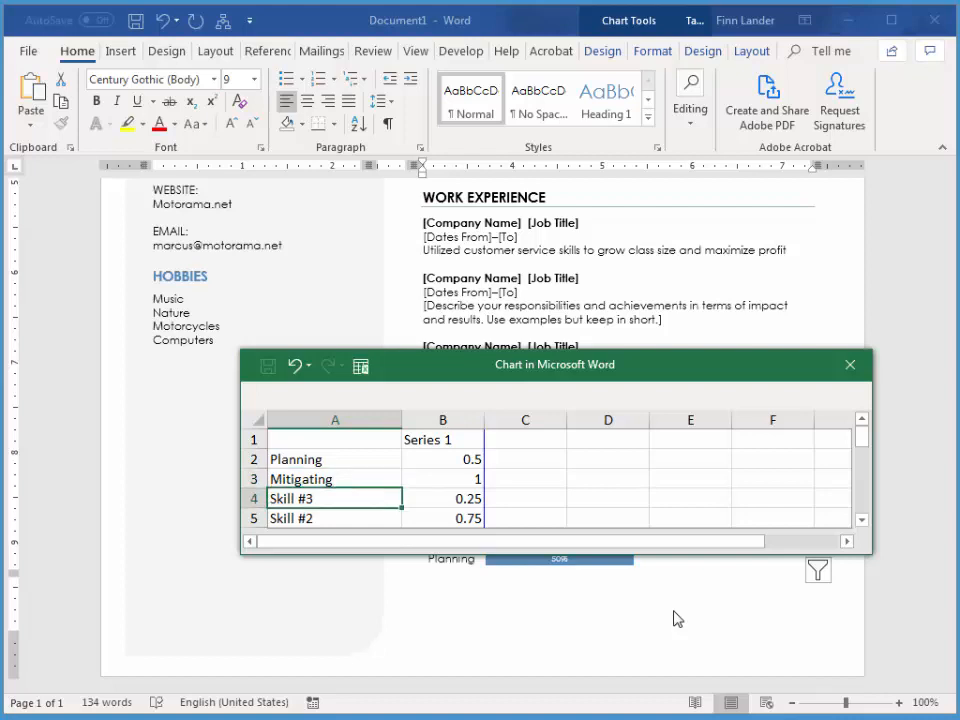
text(Teaching)
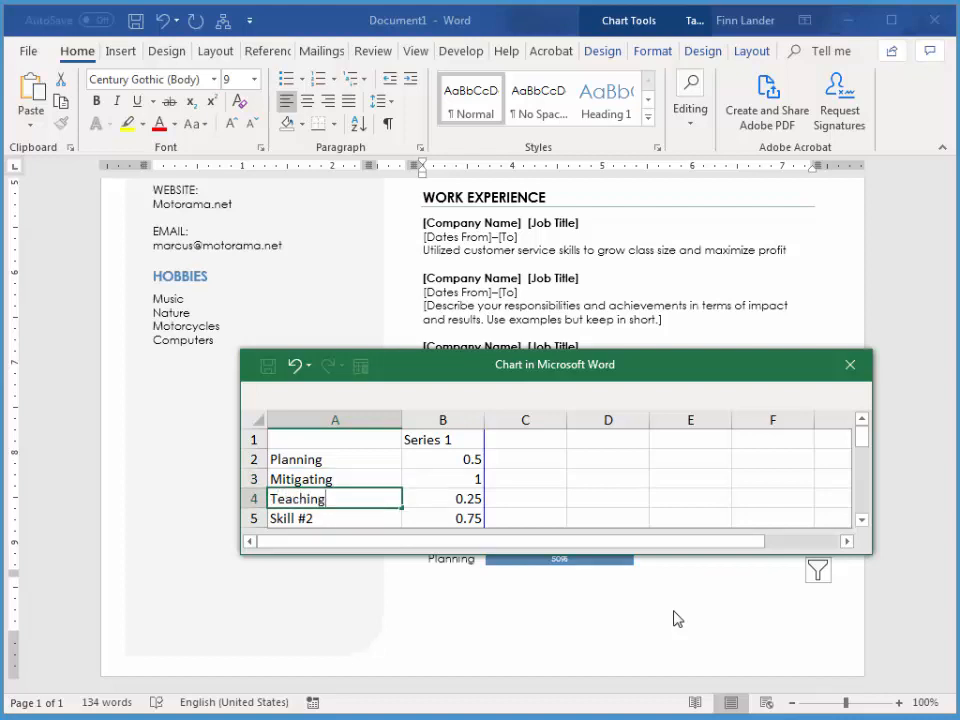
text(Me)
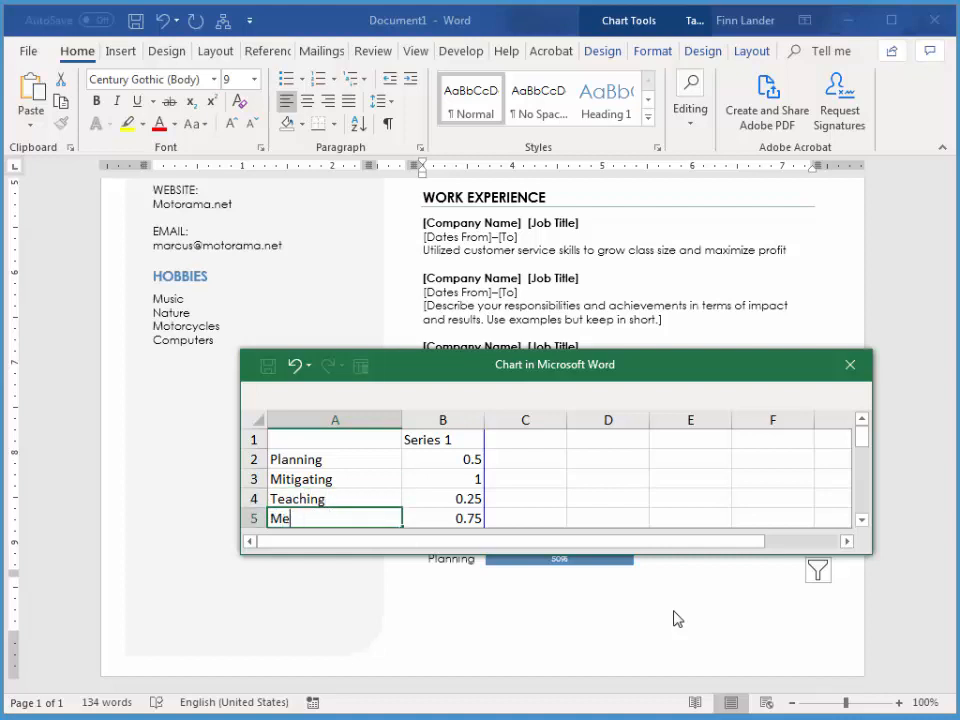
text(eting)
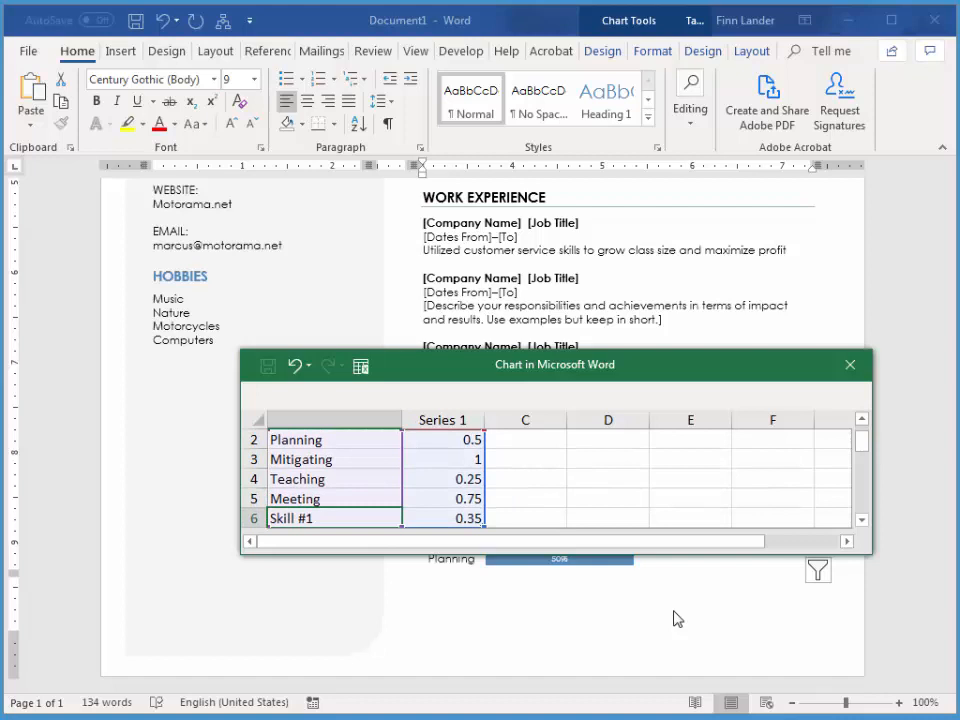
text(C)
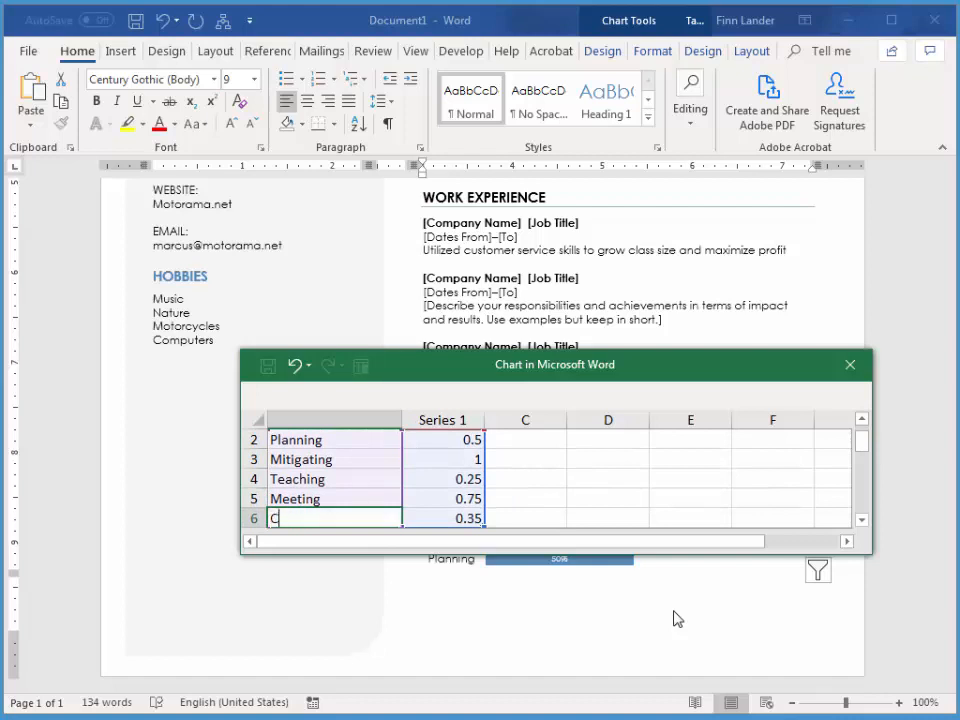
text(ommunication)
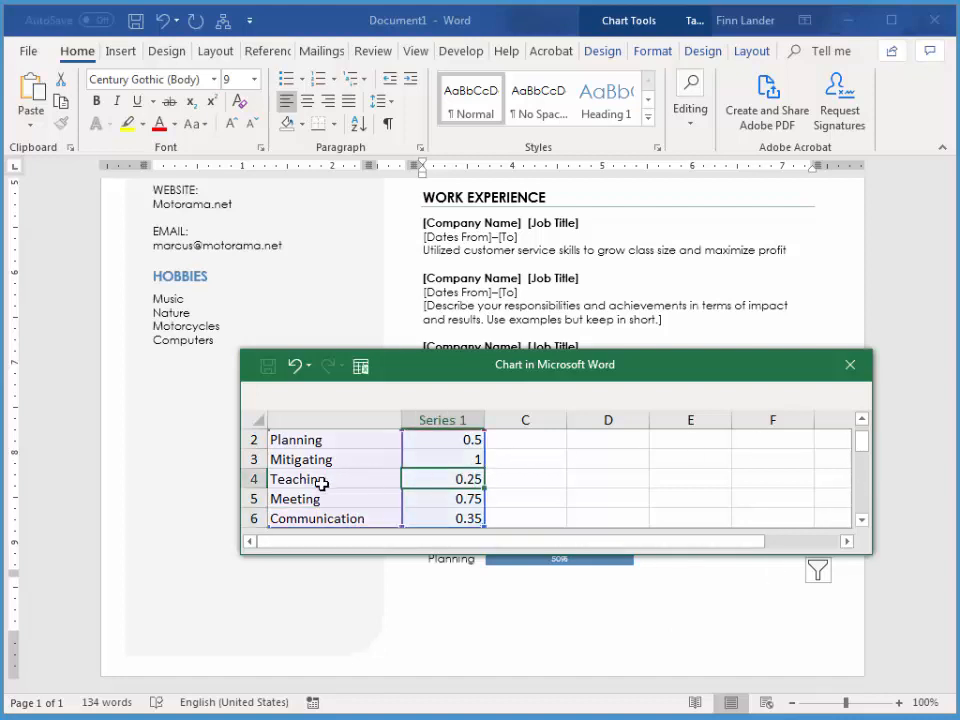
mouse_move(647, 518)
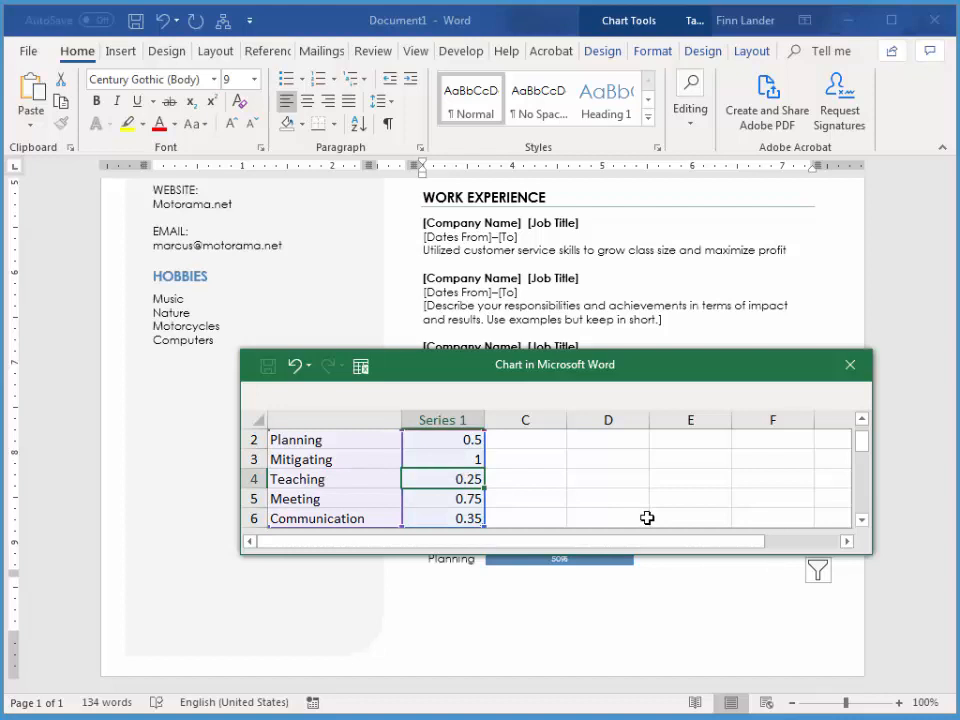
- Set Teaching's value to 0.8 (80%) and close the chart data window
text(60)
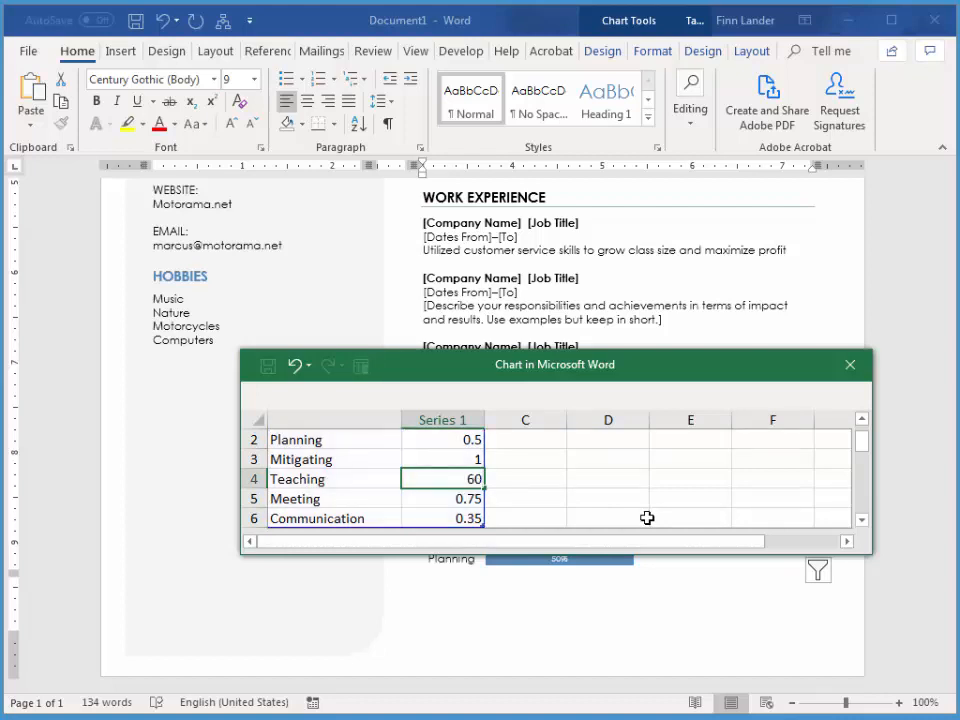
key(Delete)
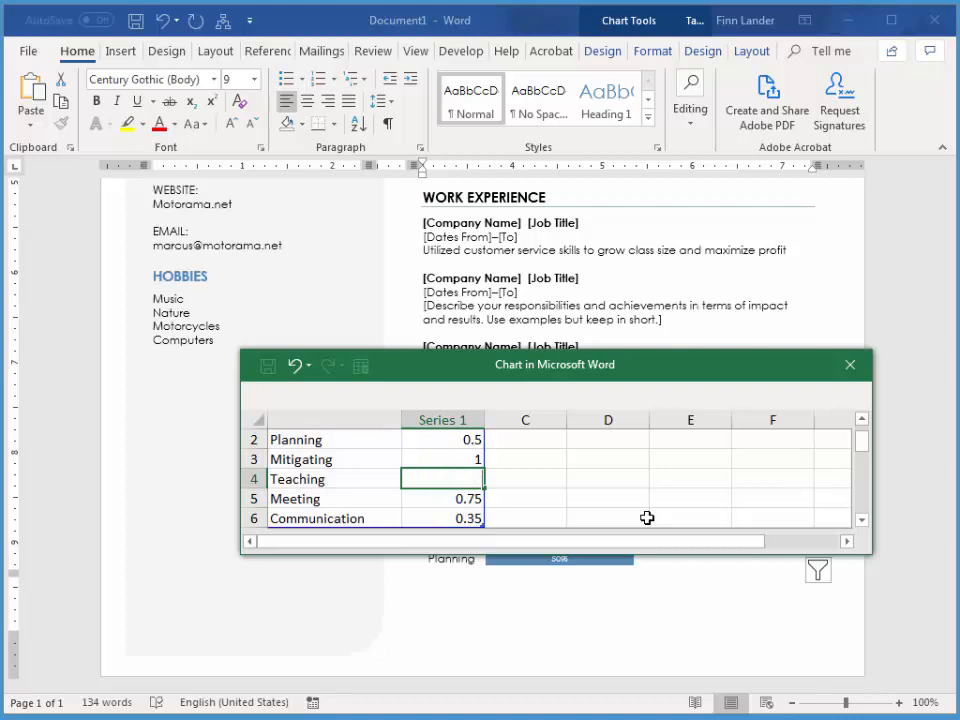
text(0.8)
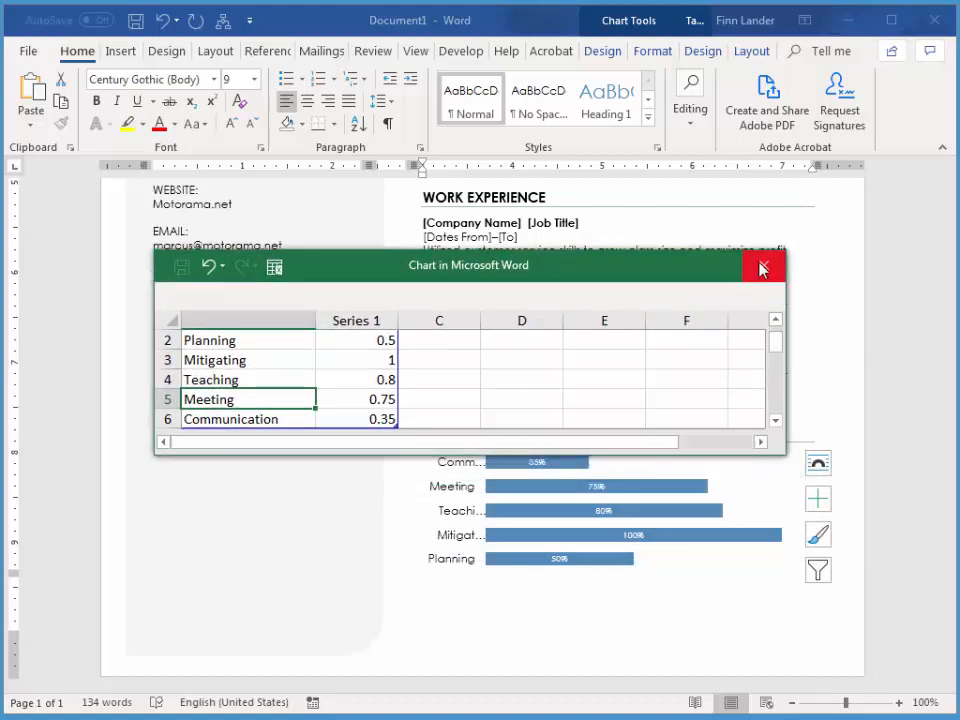
click(763, 265)
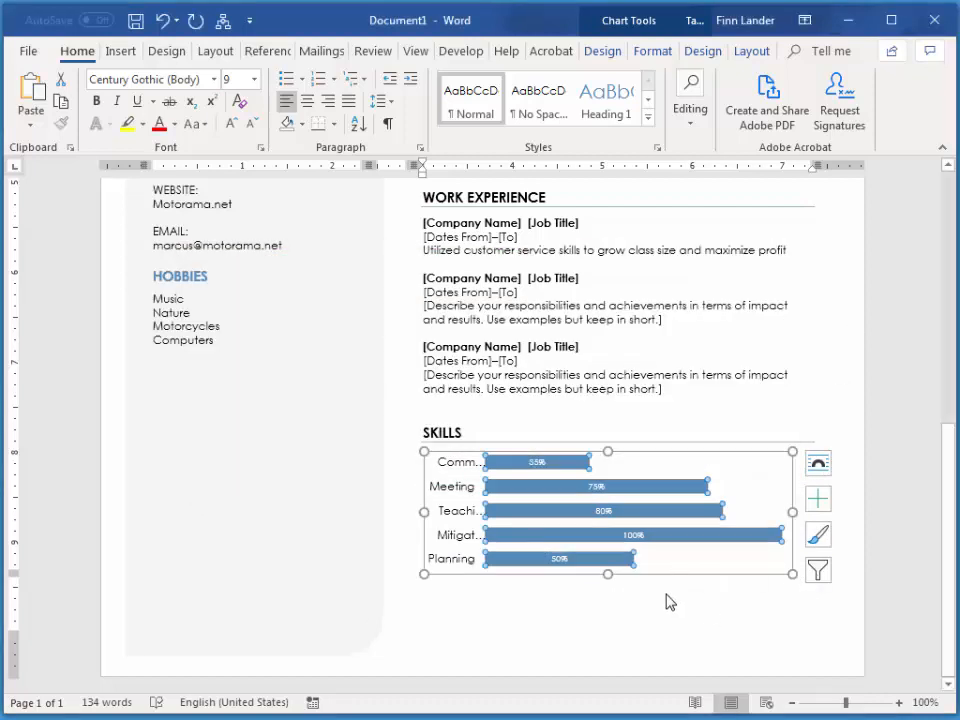
mouse_move(455, 575)
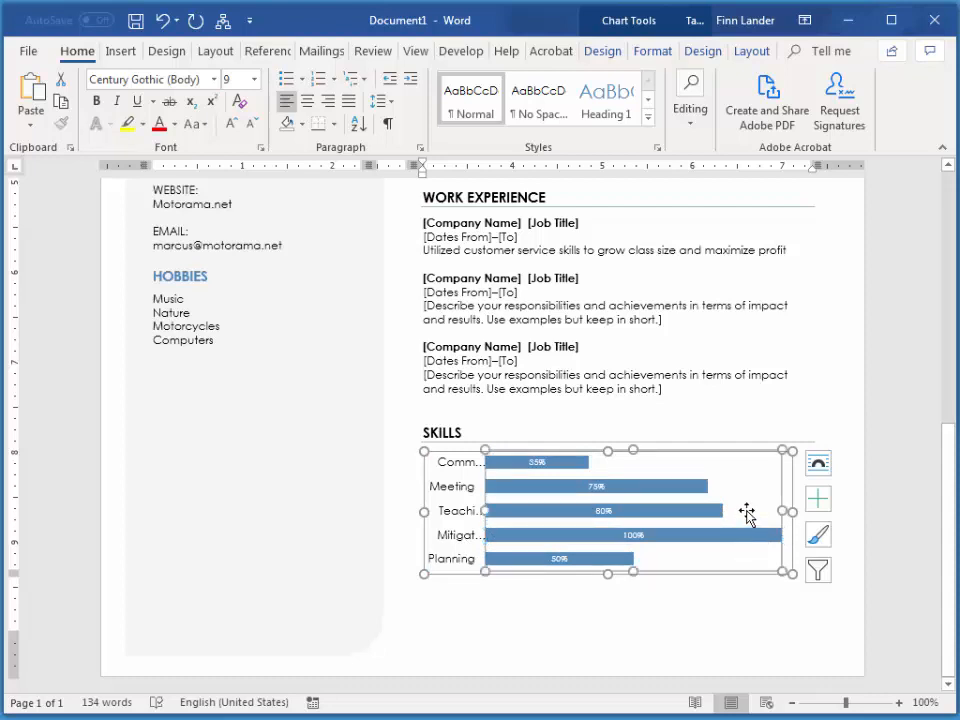
mouse_move(742, 512)
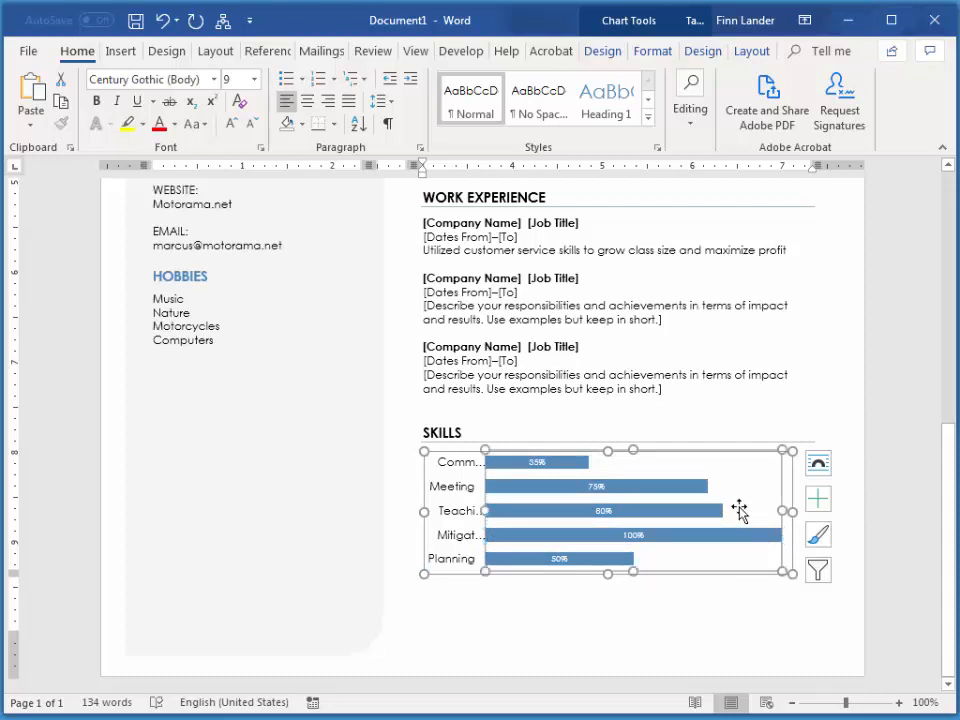
mouse_move(735, 502)
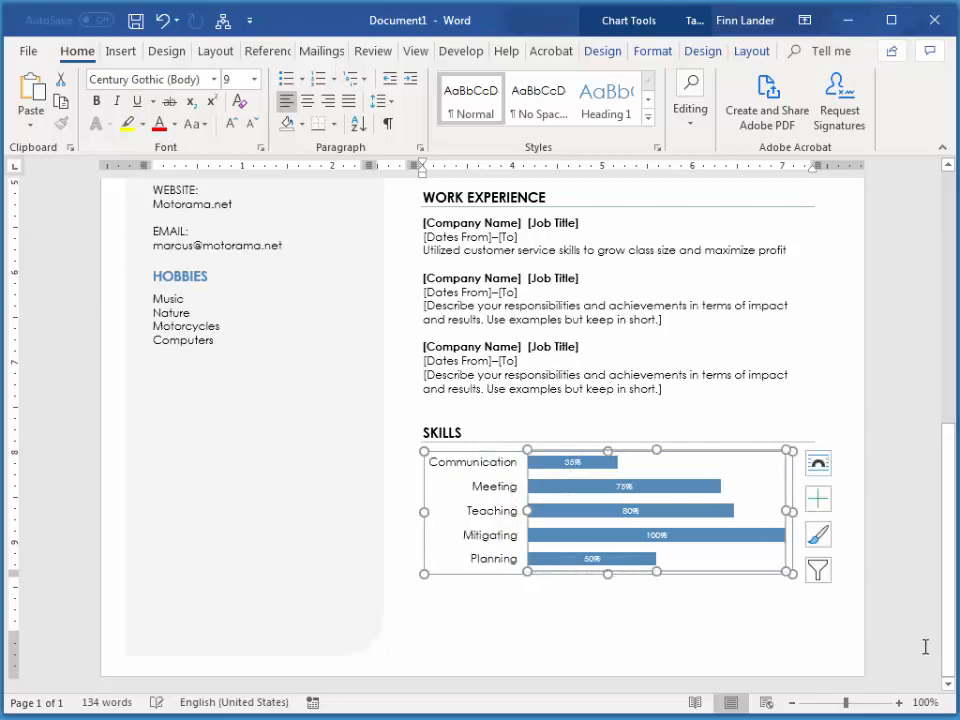
mouse_move(619, 633)
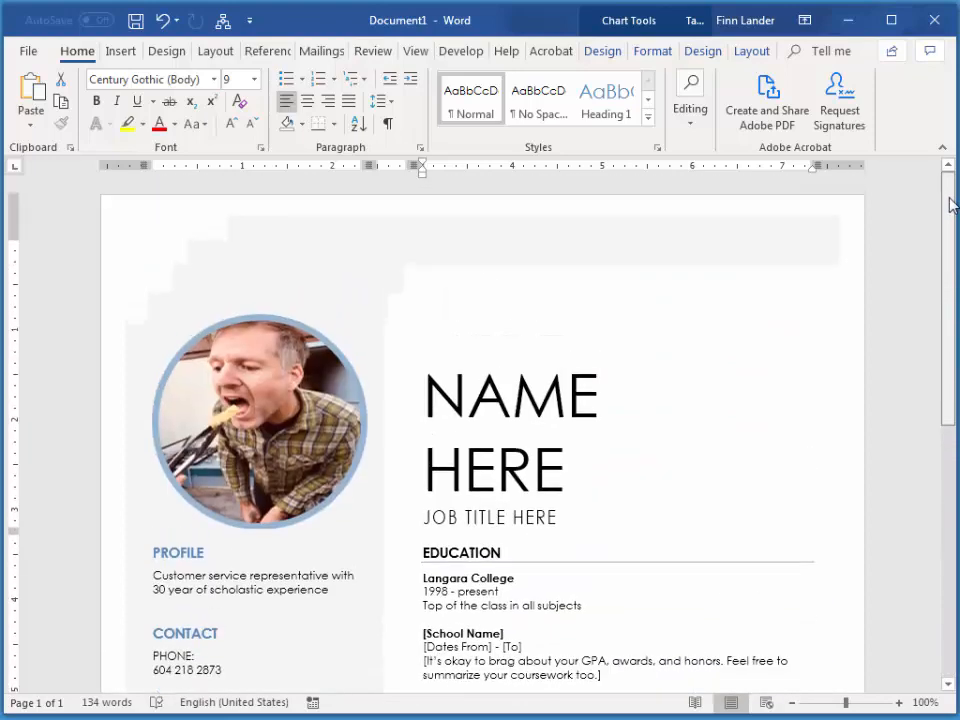
- Scroll down through the resume and go to the File menu for saving
scroll(down, 3)
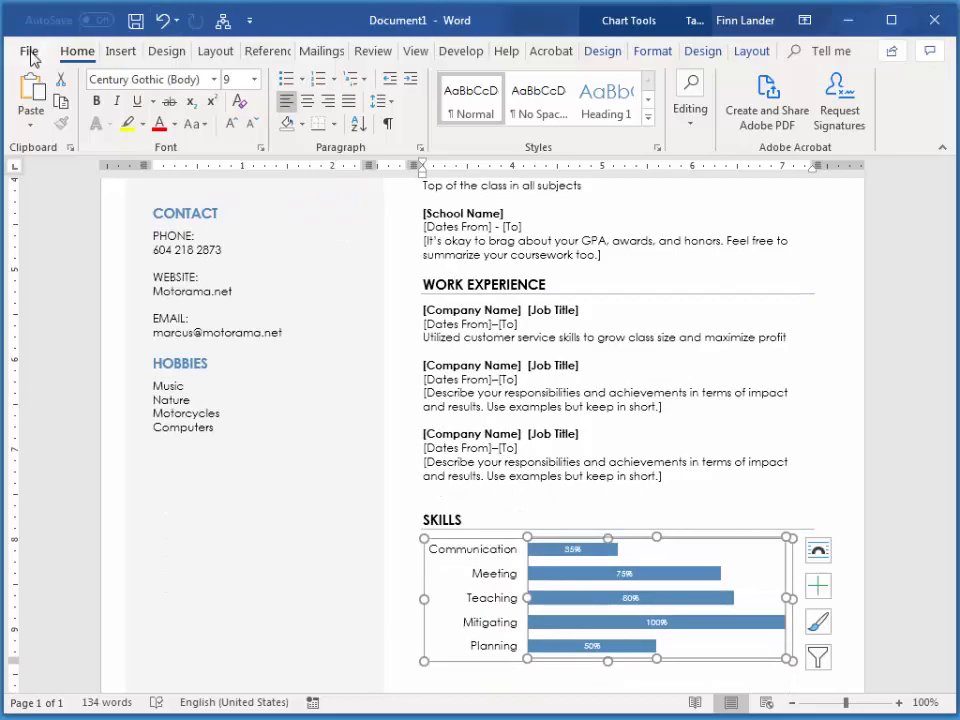
click(29, 51)
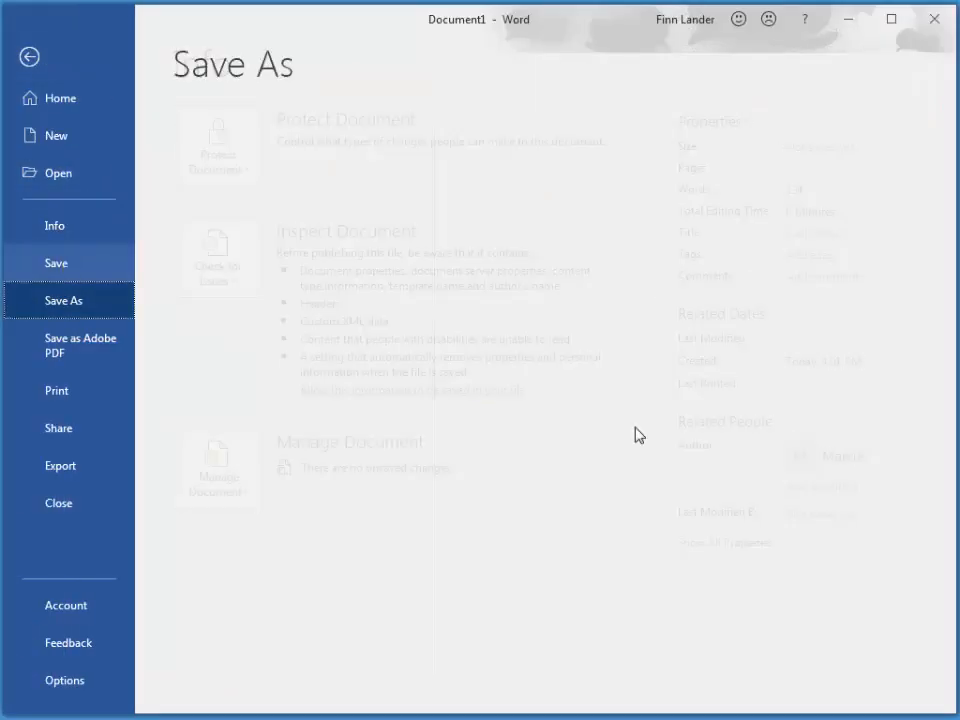
- Browse from Save As and create a new folder named MSOffice in Documents
click(63, 300)
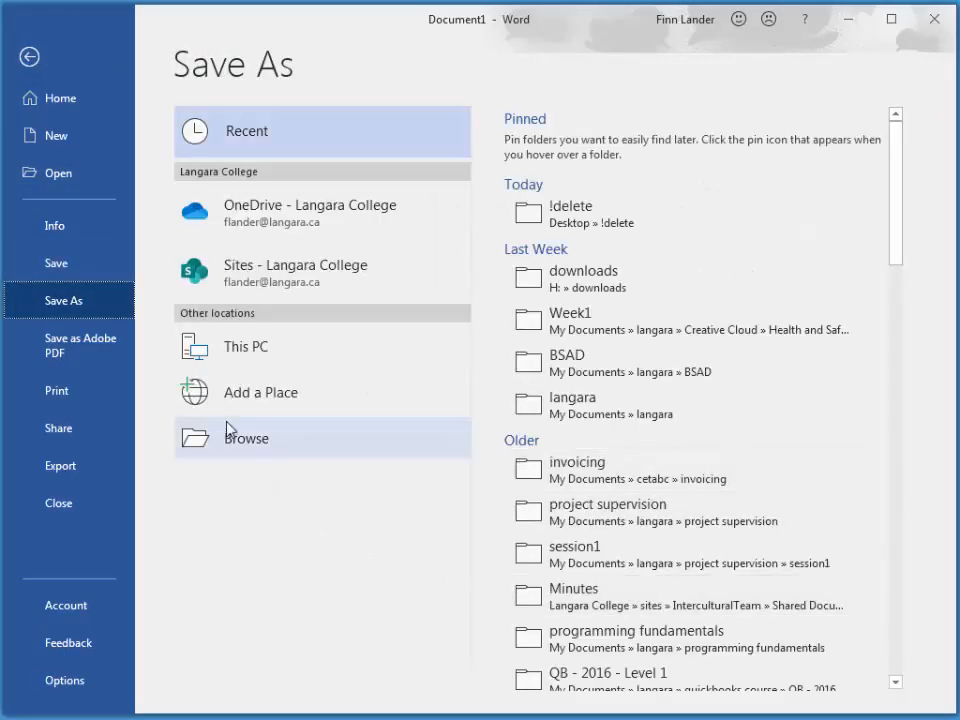
click(246, 438)
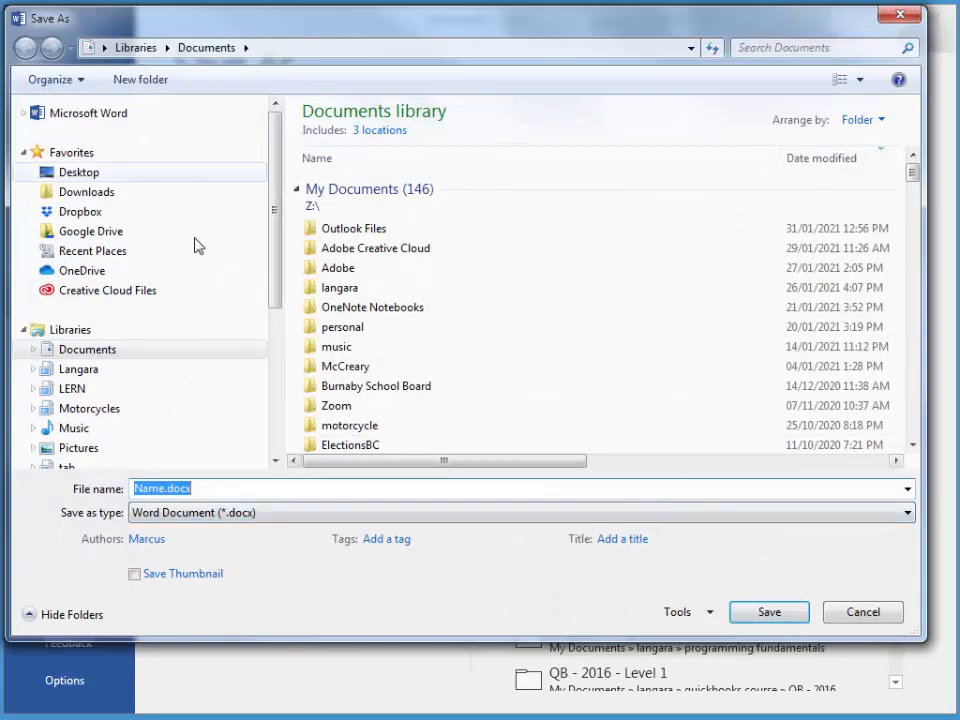
click(140, 79)
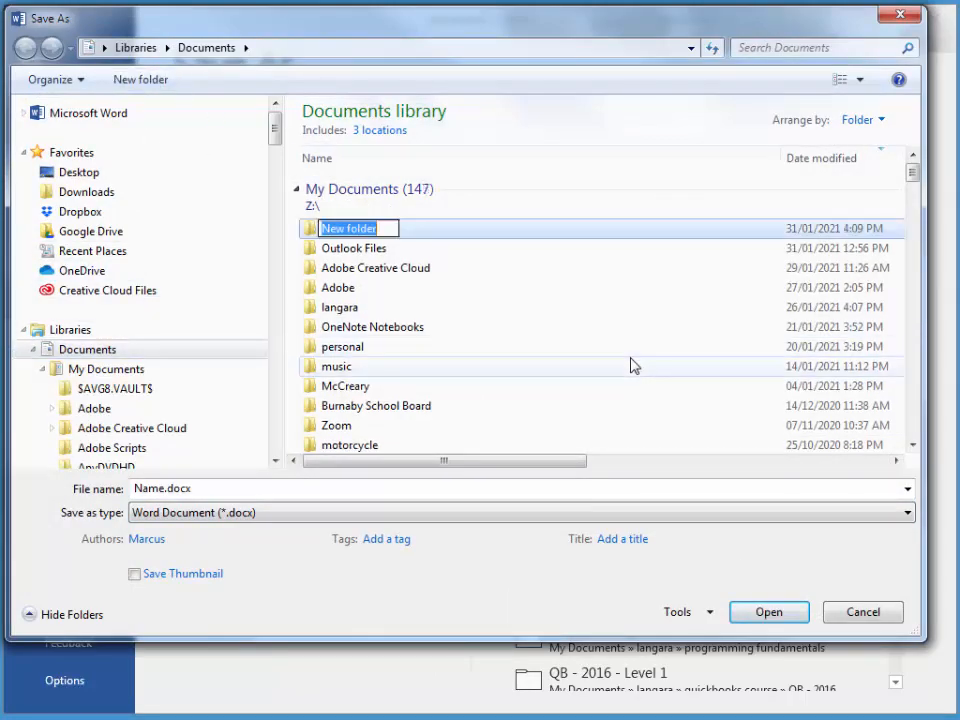
text(MS)
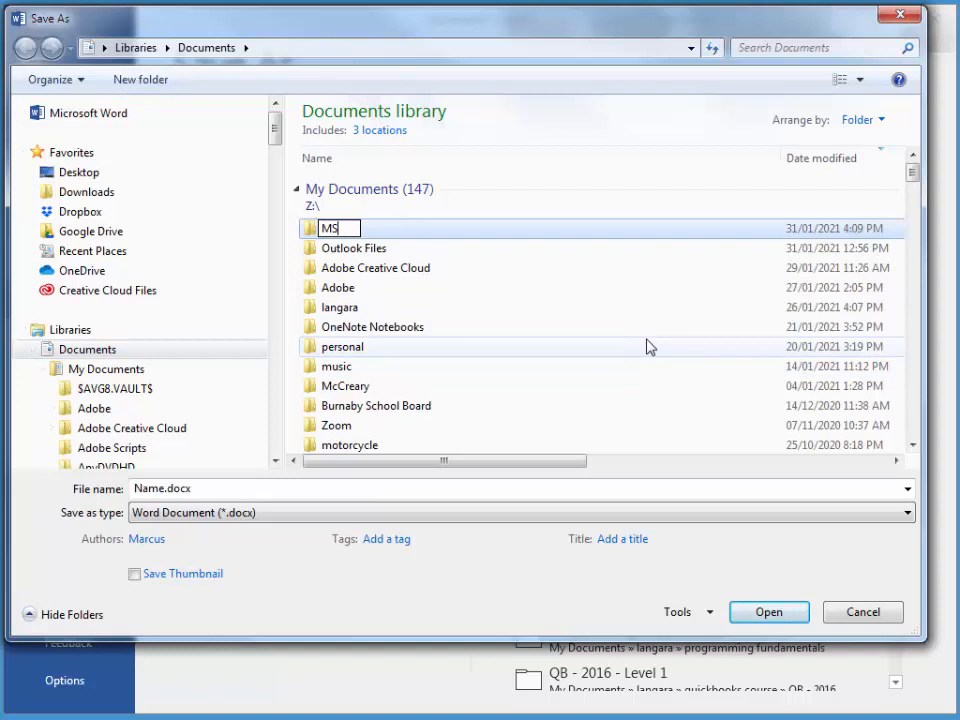
text(Office)
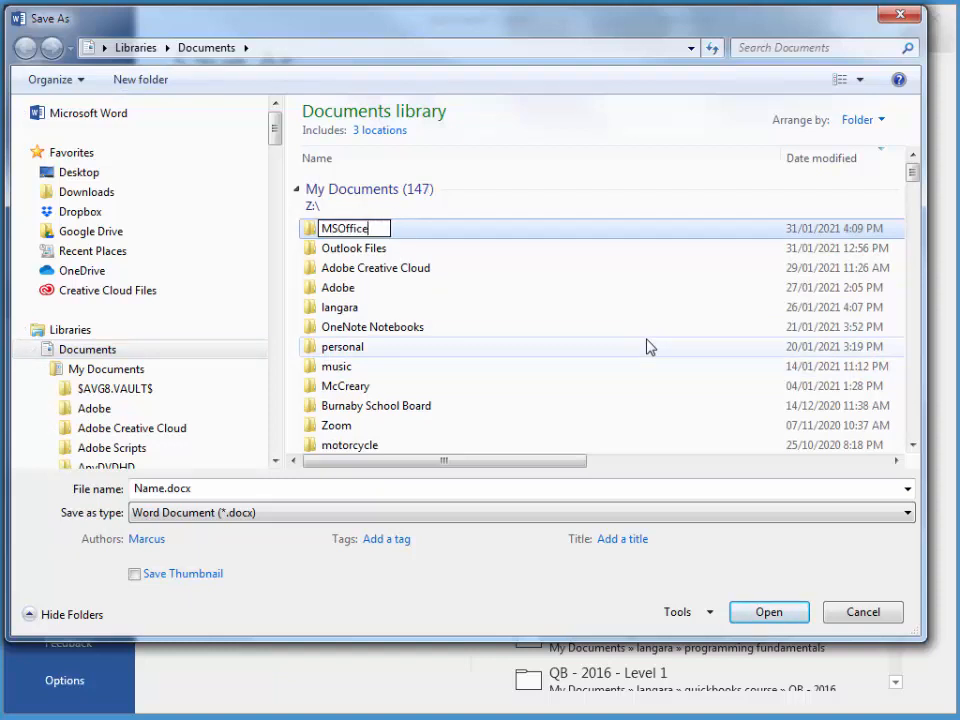
- Save the resume as resume.docx inside the MSOffice folder
double_click(344, 228)
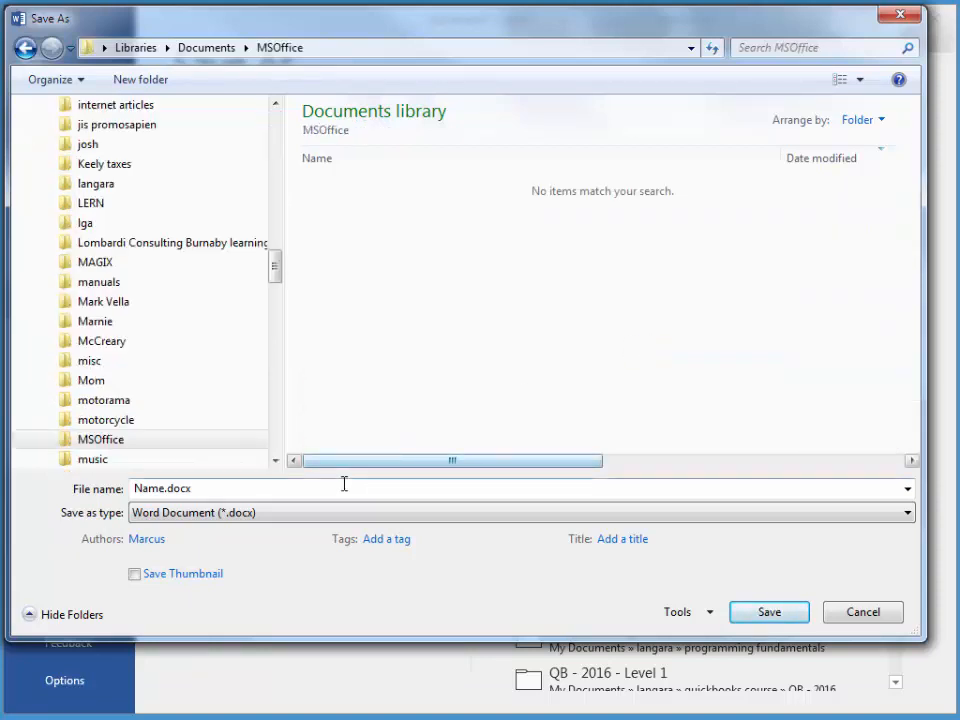
text(resume)
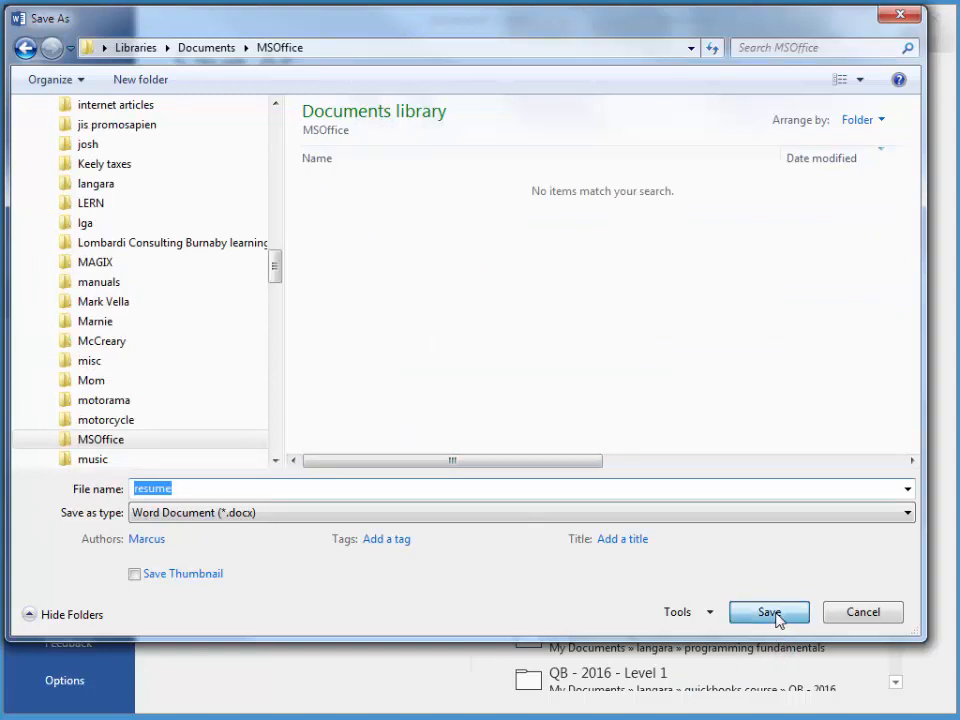
click(768, 611)
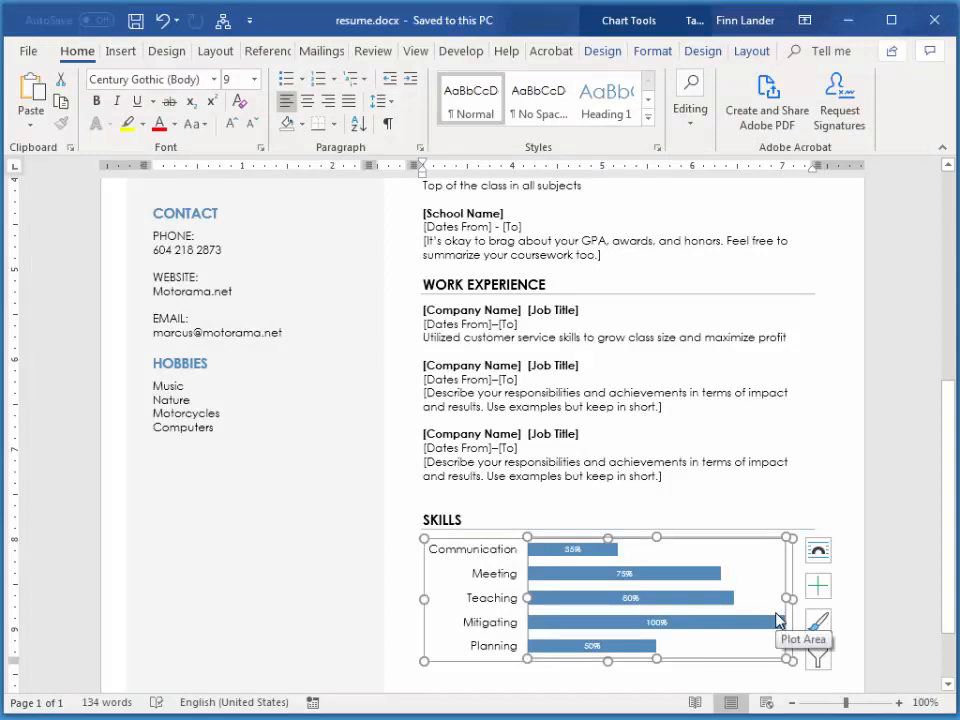
scroll(up, 3)
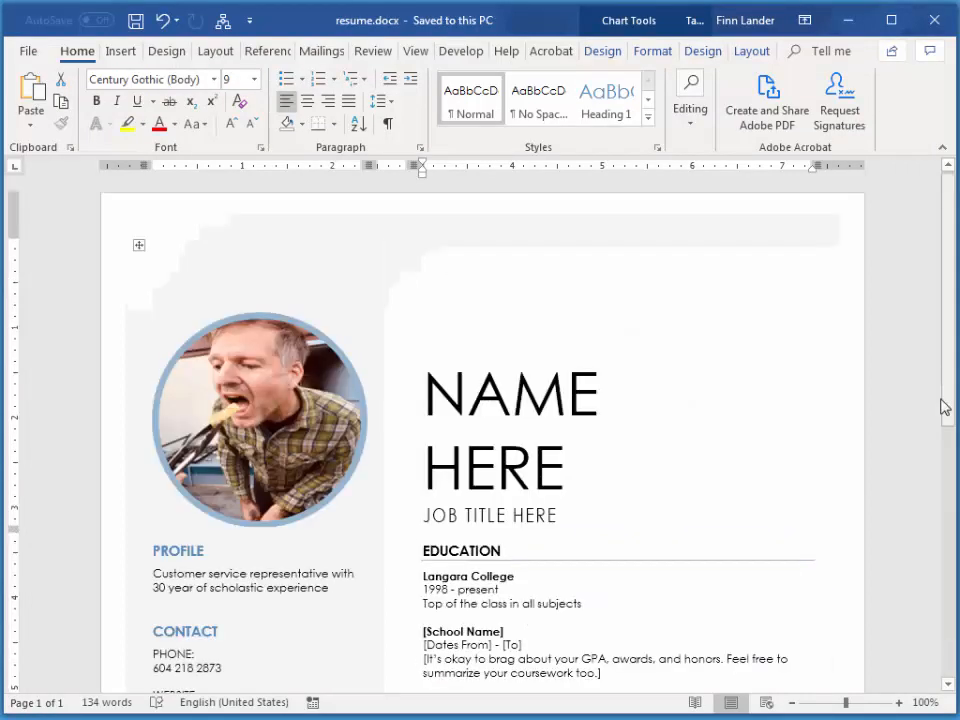